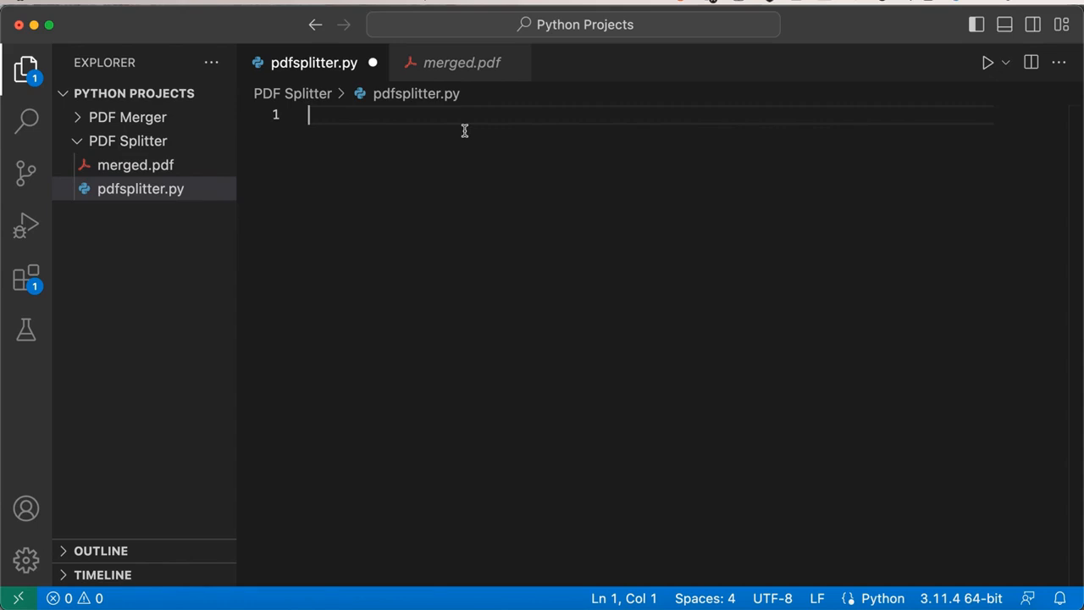
pyautogui.moveTo(325, 239)
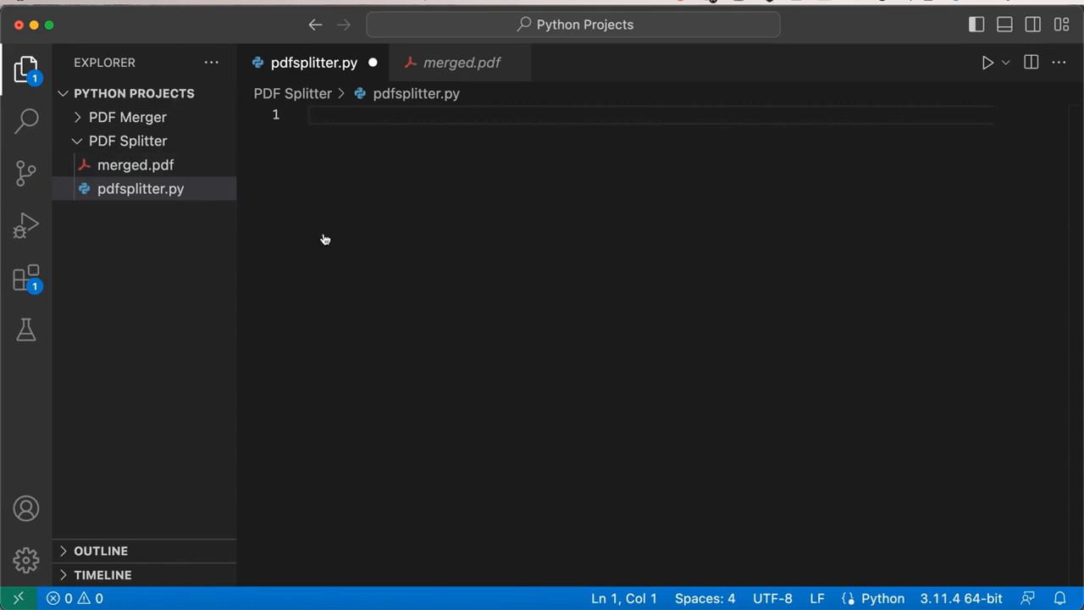
pyautogui.moveTo(80, 599)
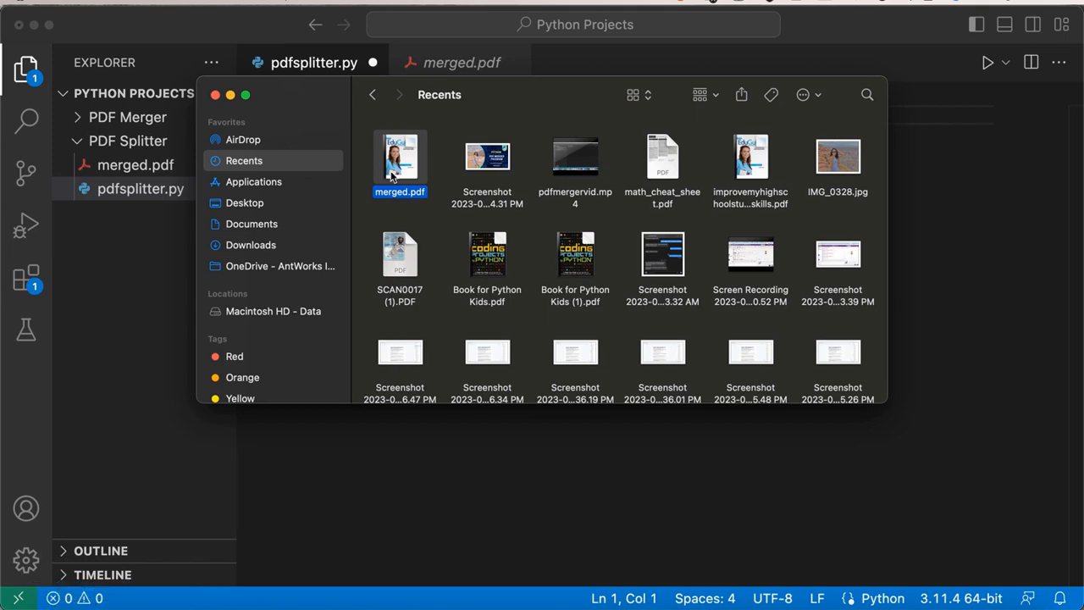
pyautogui.moveTo(473, 221)
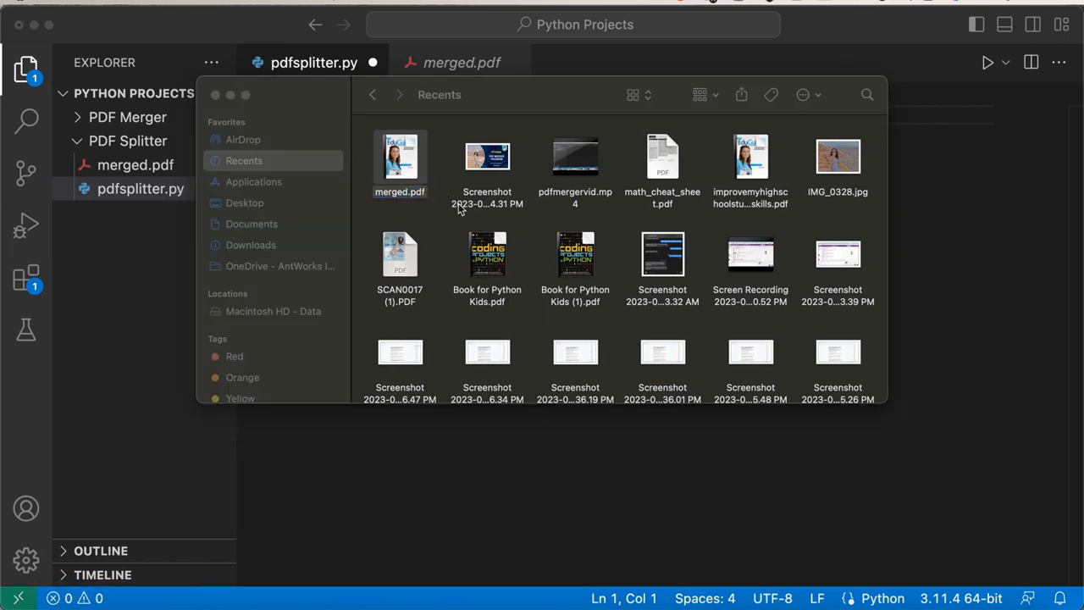
# Open merged.pdf in Preview and scroll through its page thumbnails
pyautogui.doubleClick(399, 157)
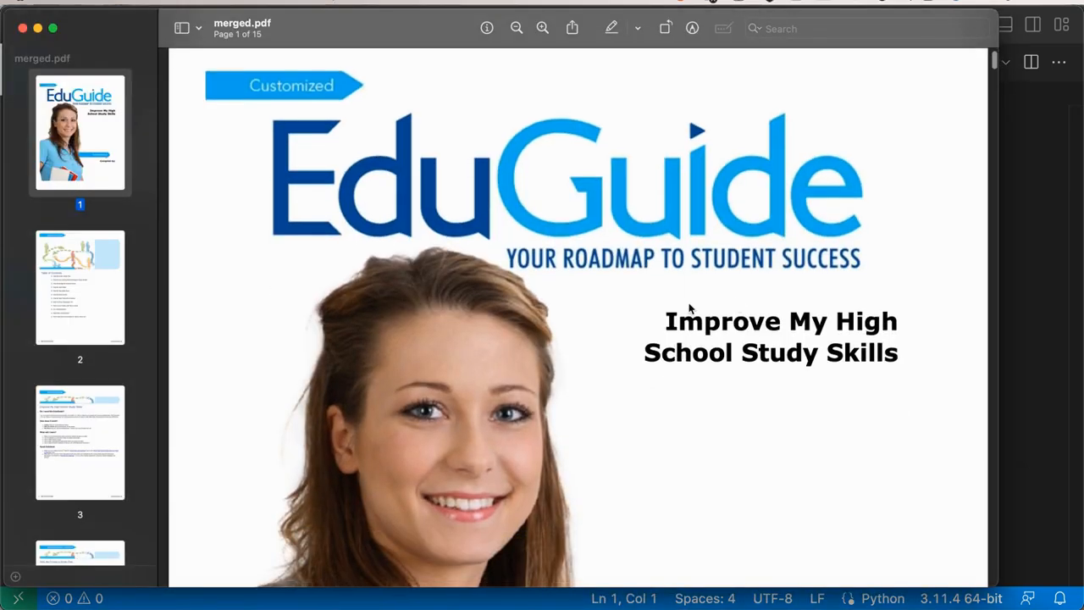
pyautogui.moveTo(333, 258)
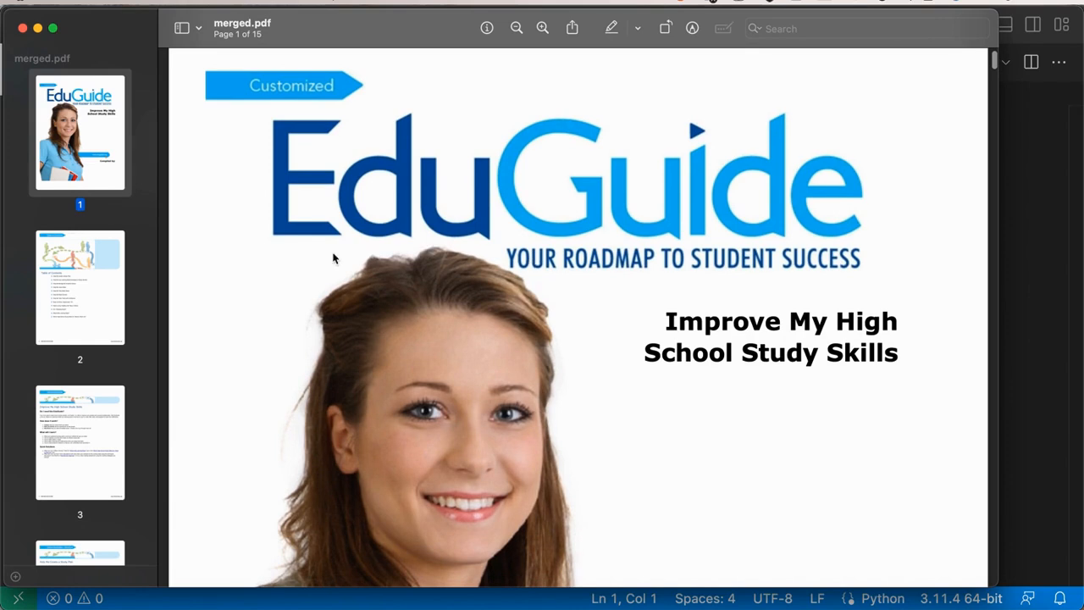
pyautogui.moveTo(616, 357)
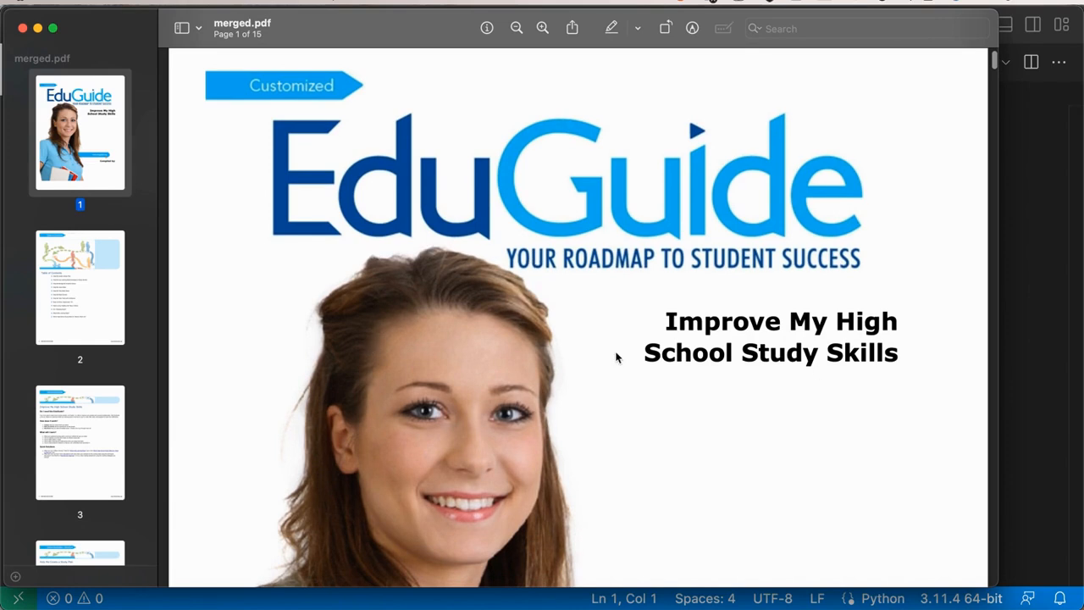
pyautogui.scroll(-3)
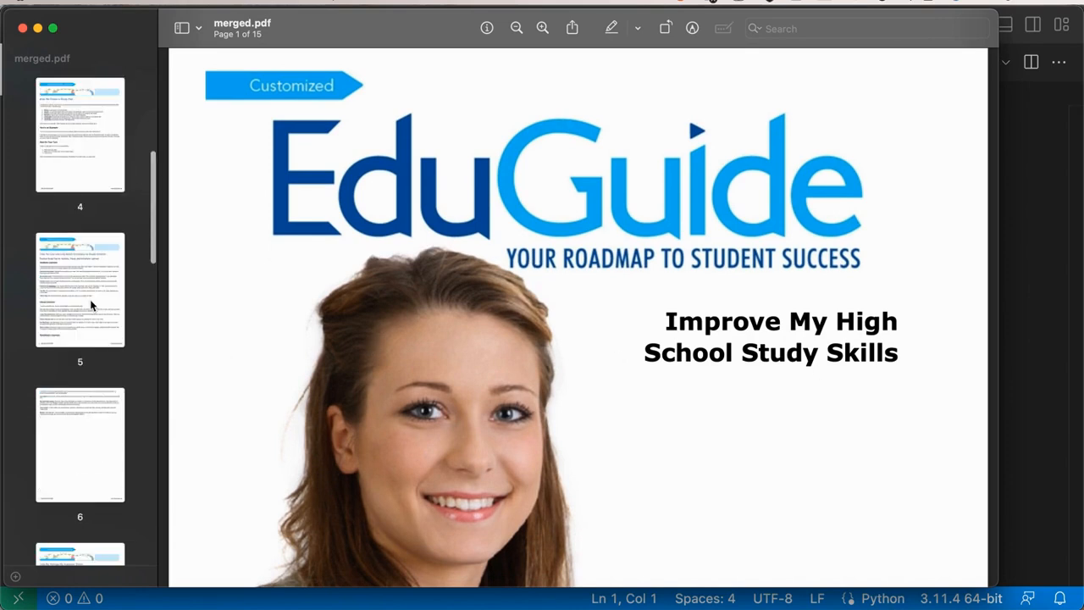
pyautogui.scroll(3)
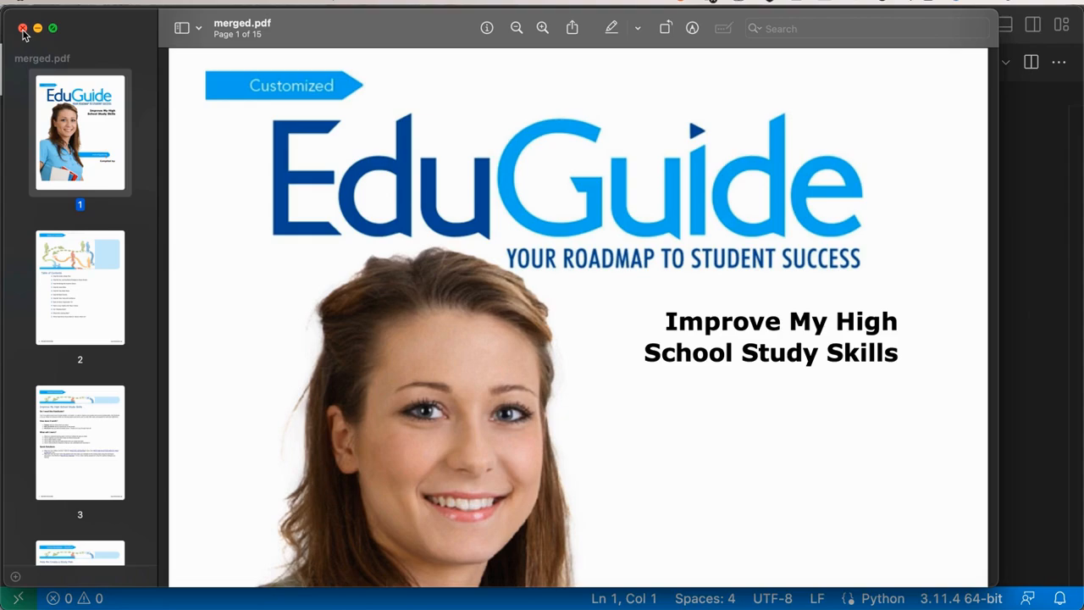
# Close merged.pdf and run 'pip3 install PyPDF2' in Terminal
pyautogui.click(23, 28)
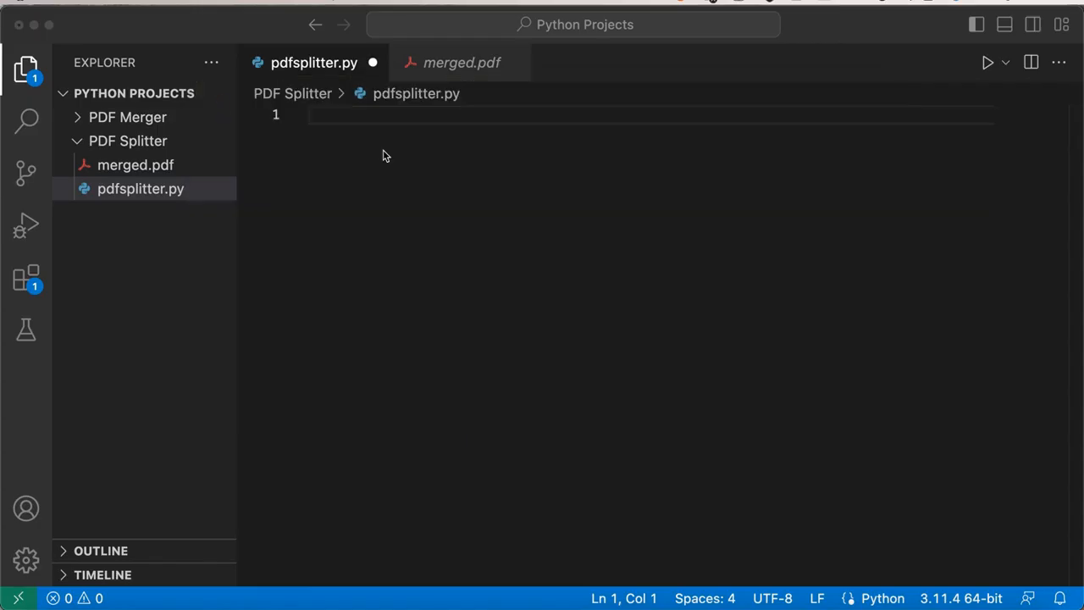
pyautogui.moveTo(383, 156)
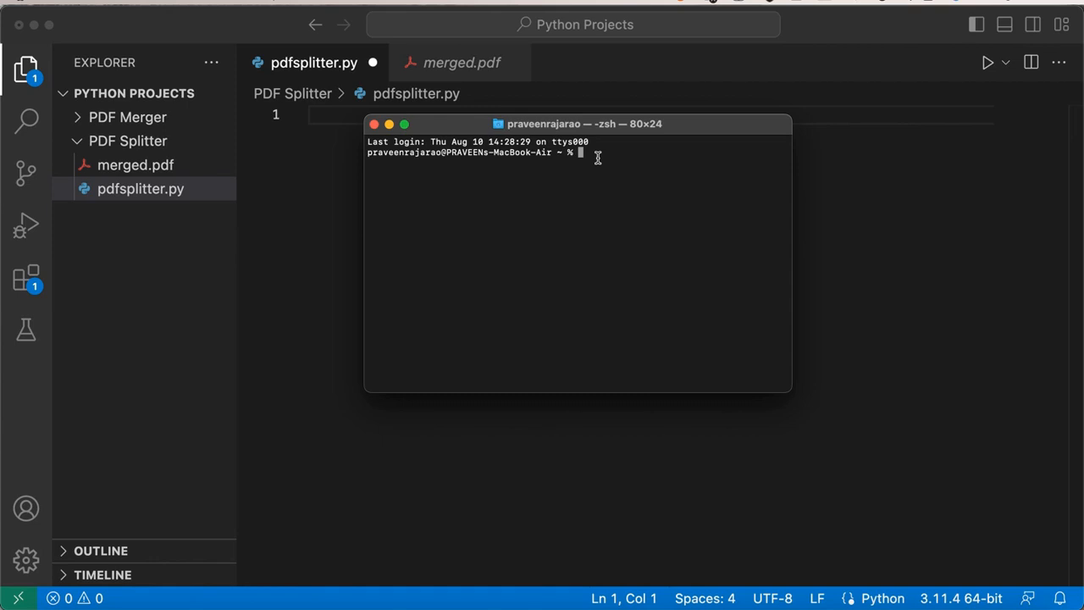
pyautogui.write('p')
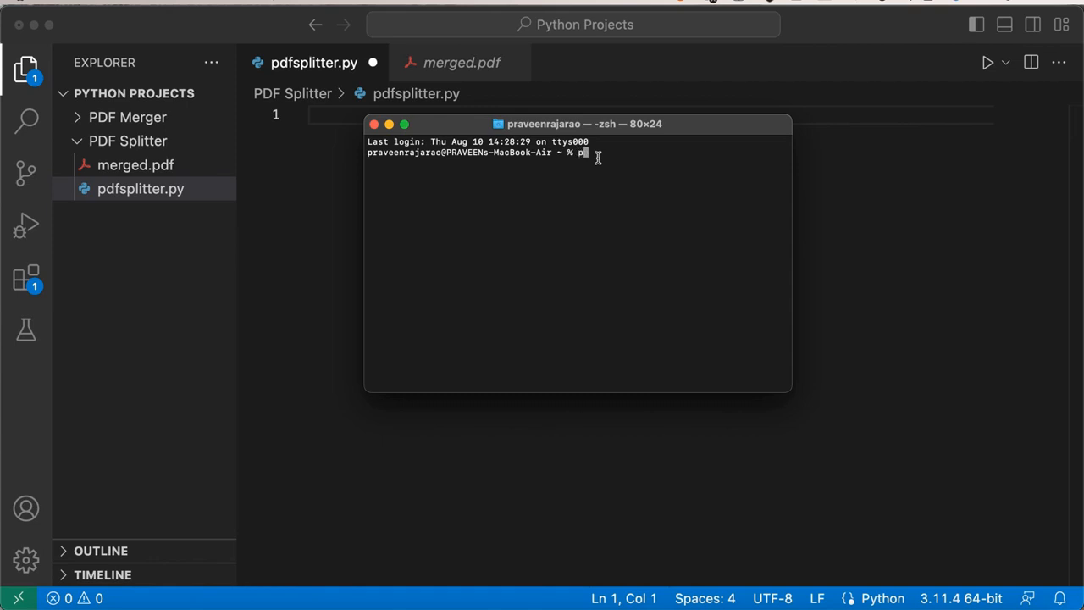
pyautogui.write('ip ins')
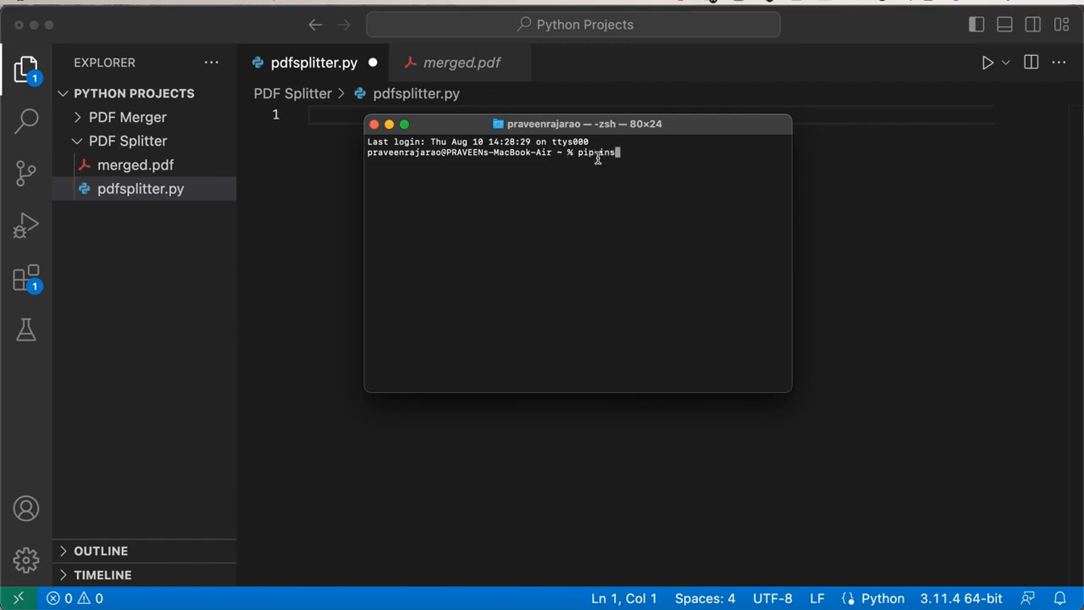
pyautogui.press('Backspace')
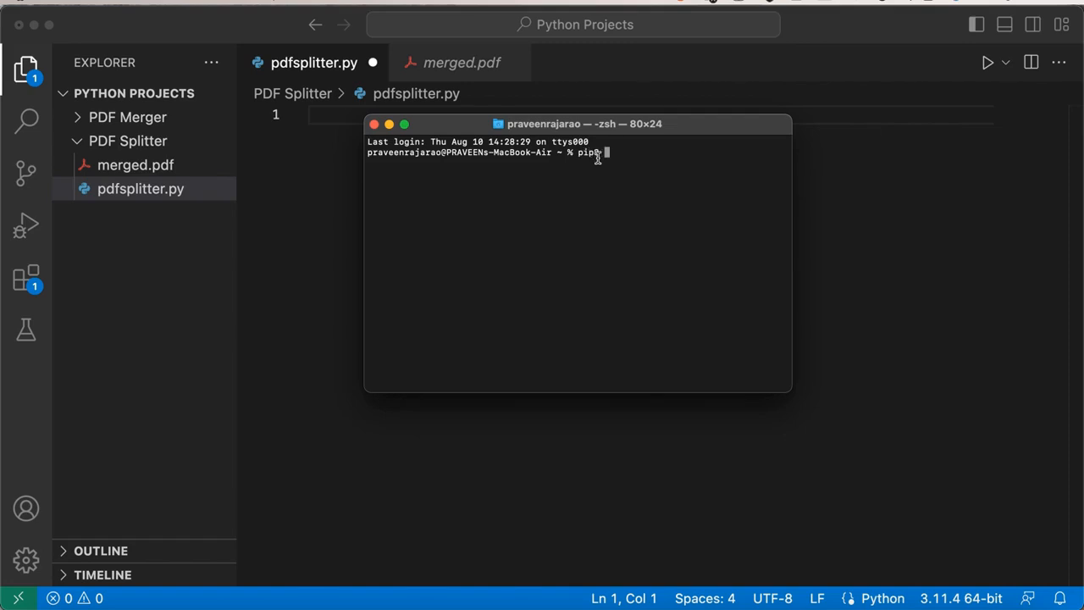
pyautogui.write('install PyP')
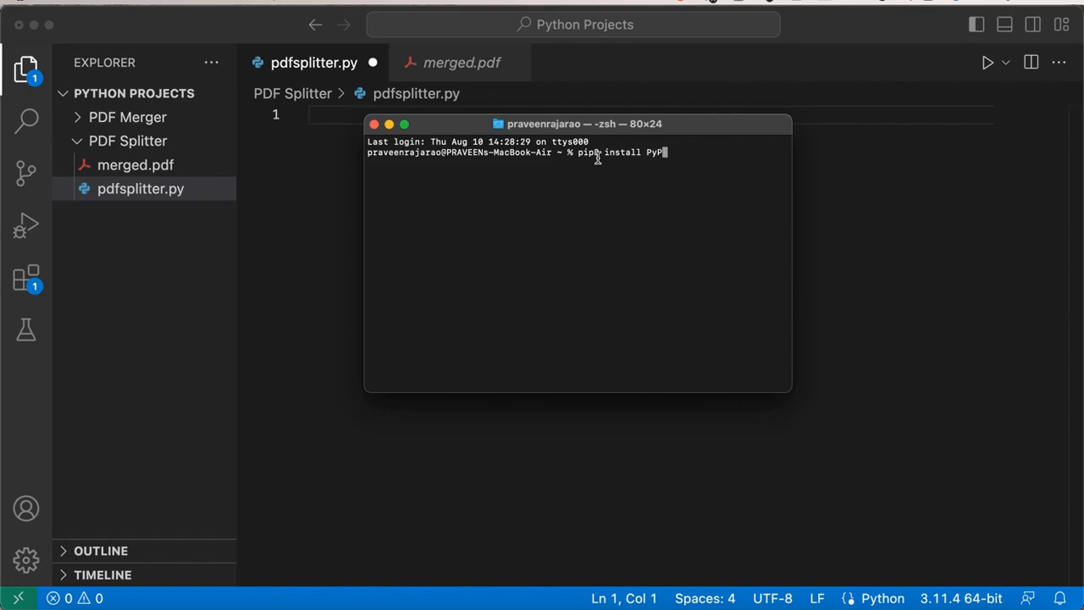
pyautogui.write('DF2')
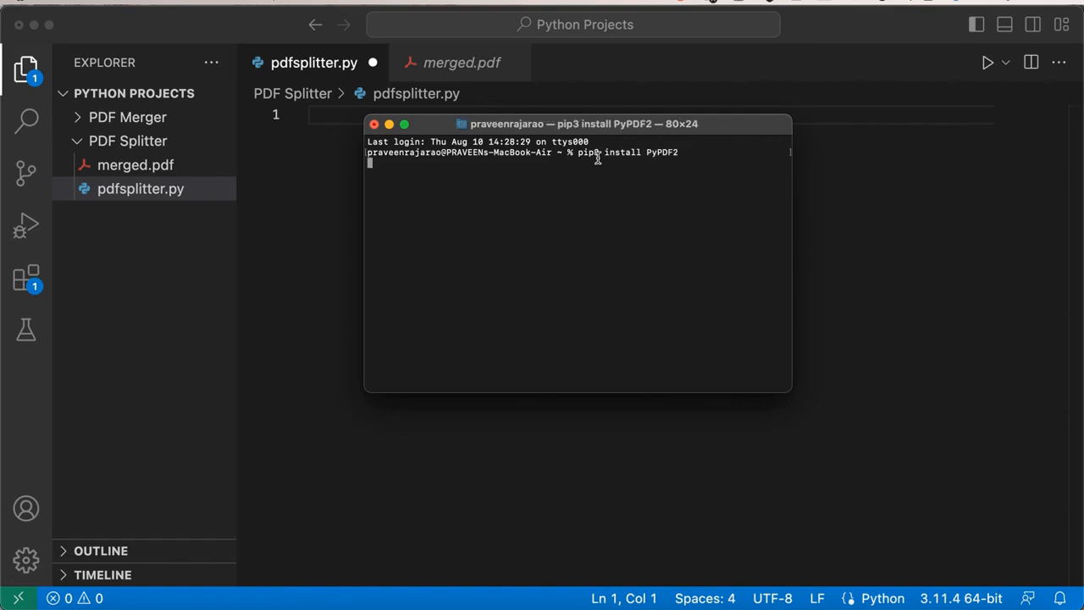
pyautogui.press('Return')
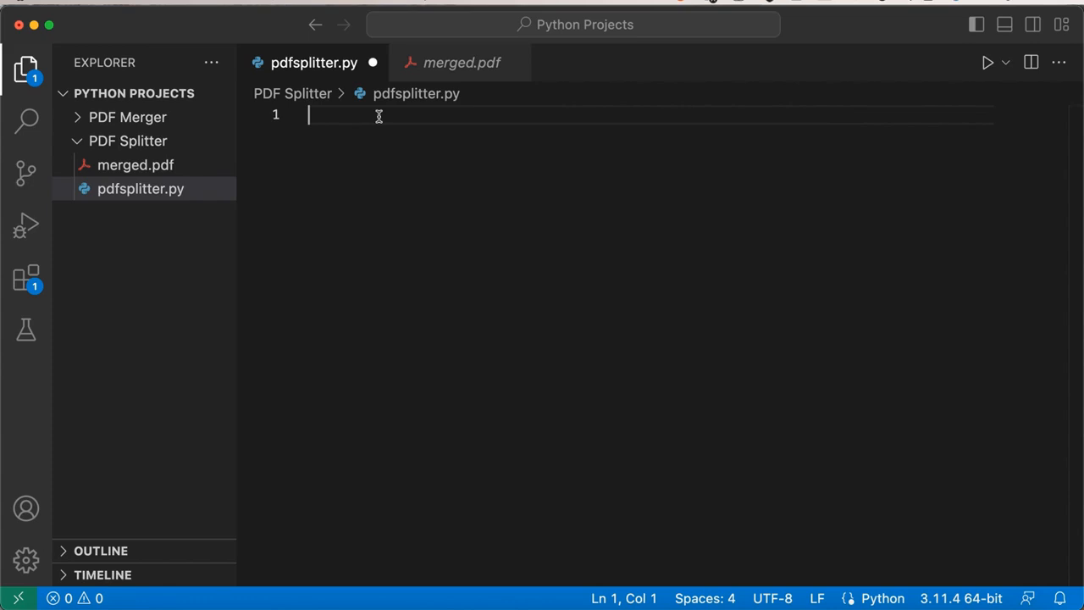
# Write 'from PyPDF2 import PdfReader, PdfWriter' and 'pages = [1, 2]' in pdfsplitter.py
pyautogui.write('from P')
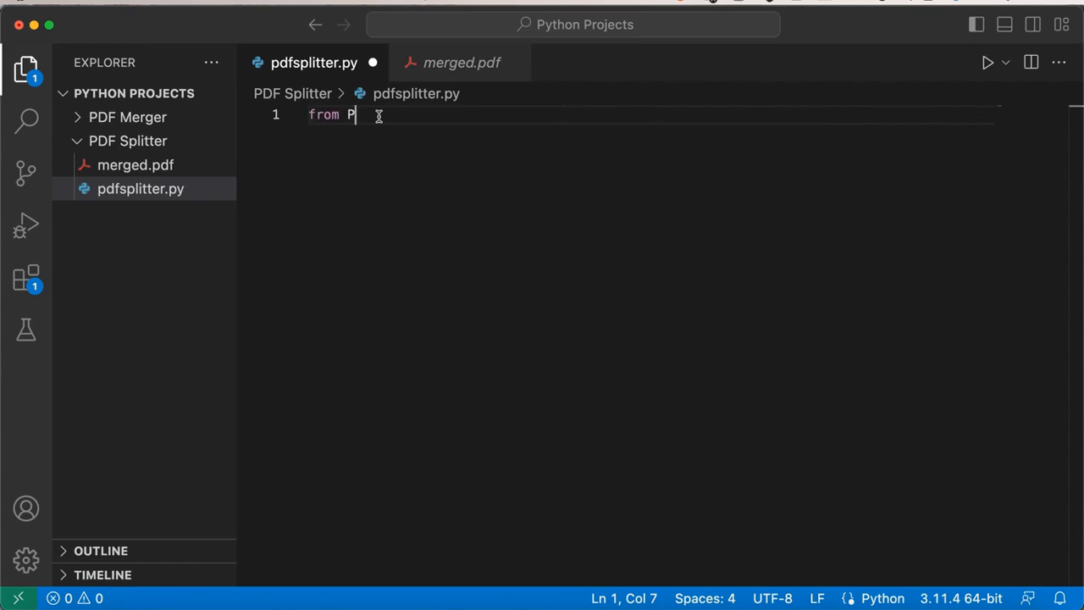
pyautogui.write('yPDF2 import PDF')
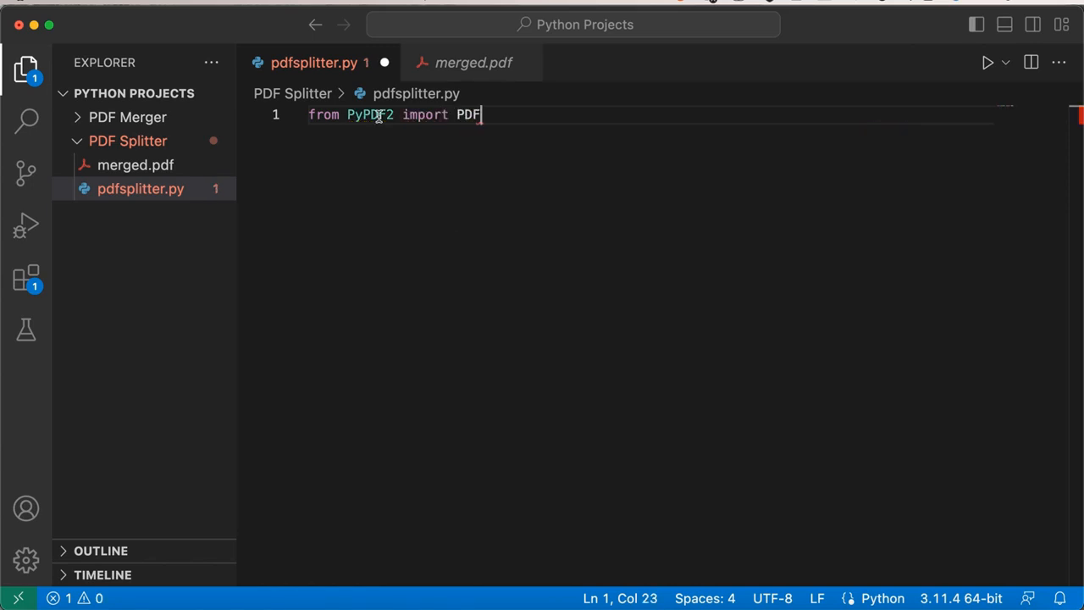
pyautogui.write('fReader, PdfWriter')
pyautogui.write('pages = [1, 2]')
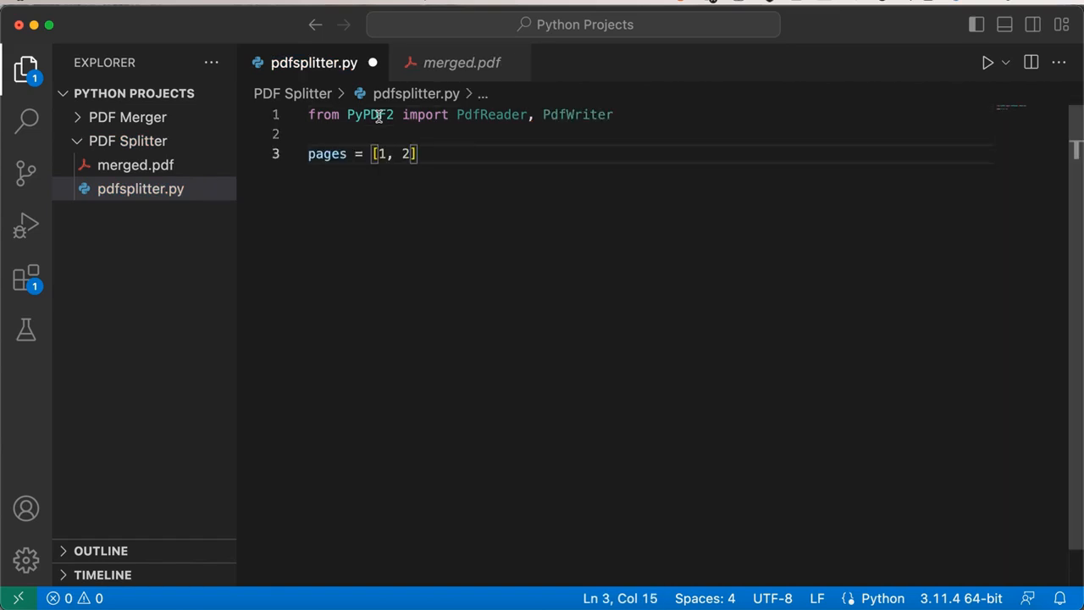
pyautogui.press('Return')
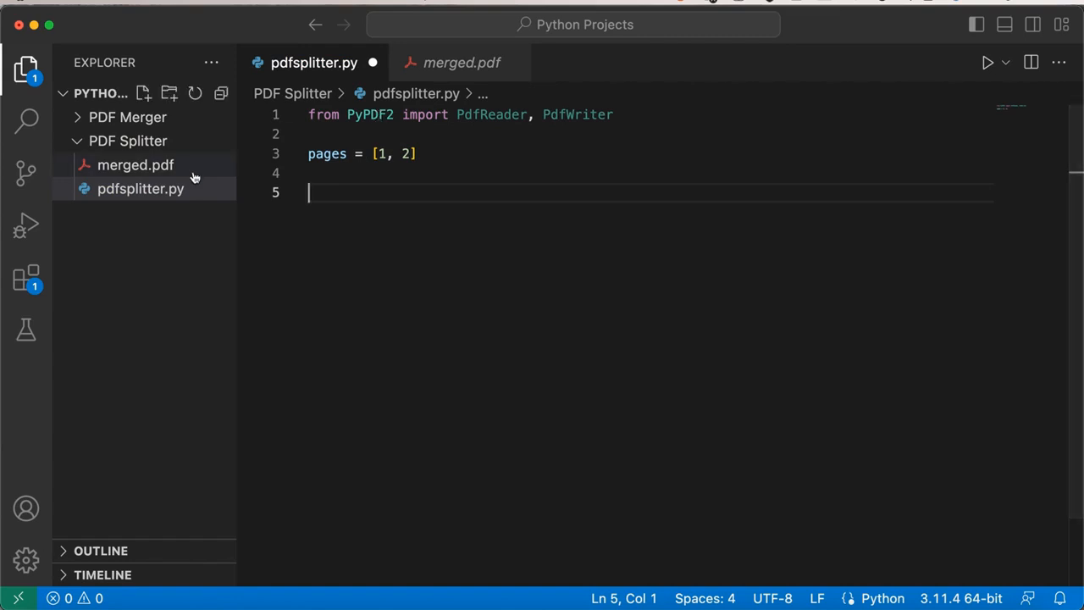
# Reopen merged.pdf from Recents in Preview and browse its first pages
pyautogui.click(349, 194)
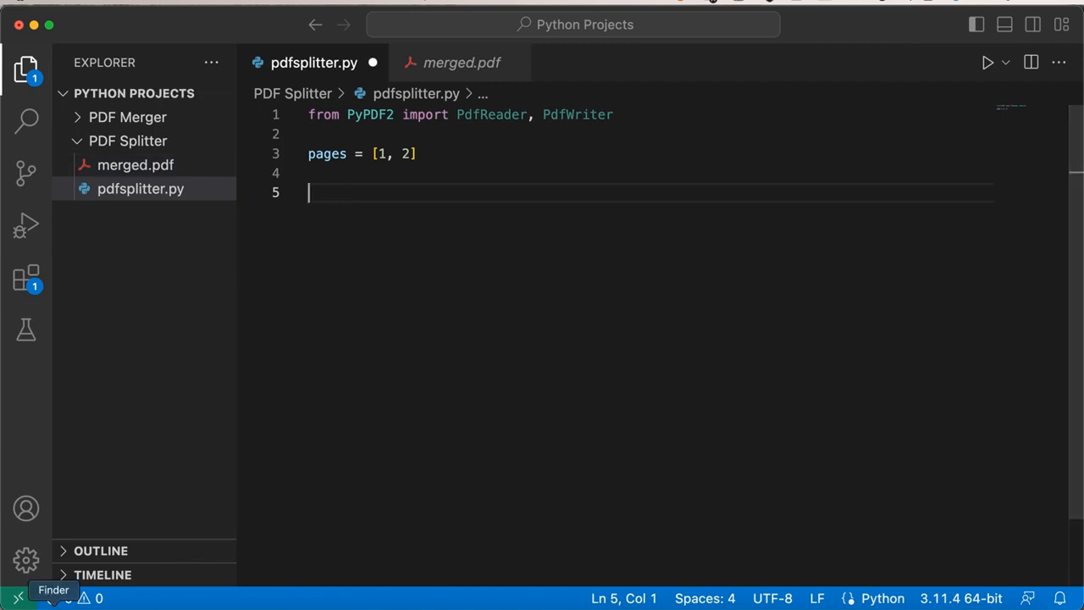
pyautogui.click(53, 597)
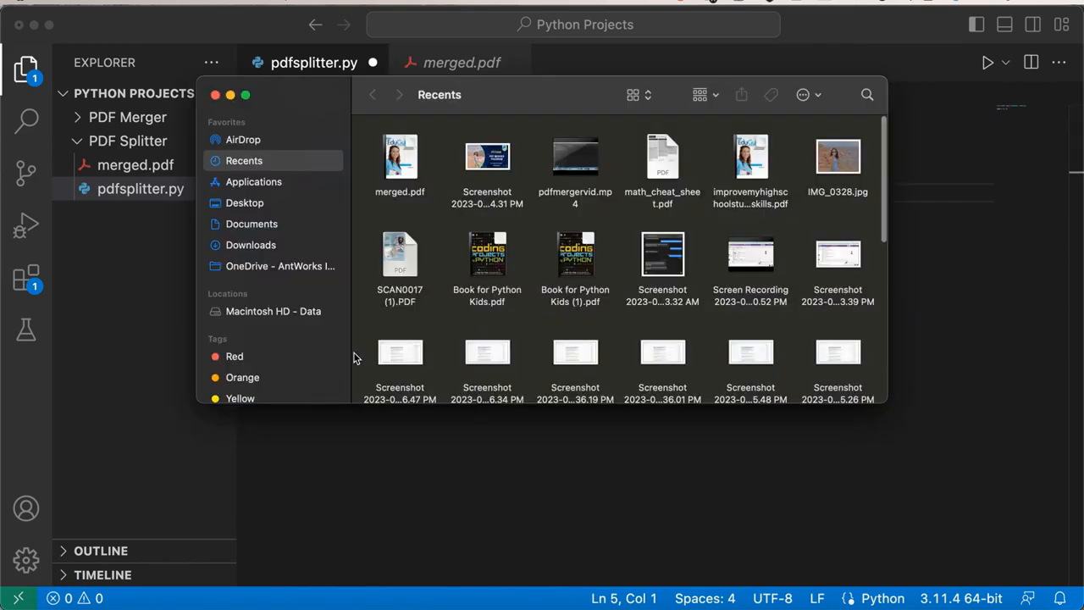
pyautogui.click(399, 156)
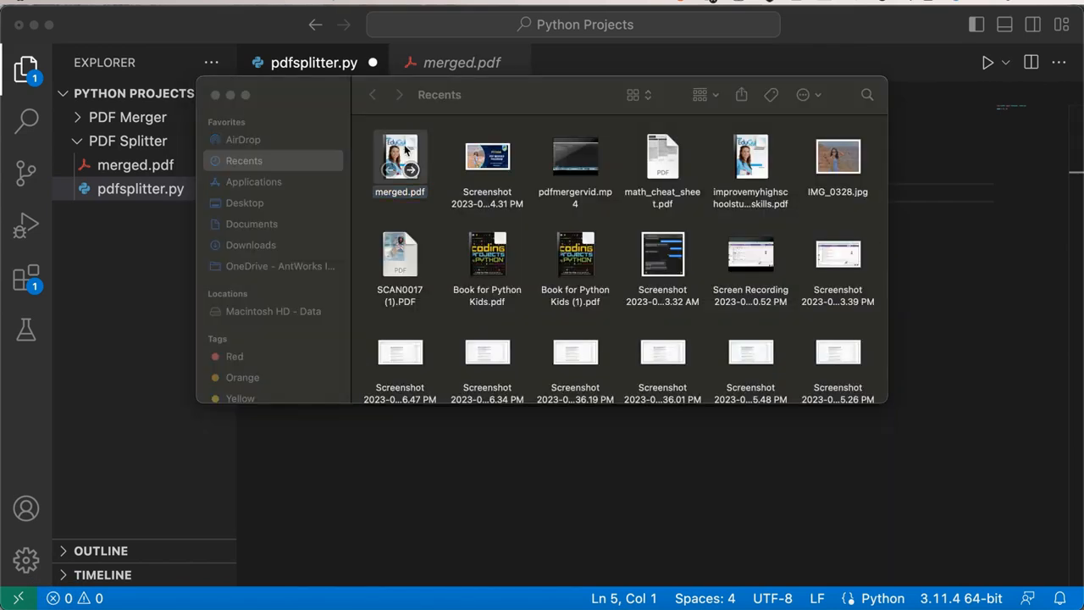
pyautogui.doubleClick(400, 156)
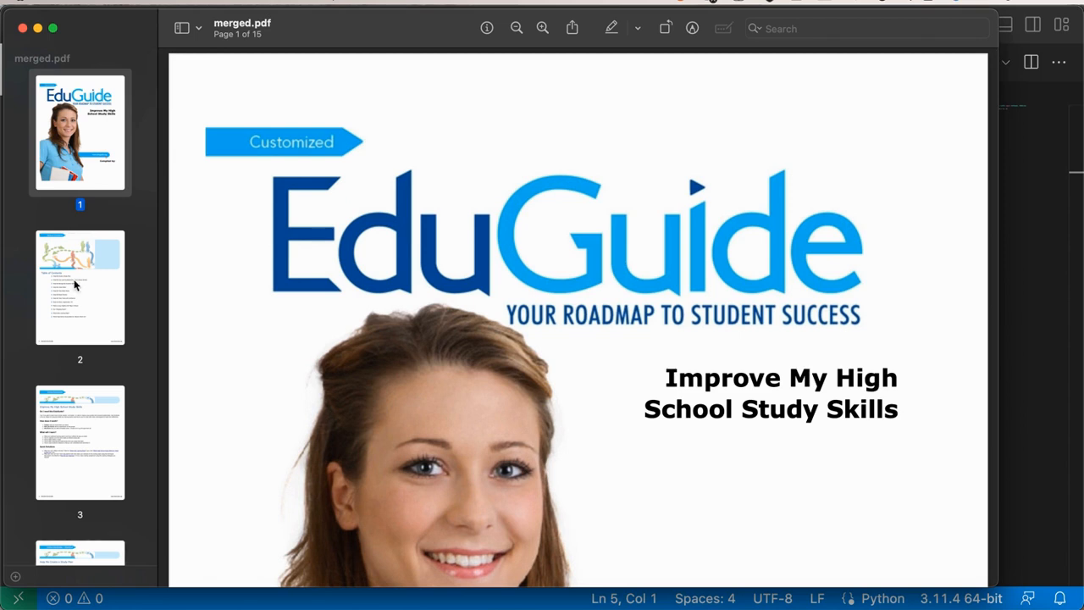
pyautogui.scroll(-3)
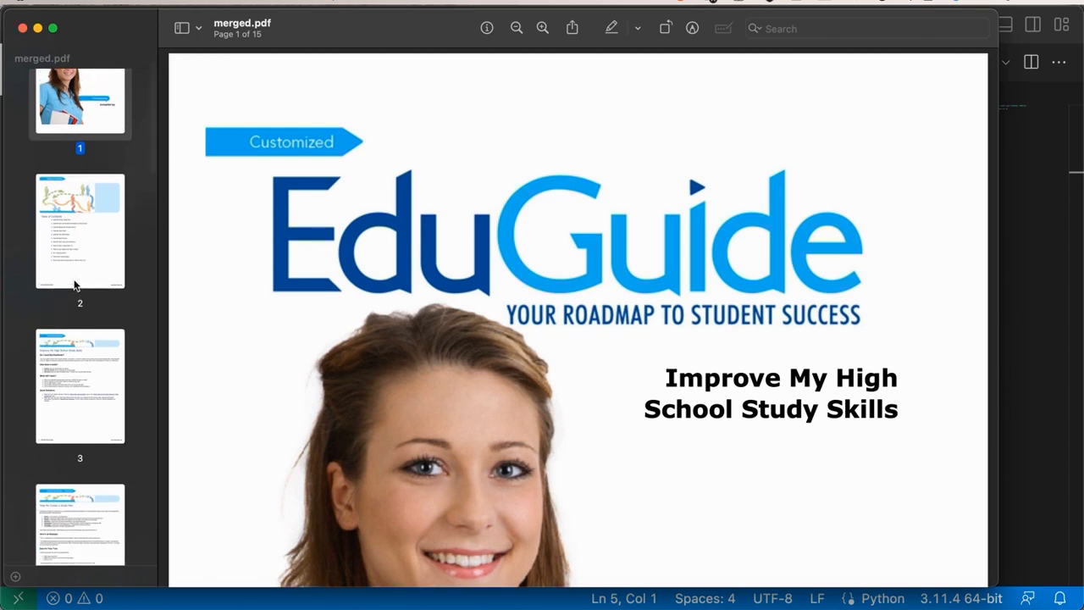
pyautogui.click(79, 230)
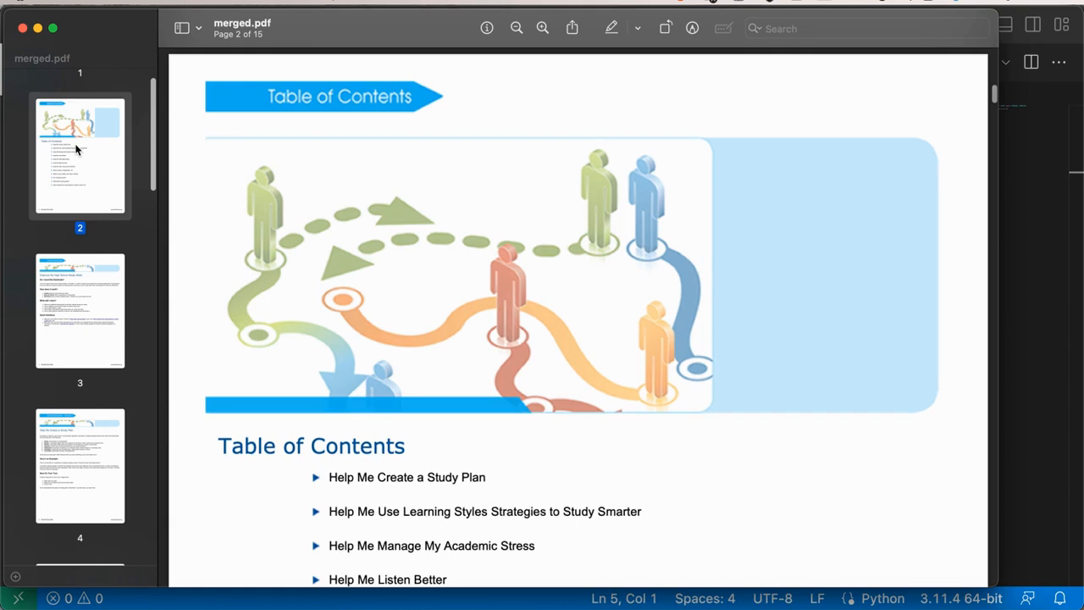
pyautogui.moveTo(100, 299)
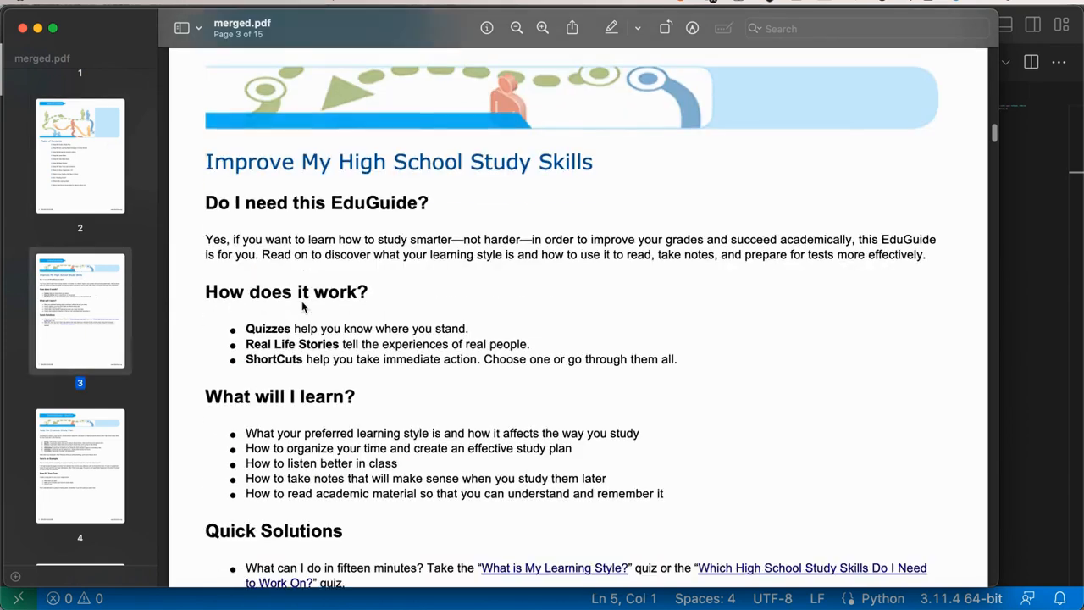
pyautogui.scroll(-3)
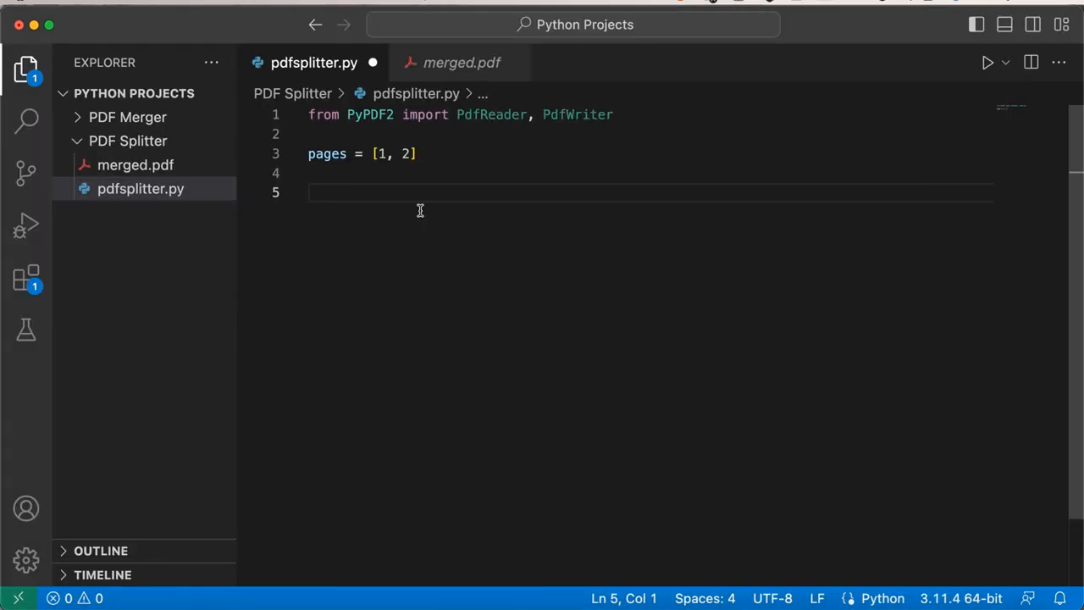
pyautogui.moveTo(416, 197)
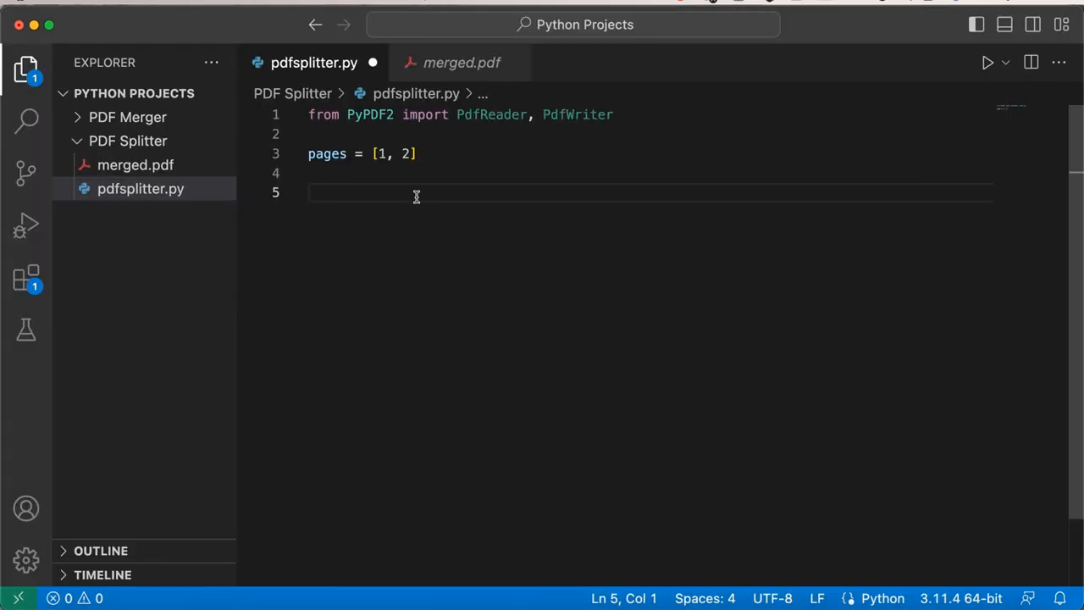
# Add 'with open("PDF Splitter/merged.pdf", "rb") as f:' using the copied relative path
pyautogui.write('with o')
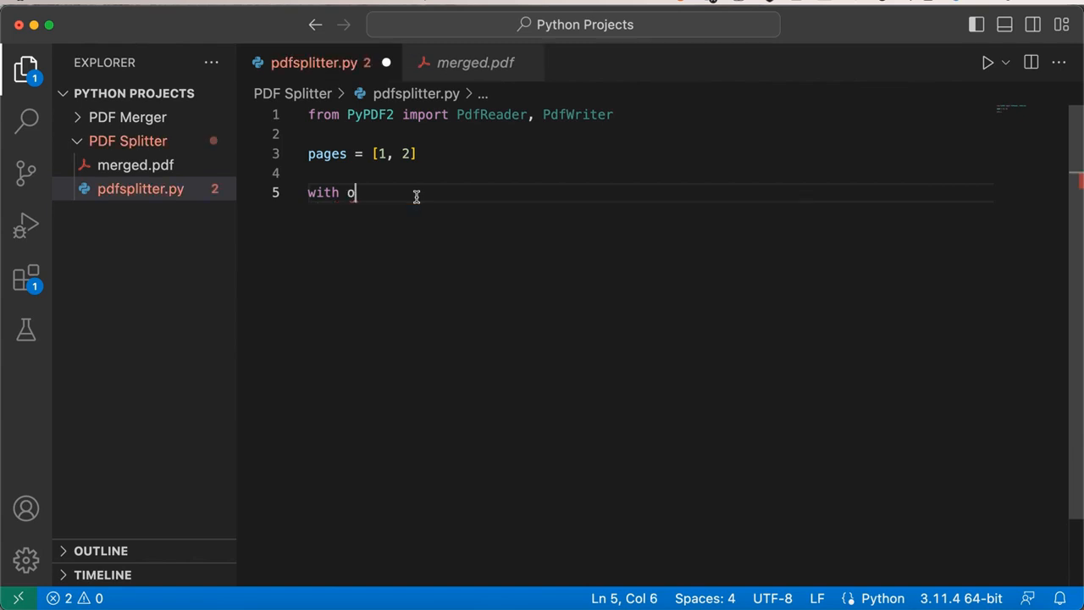
pyautogui.write('pen("")')
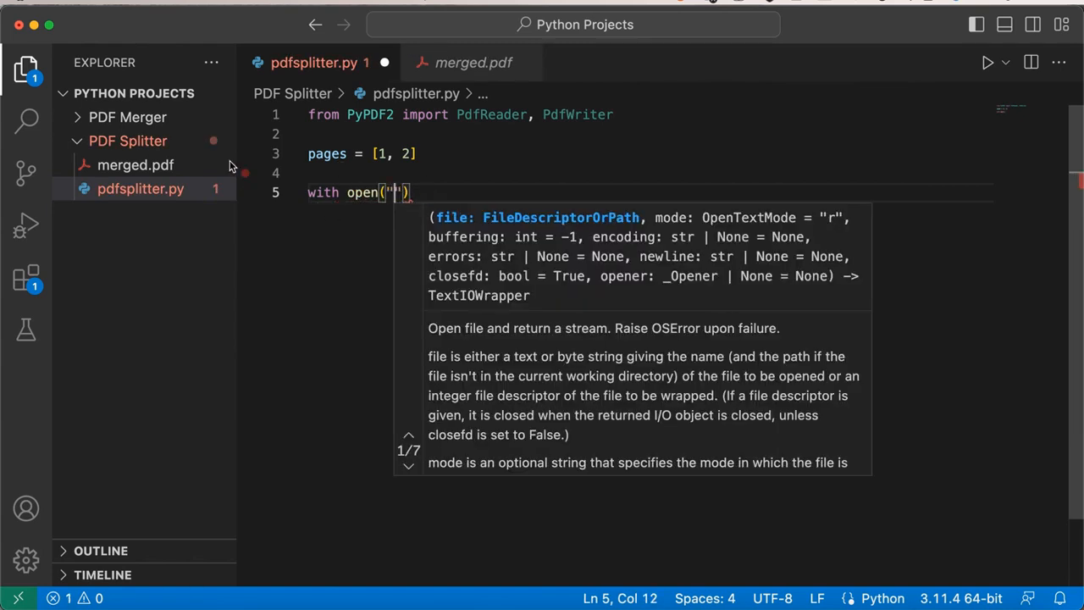
pyautogui.moveTo(172, 165)
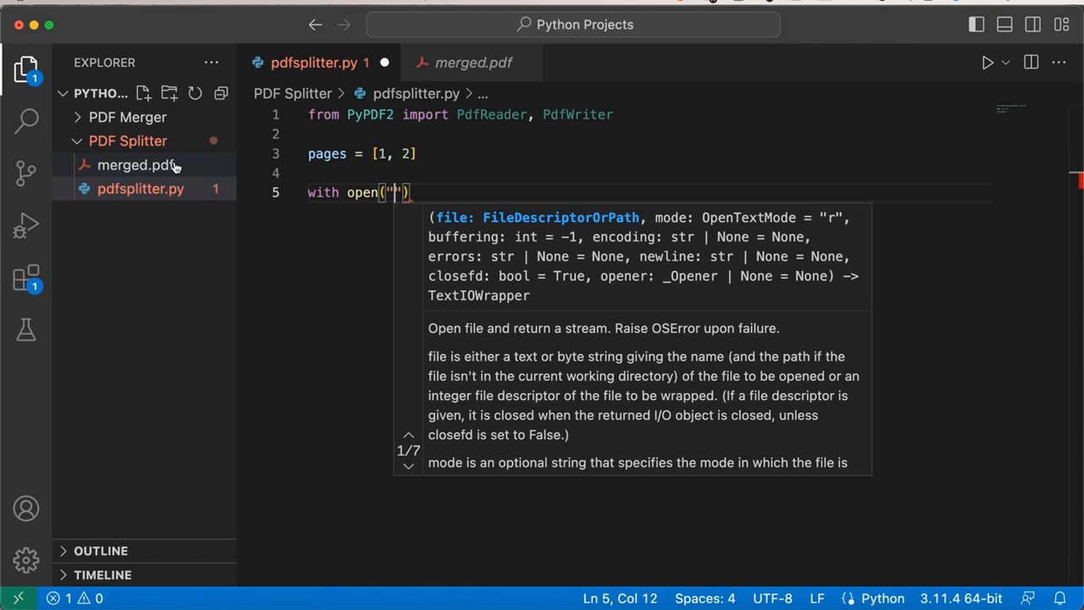
pyautogui.click(135, 166)
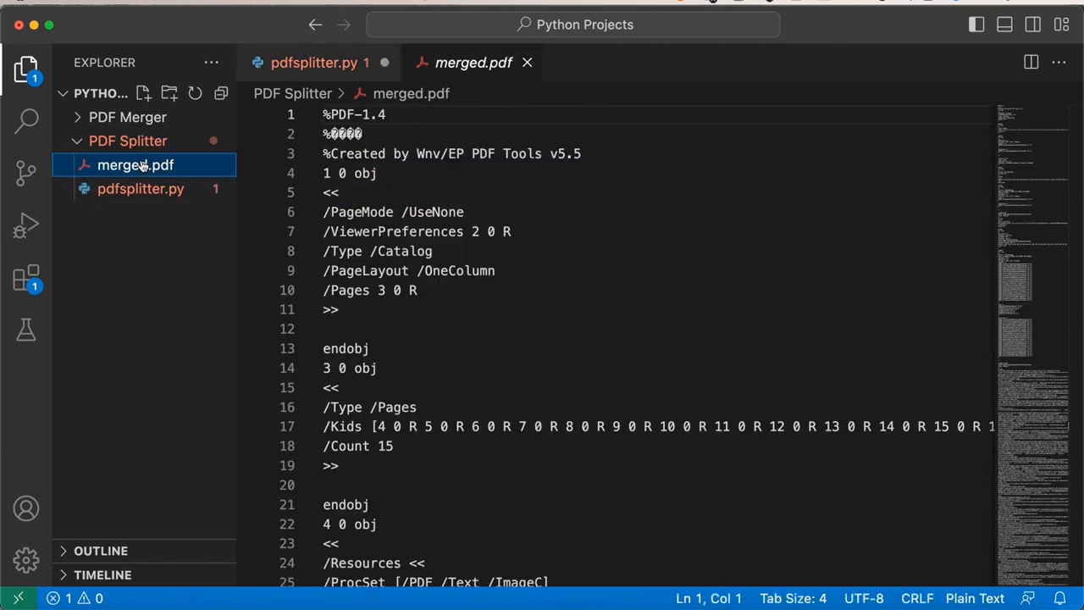
pyautogui.rightClick(135, 165)
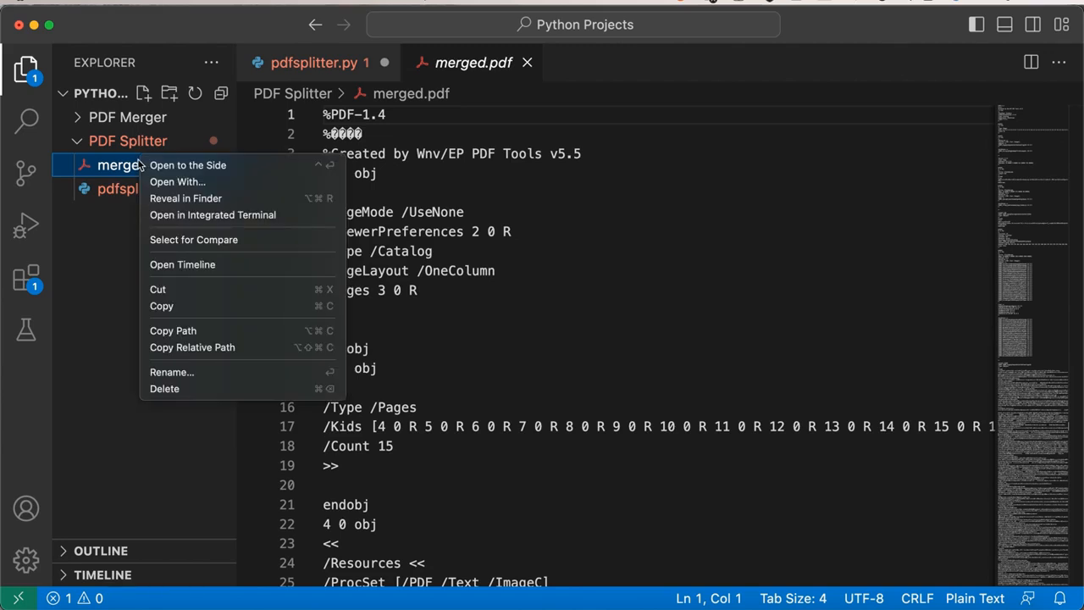
pyautogui.moveTo(173, 331)
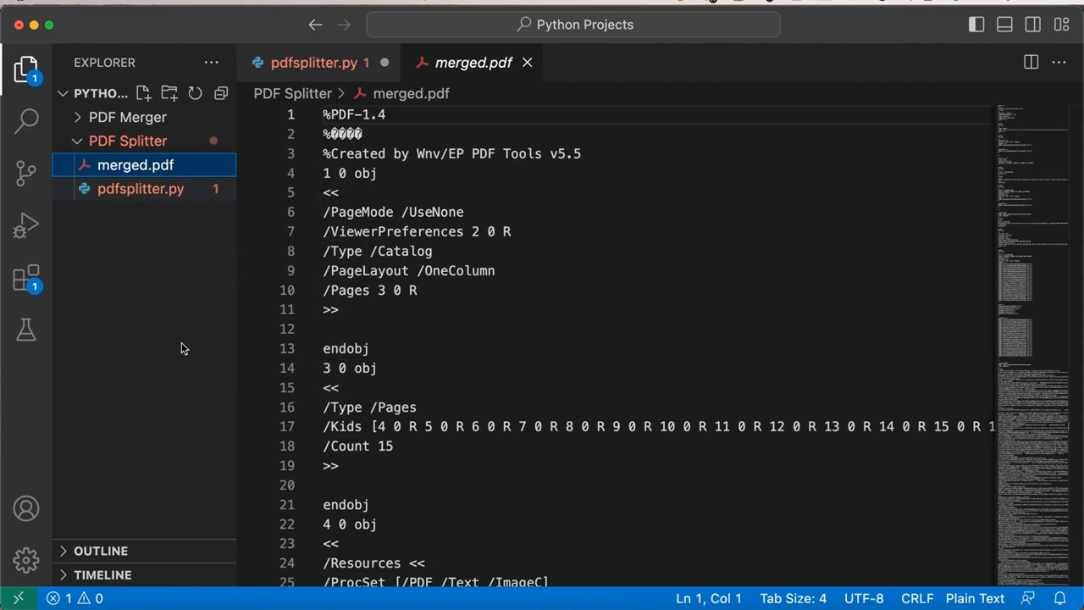
pyautogui.click(141, 188)
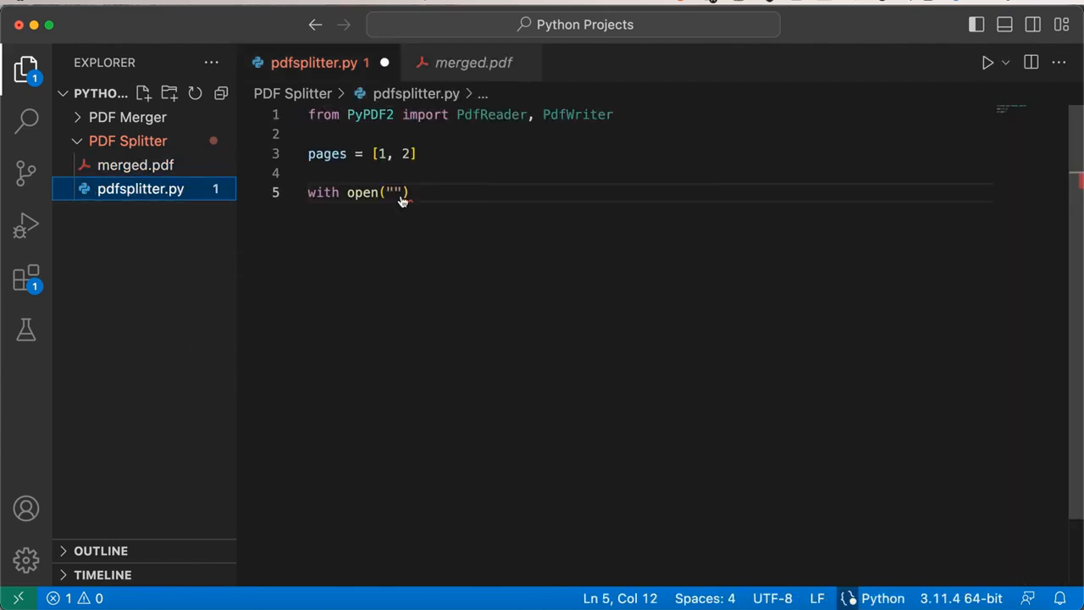
pyautogui.write('PDF Splitter/merged.pdf')
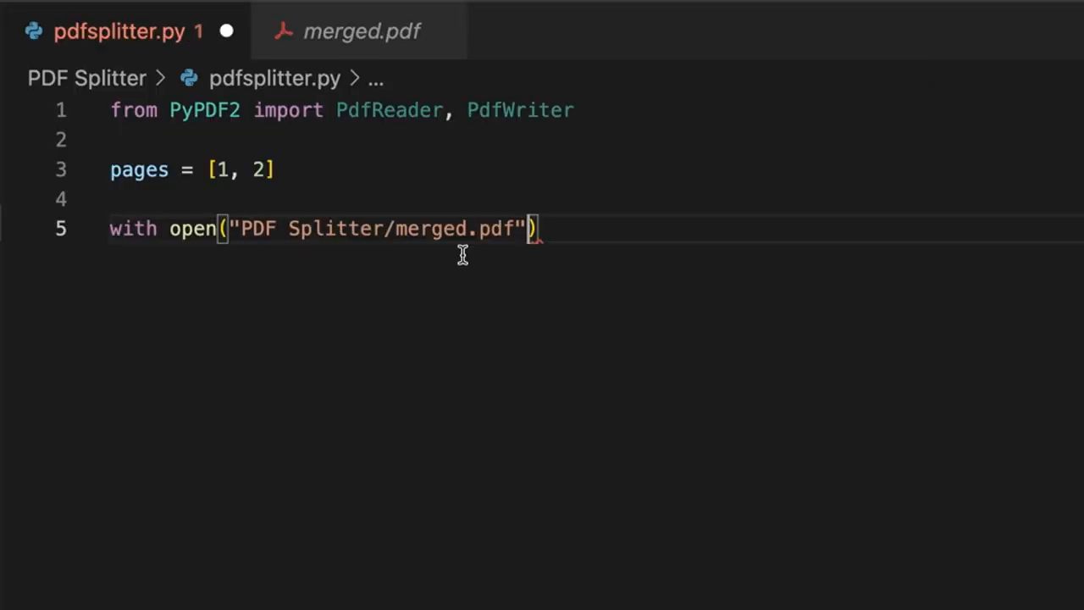
pyautogui.write(', "')
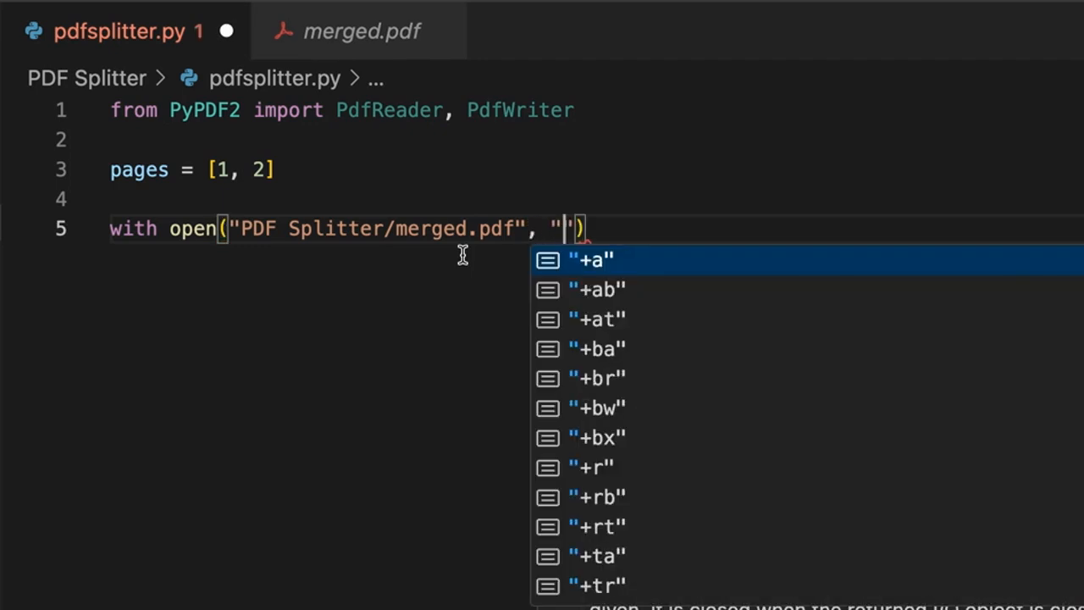
pyautogui.write('rd')
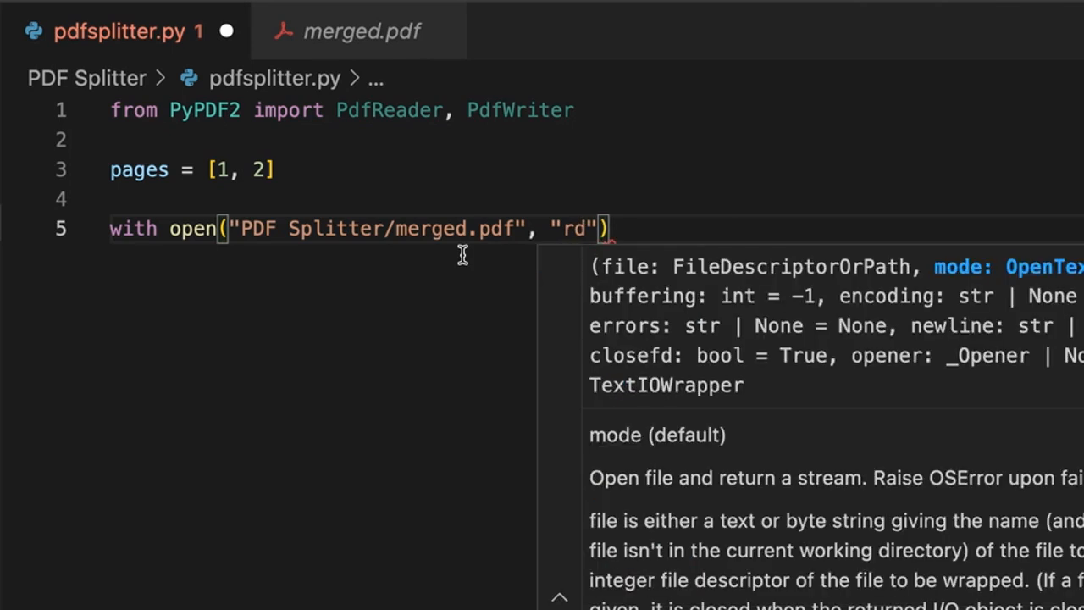
pyautogui.write('b')
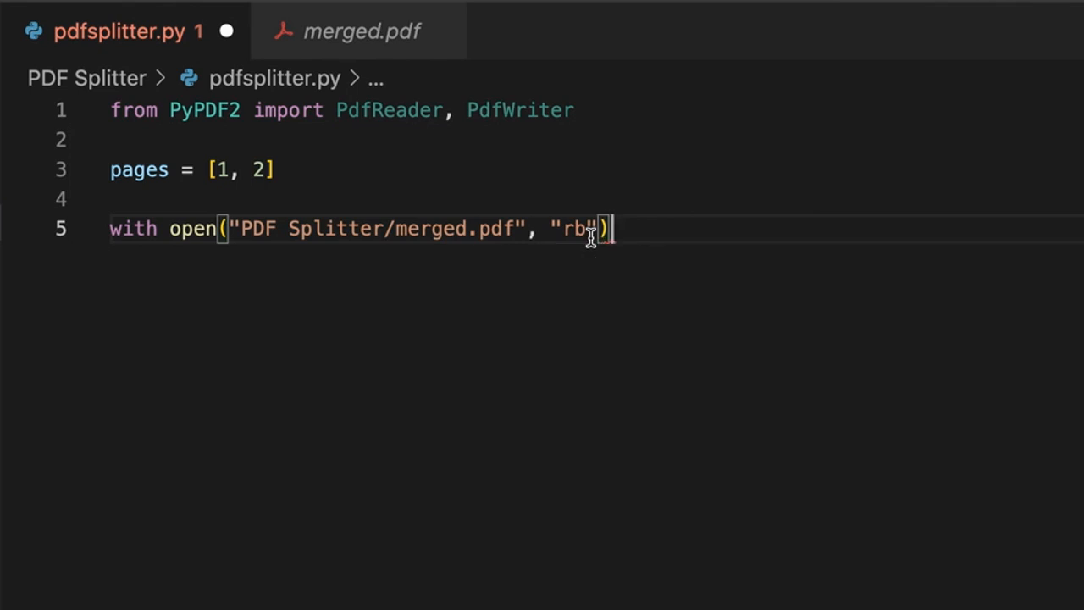
pyautogui.write('as f:')
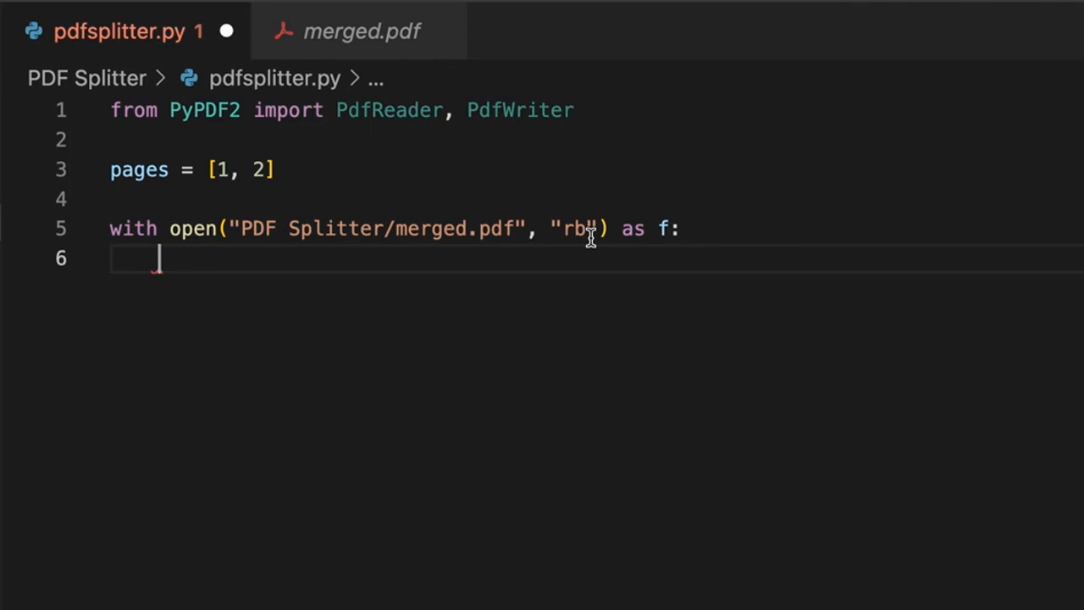
# Define reader = PdfReader(f), writer = PdfWriter() and rest_writer = PdfWriter() in the with block
pyautogui.write('reader =')
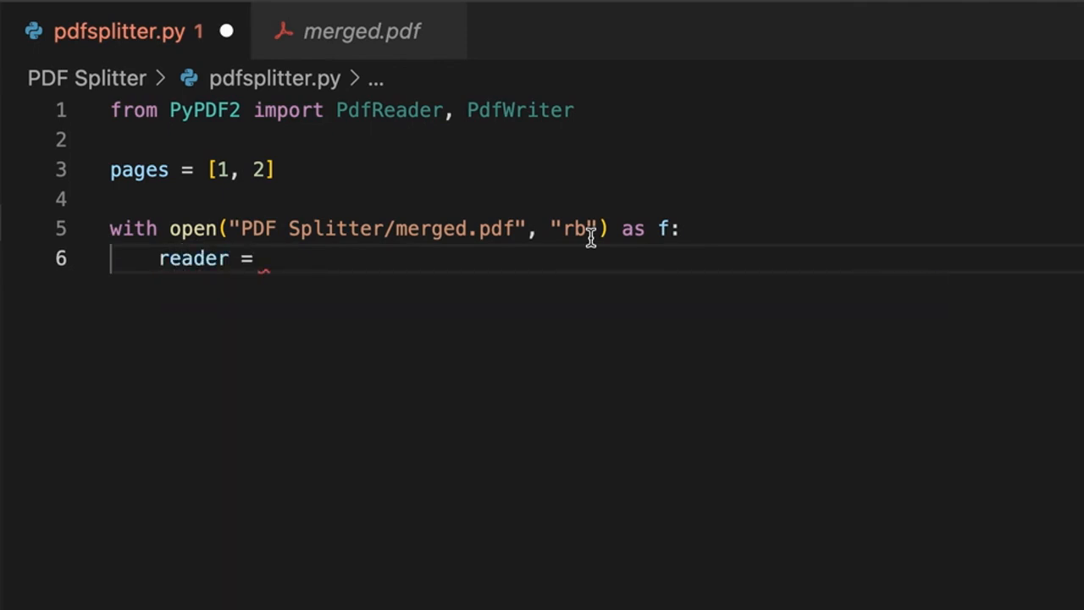
pyautogui.write('PdfReader(f')
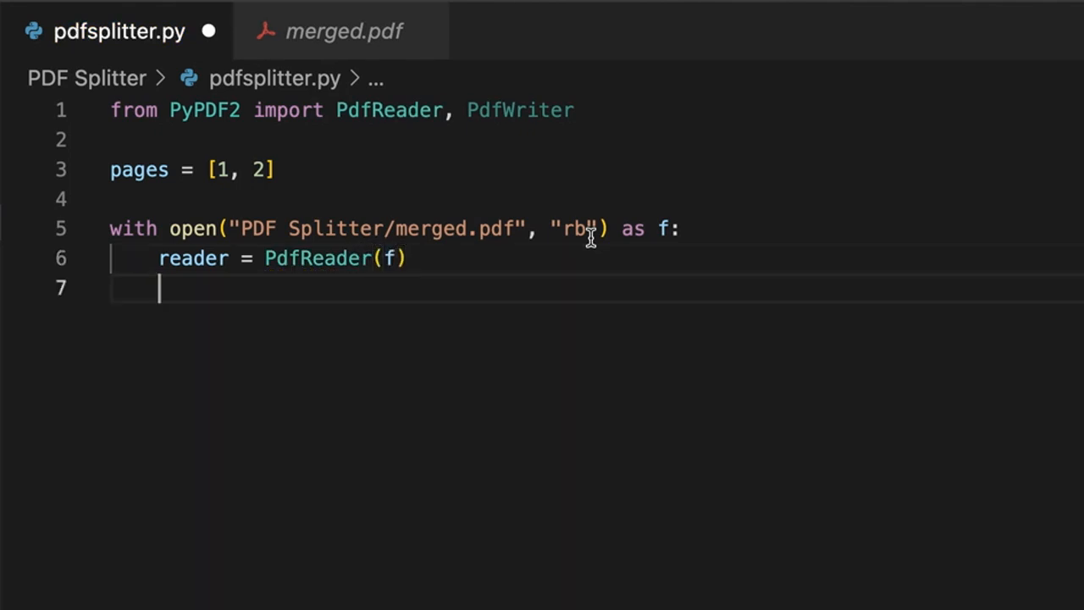
pyautogui.write('w')
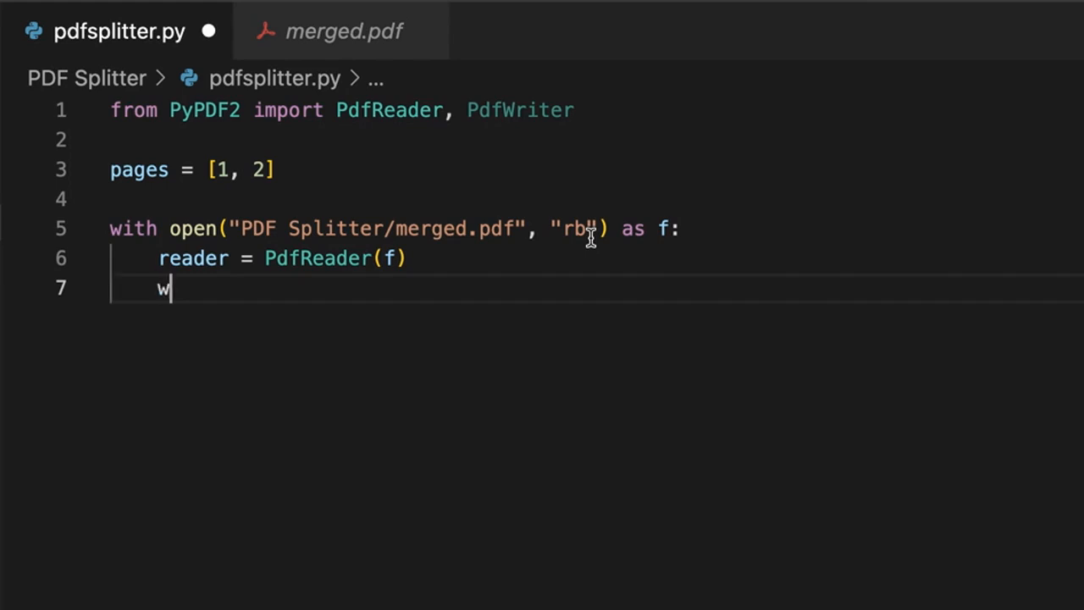
pyautogui.write('riter =')
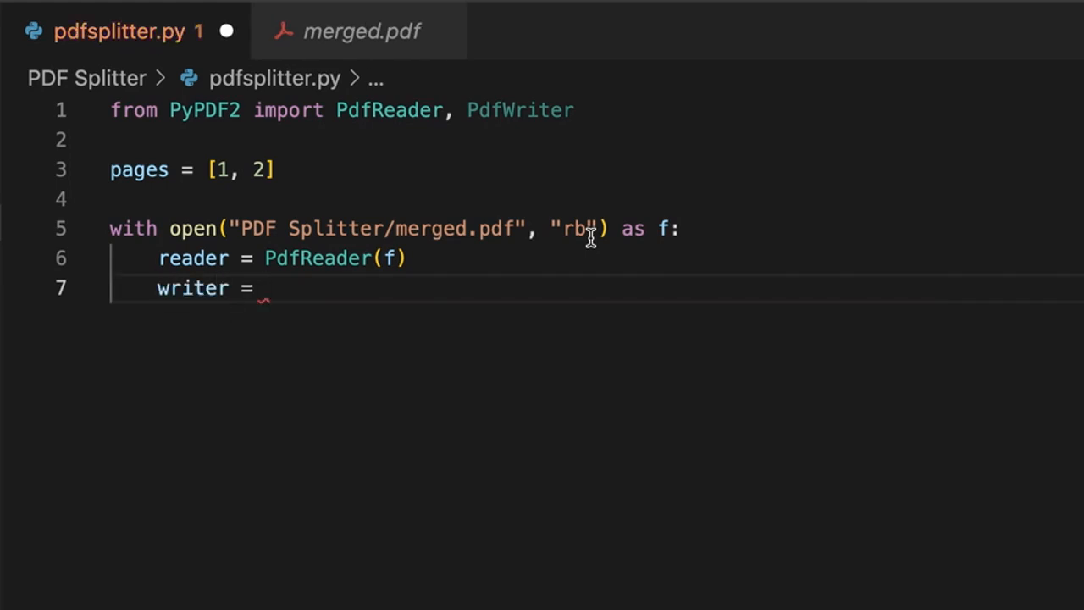
pyautogui.write('PdfWriter(')
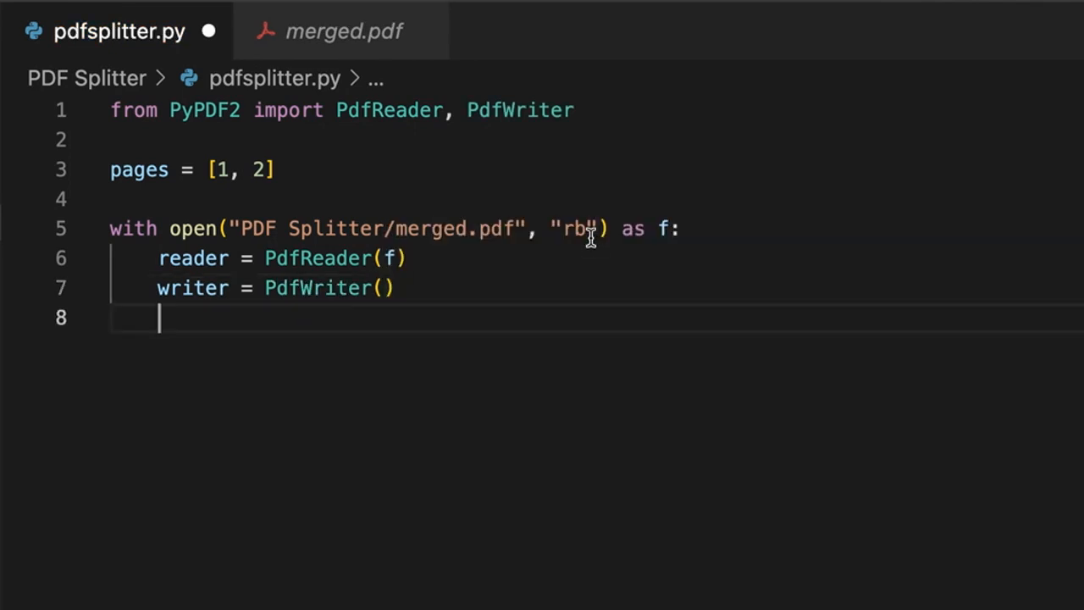
pyautogui.write('rest_')
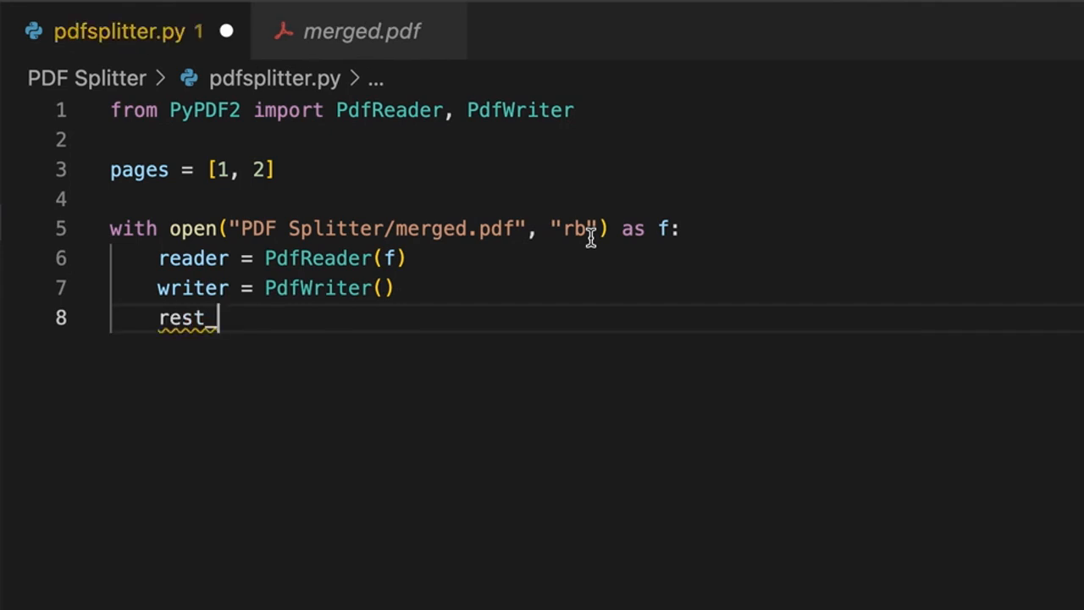
pyautogui.write('writer')
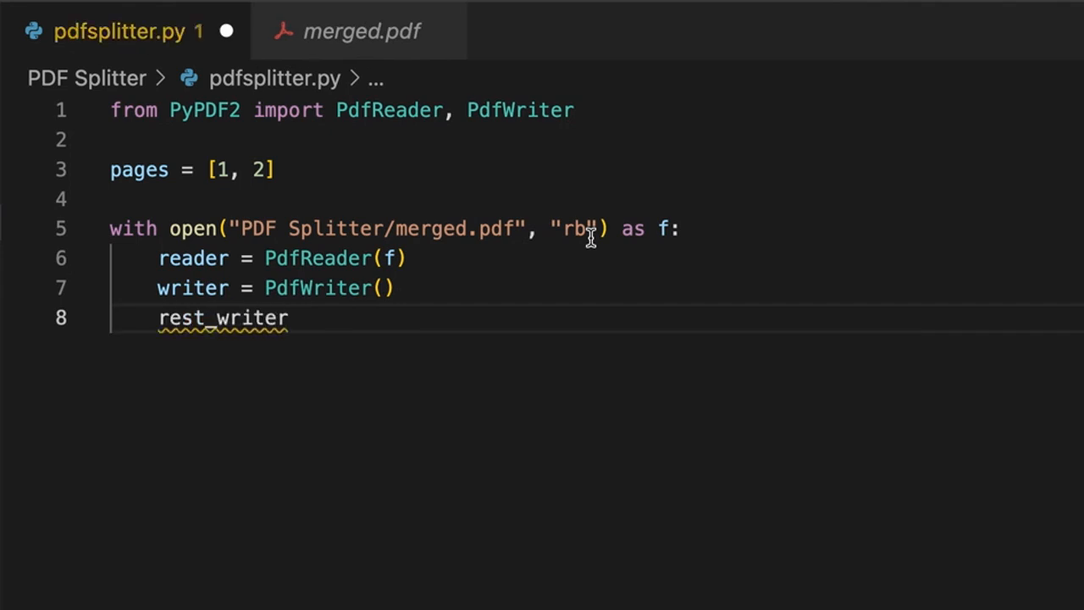
pyautogui.write('= PdfWriter(')
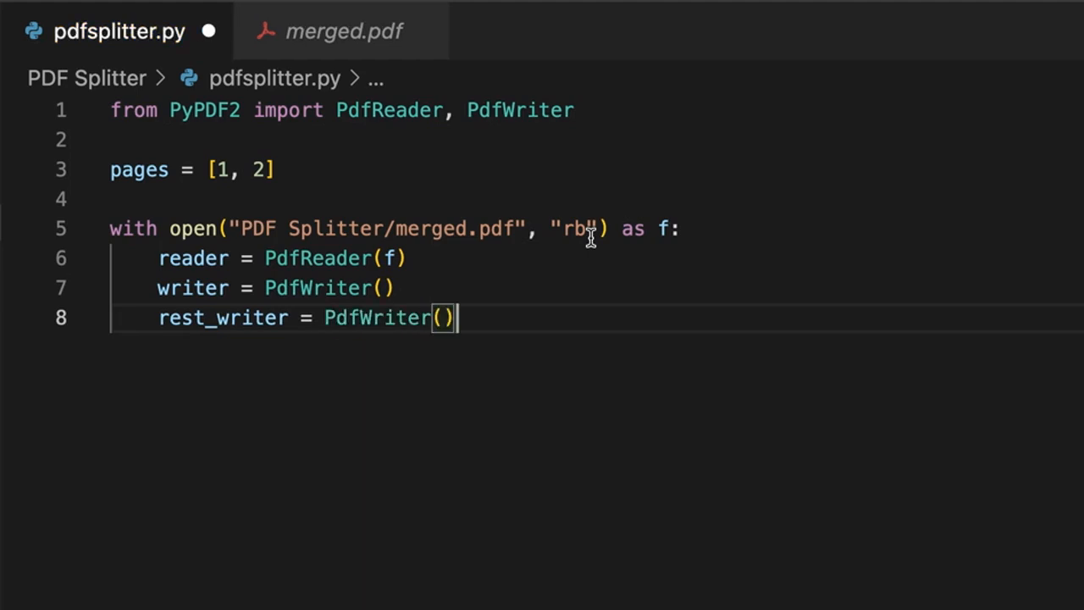
pyautogui.press('Enter')
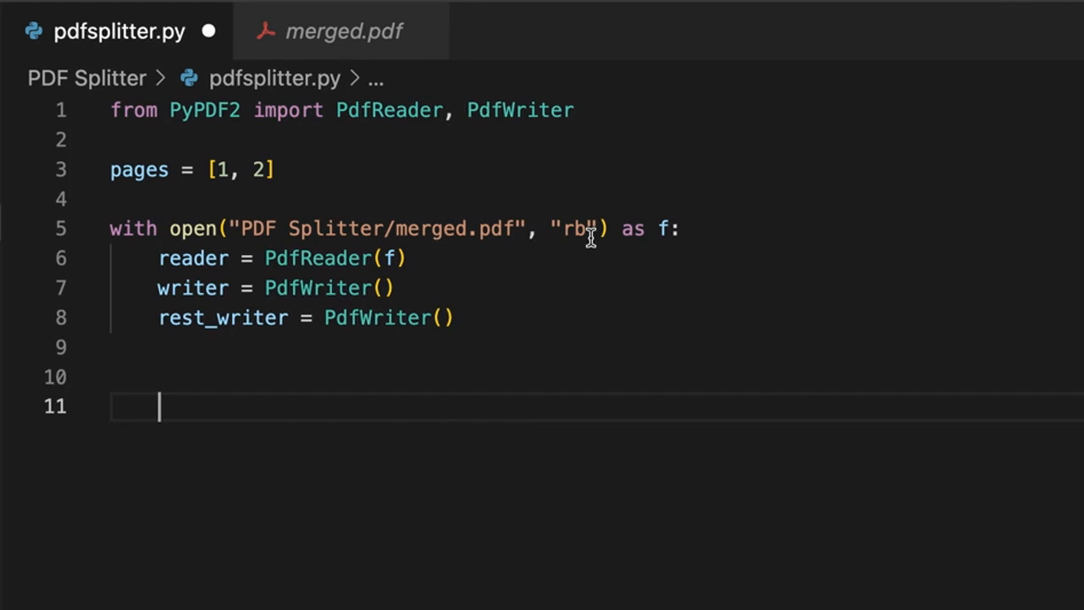
# Loop over reader's page indices, adding pages listed in pages to writer
pyautogui.write('for')
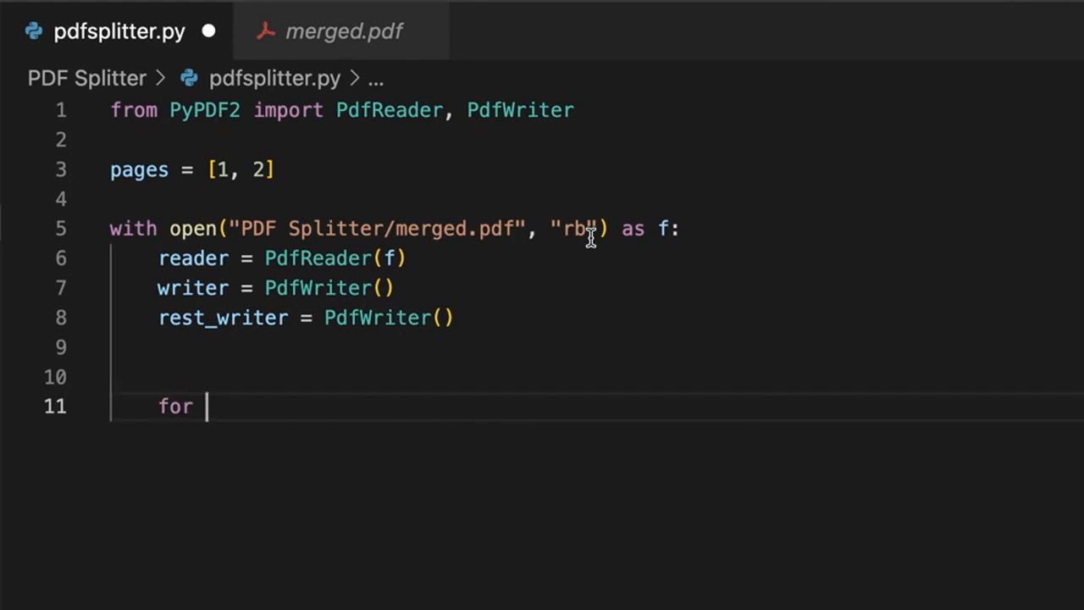
pyautogui.write('page in range(l')
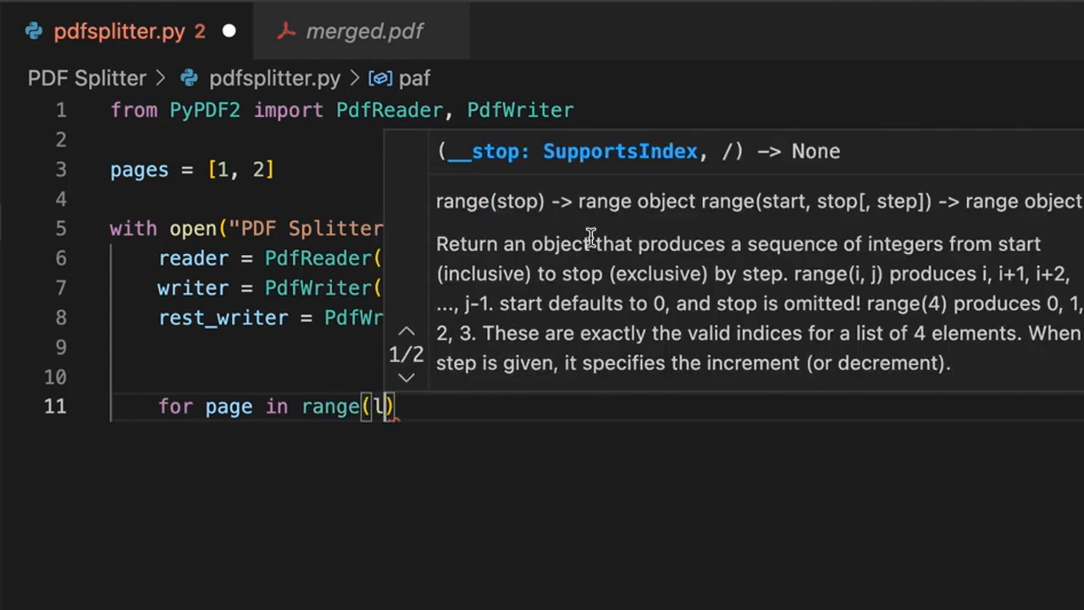
pyautogui.write('len(ra')
pyautogui.write('if page')
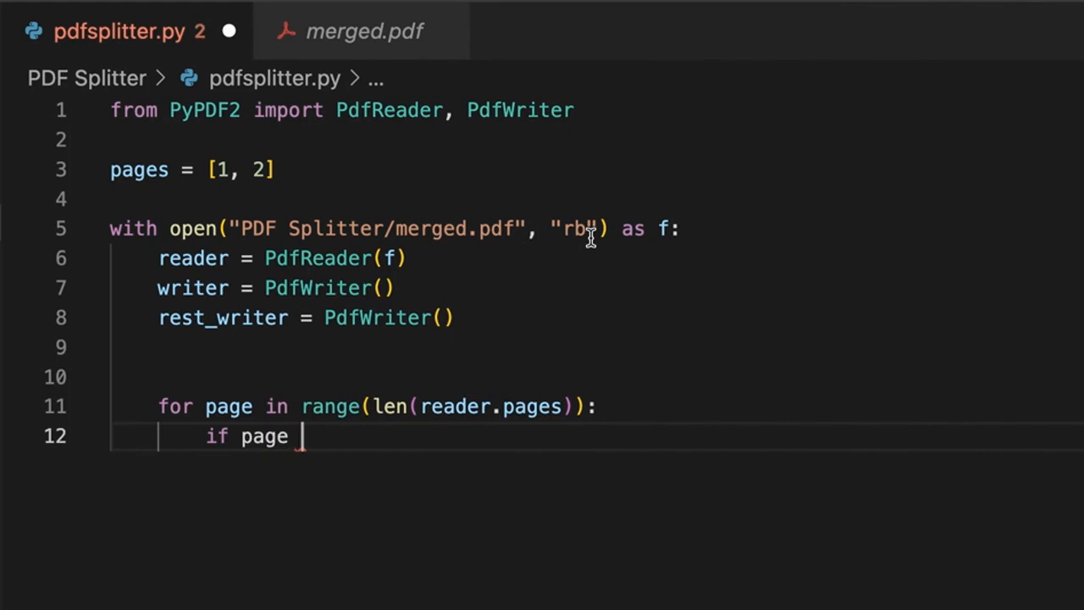
pyautogui.write('in pages:')
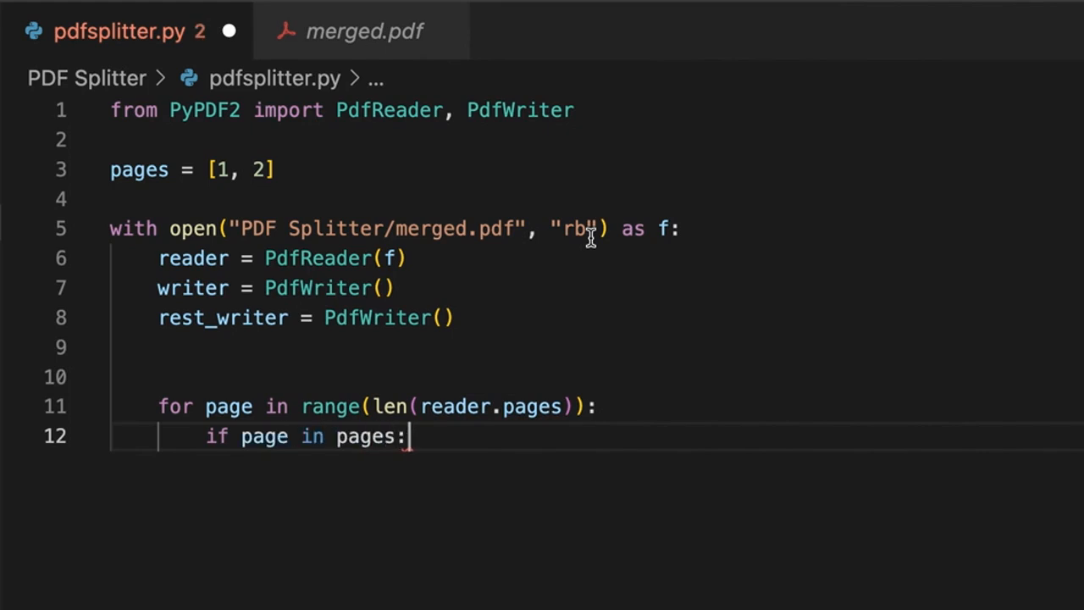
pyautogui.write('writer')
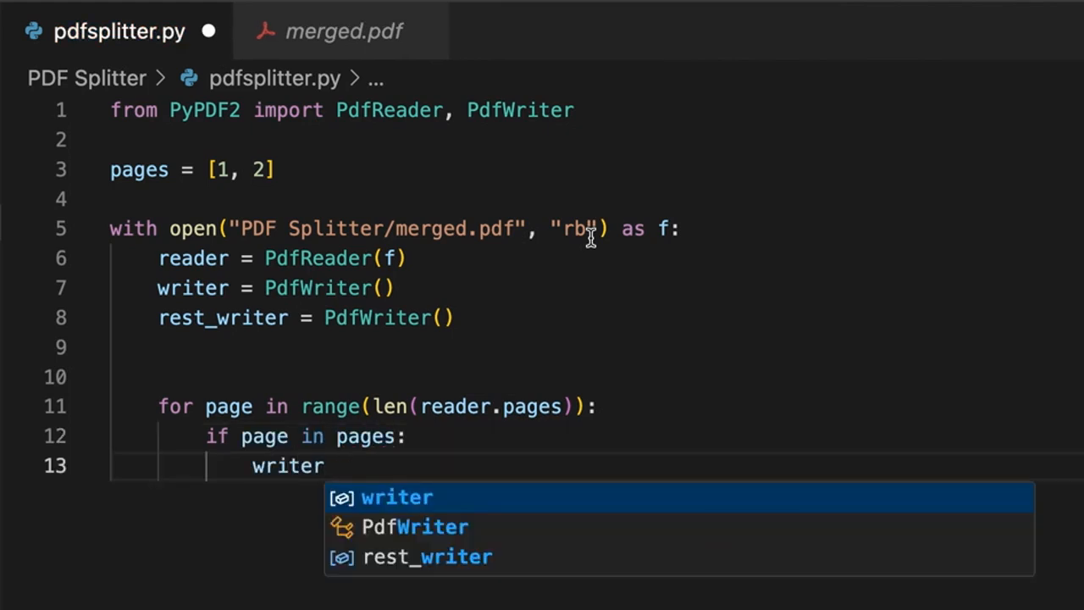
pyautogui.write('.add_pag')
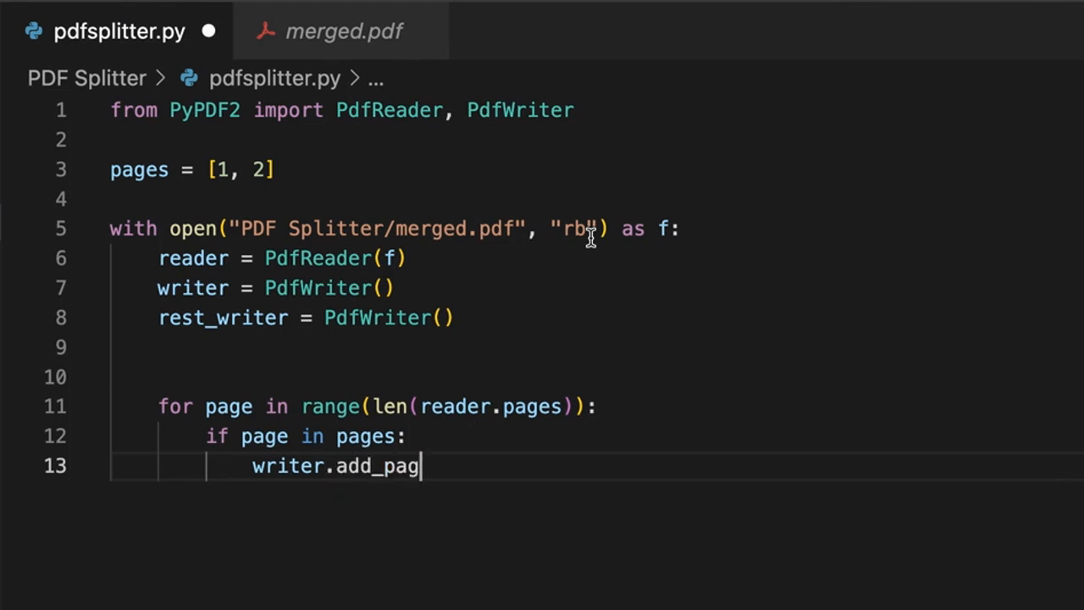
pyautogui.write('e(re')
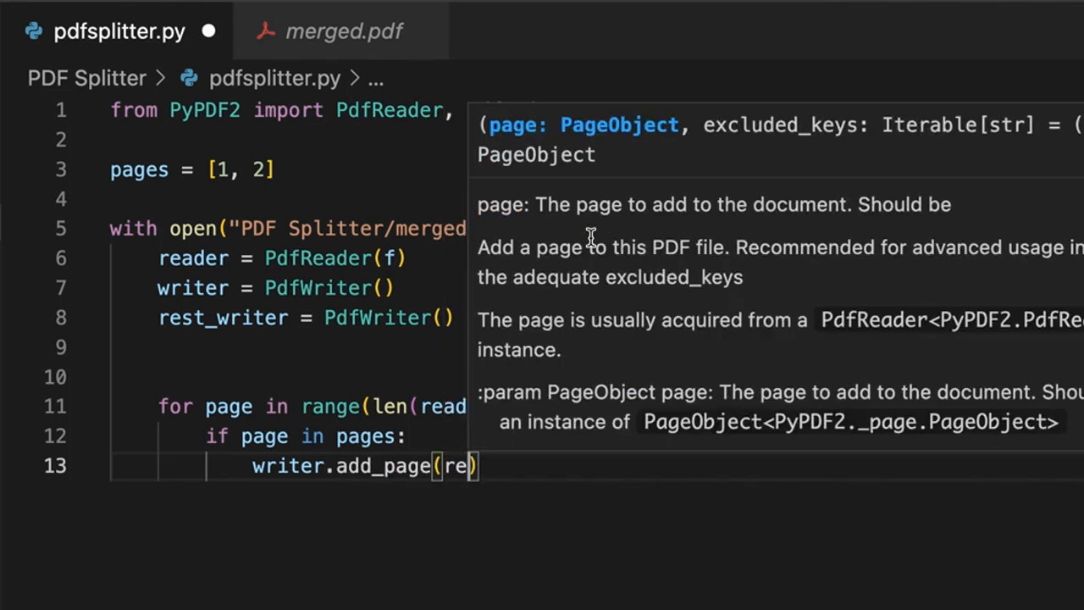
pyautogui.write('ader.pagrd[page')
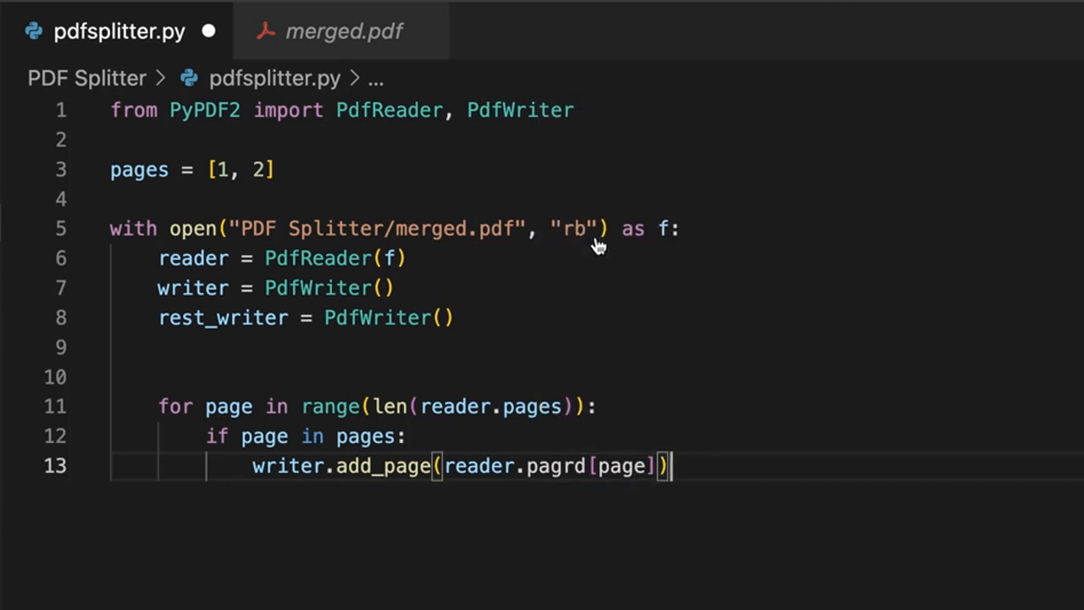
pyautogui.write('es')
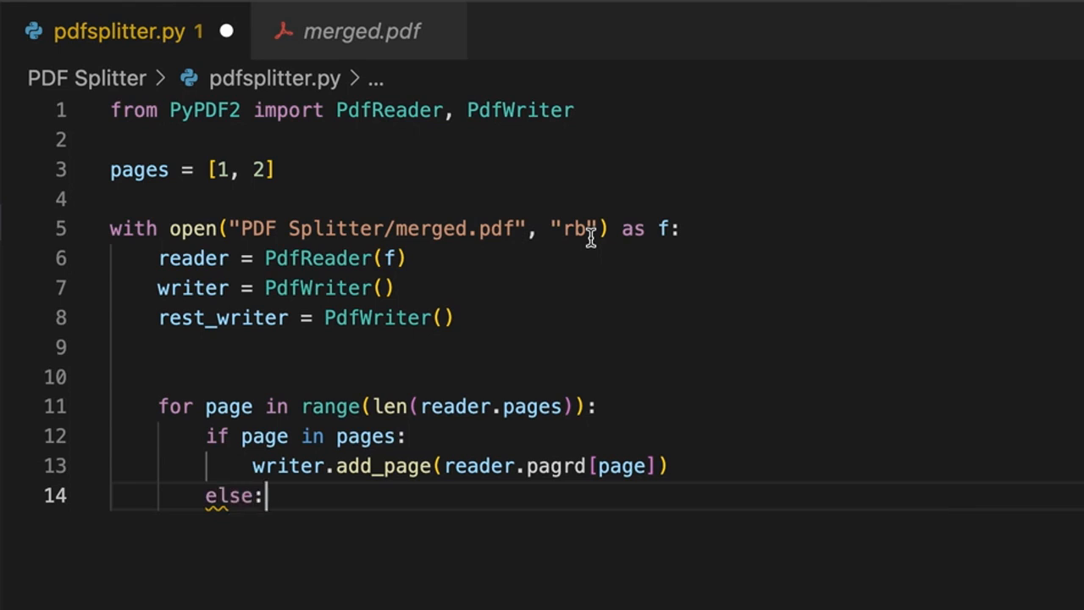
# Add every other page to rest_writer with rest_writer.add_page(reader.pages[page])
pyautogui.write('rest_writer.a')
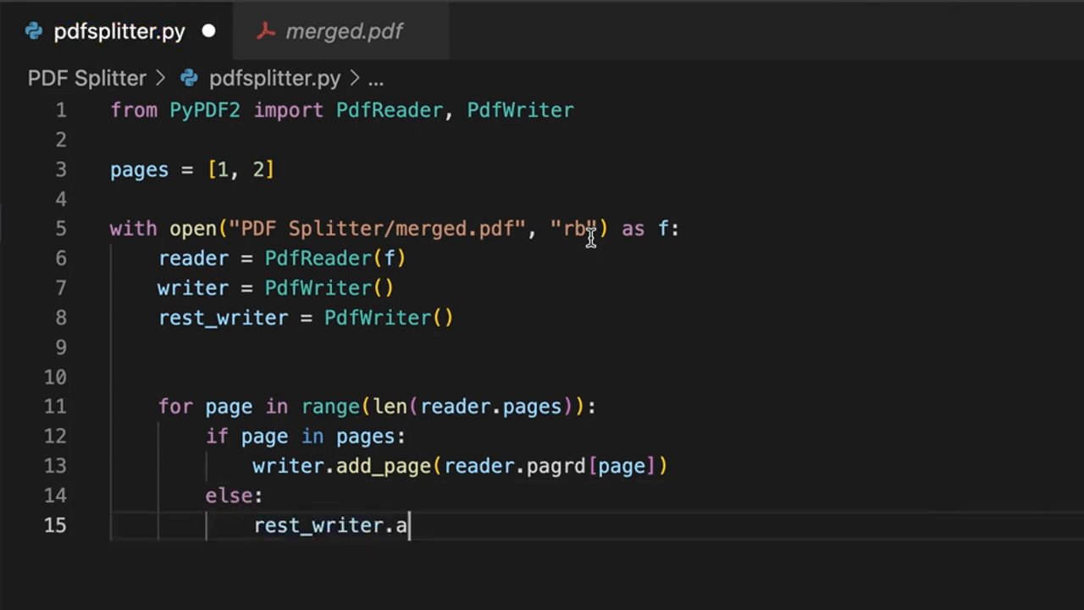
pyautogui.write('dd_page')
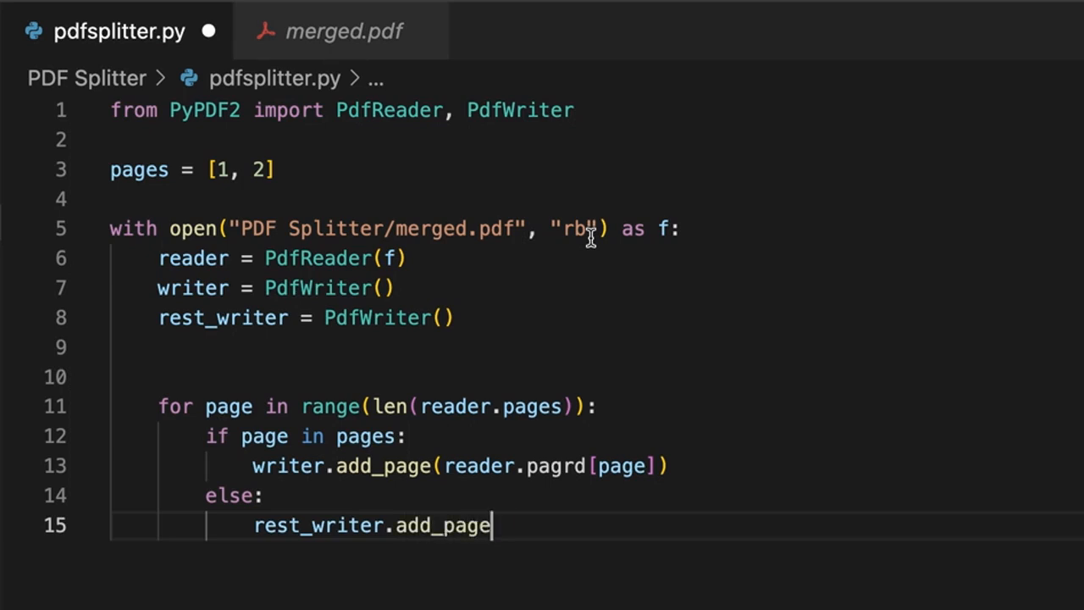
pyautogui.write('(read')
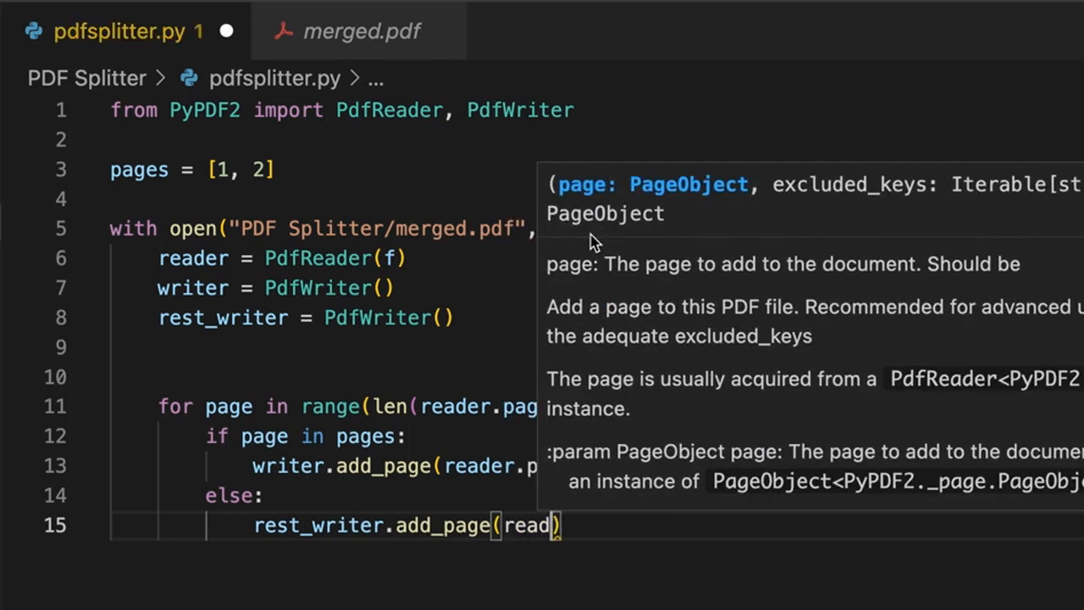
pyautogui.write('er.pages')
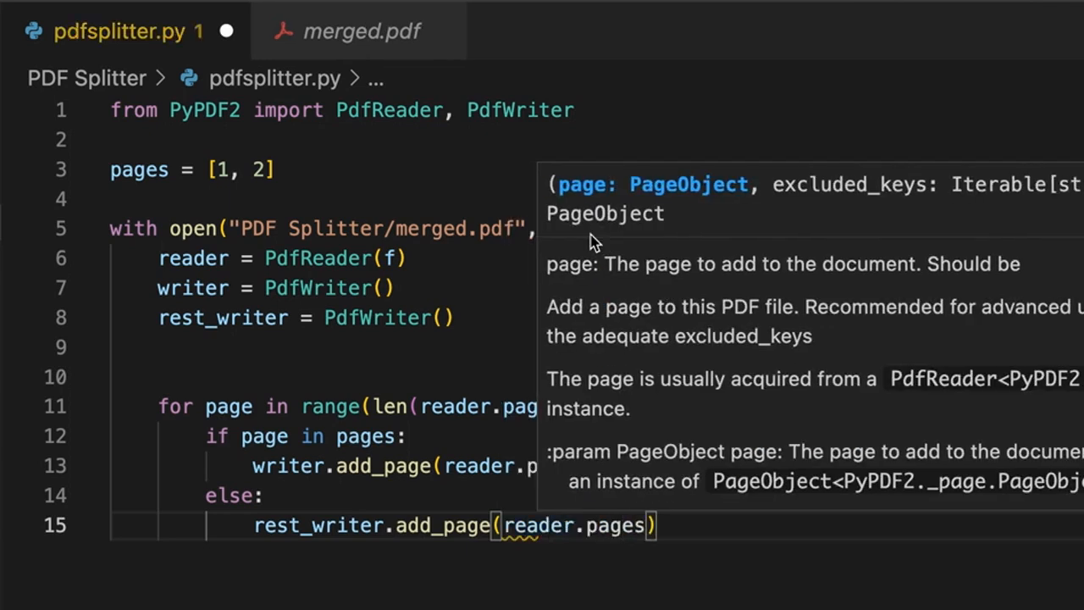
pyautogui.write('[page]')
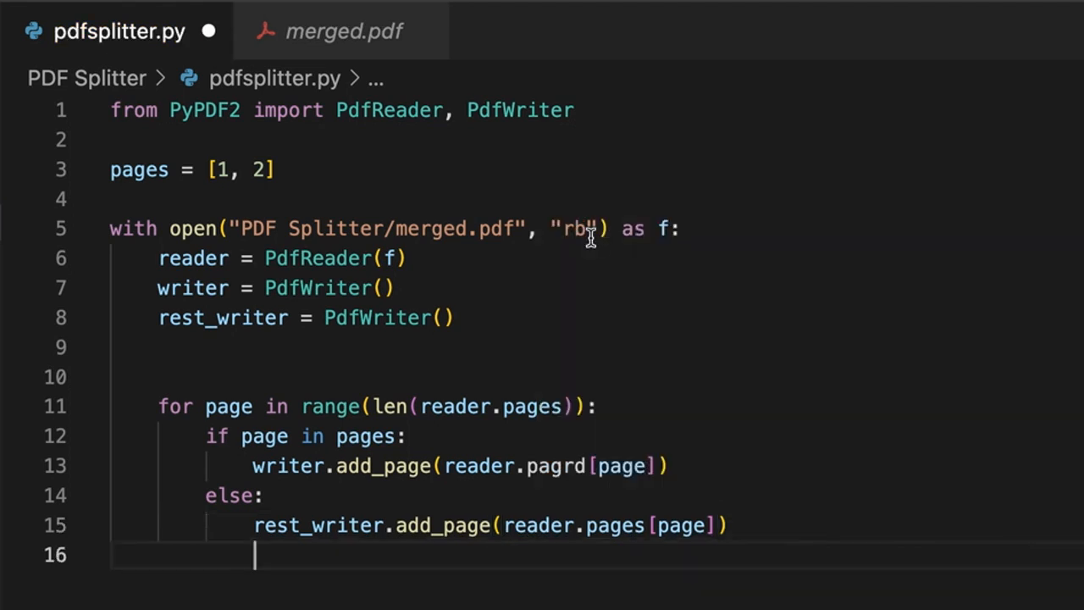
pyautogui.press('Return')
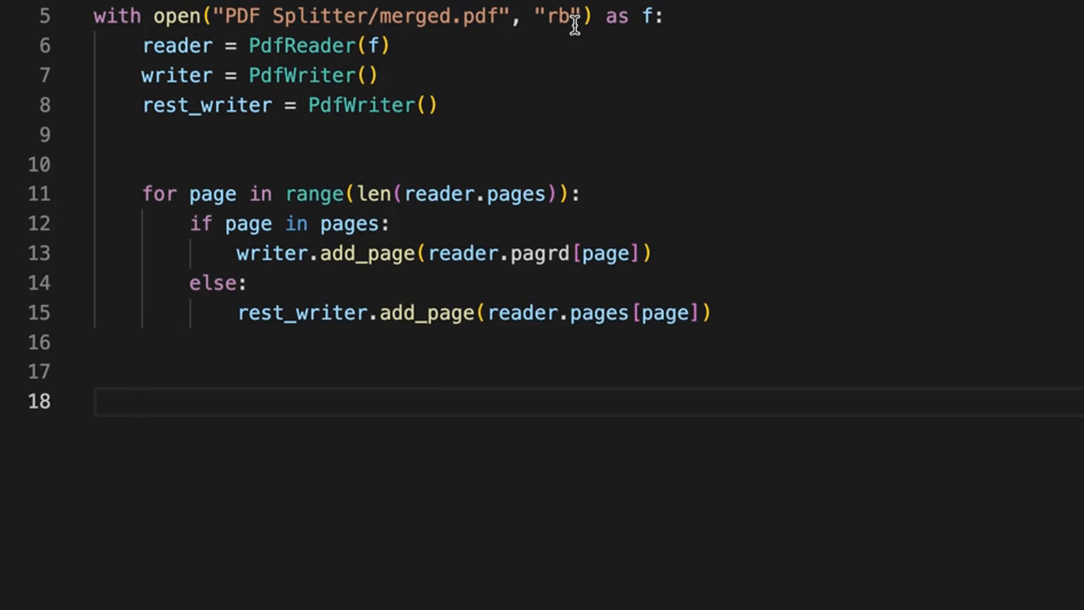
# Add 'with open("selected.pdf", "wb") as f2:' after the loop
pyautogui.write('wi6')
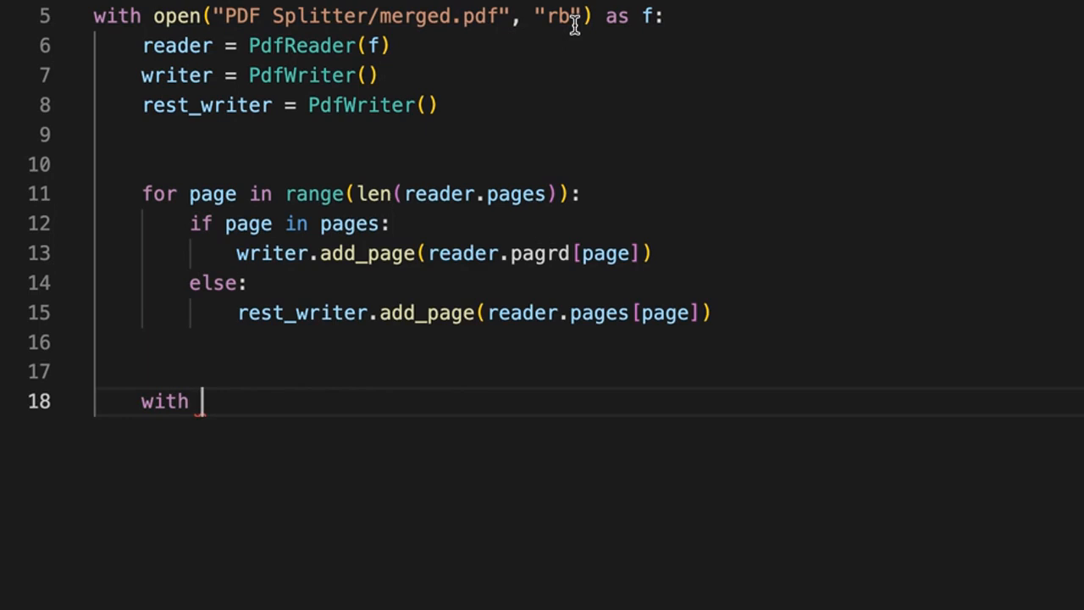
pyautogui.write('open("s")')
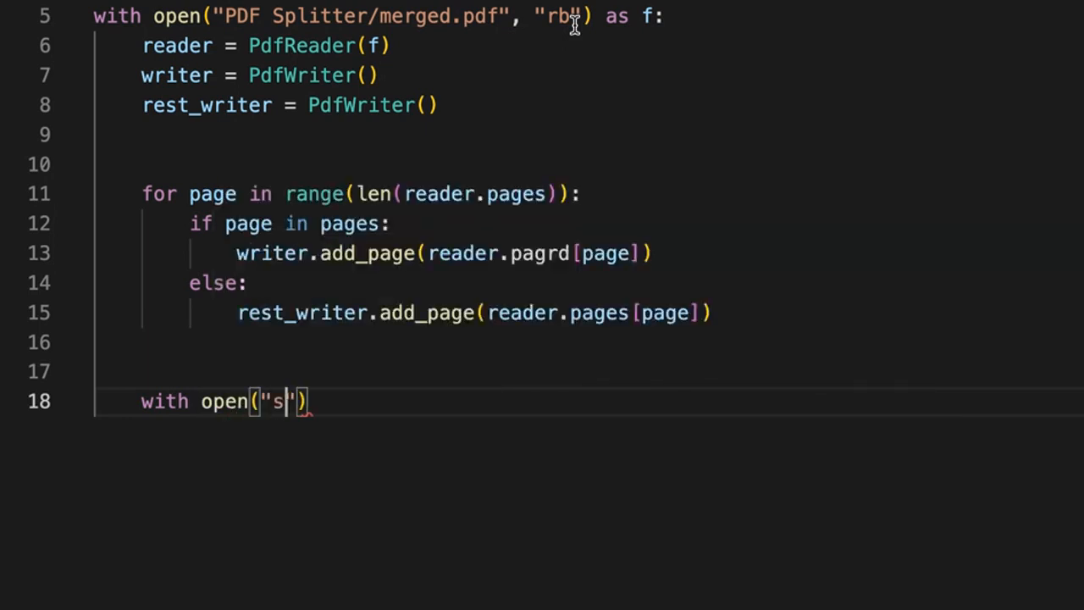
pyautogui.write('elected')
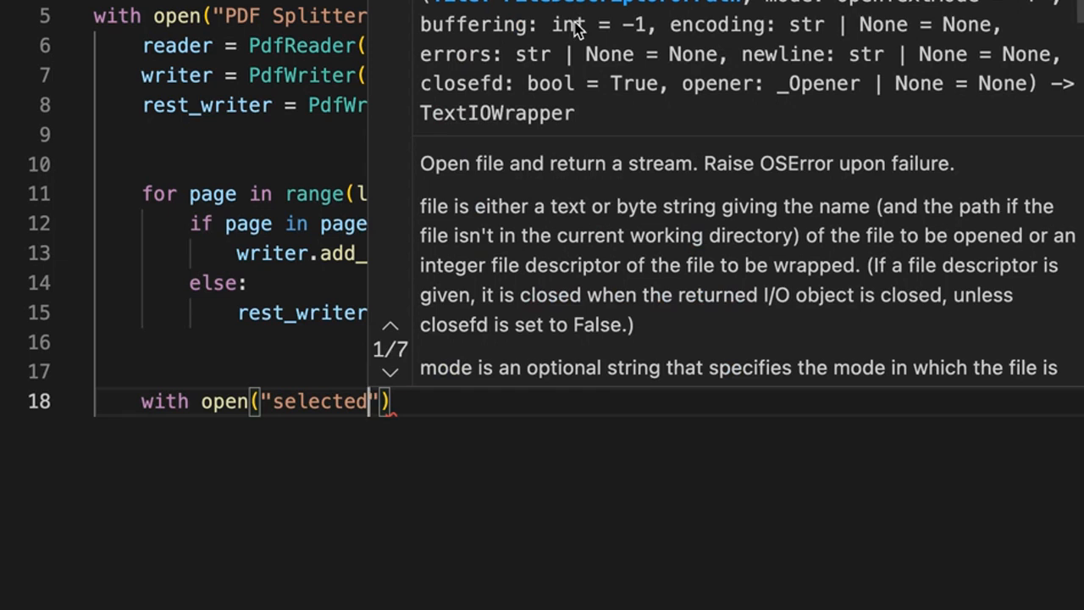
pyautogui.write('.pdf')
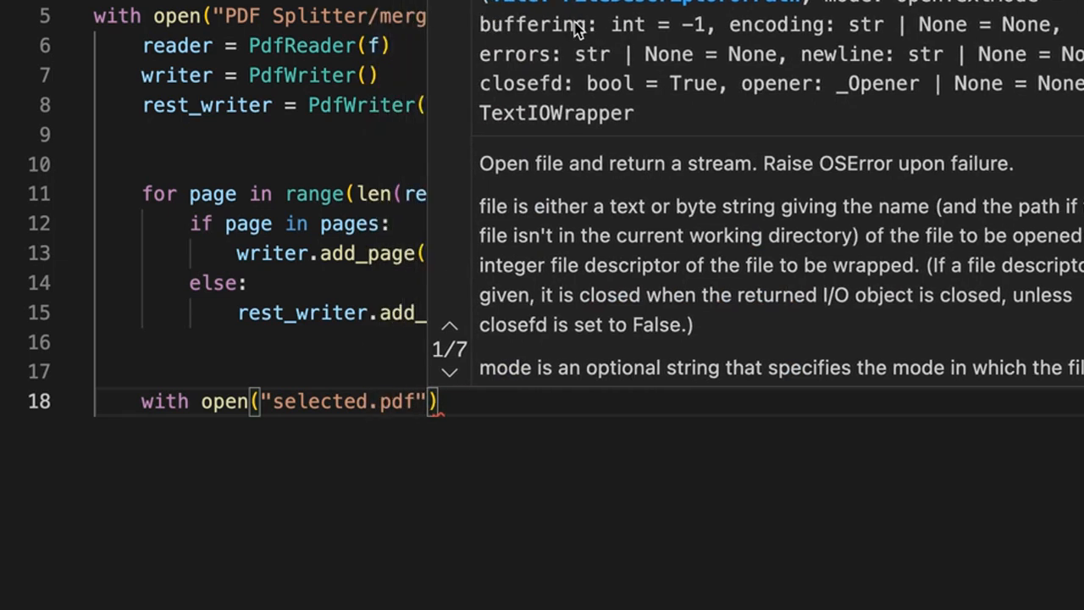
pyautogui.write(',')
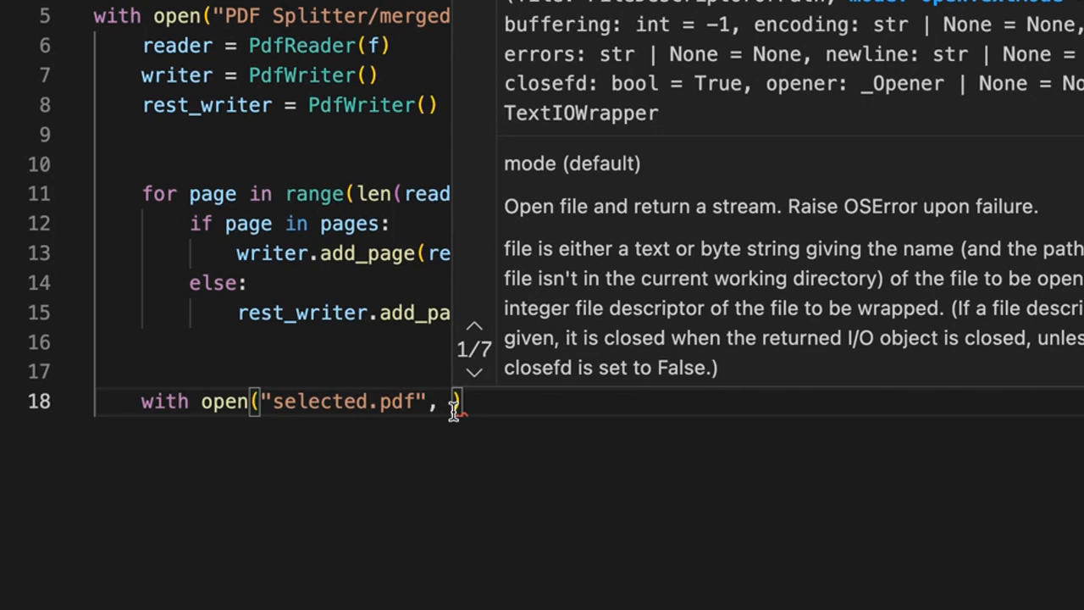
pyautogui.write('"')
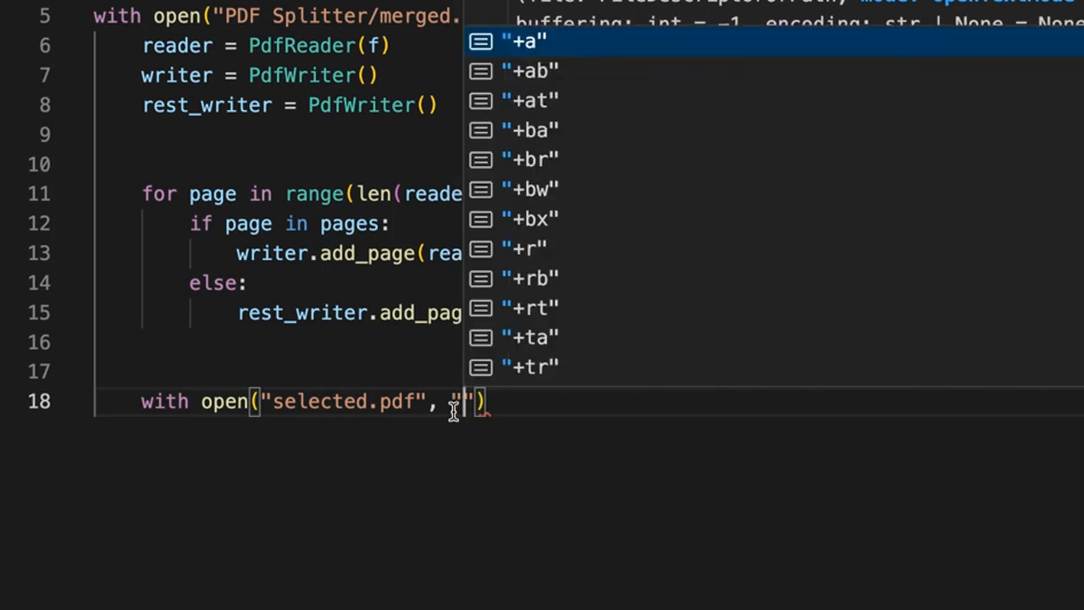
pyautogui.write('wb')
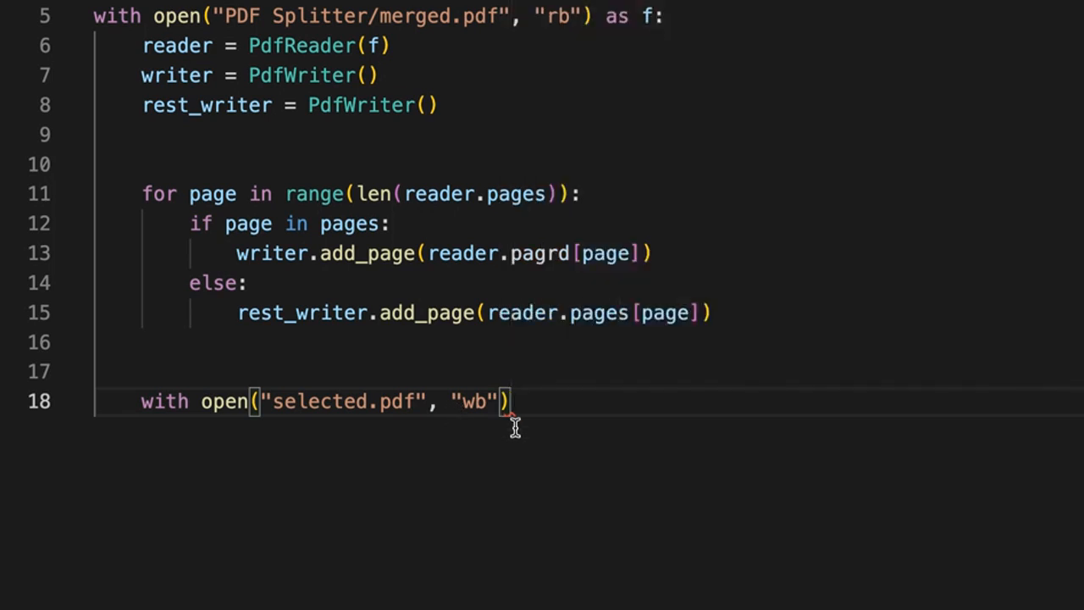
pyautogui.write('as f2')
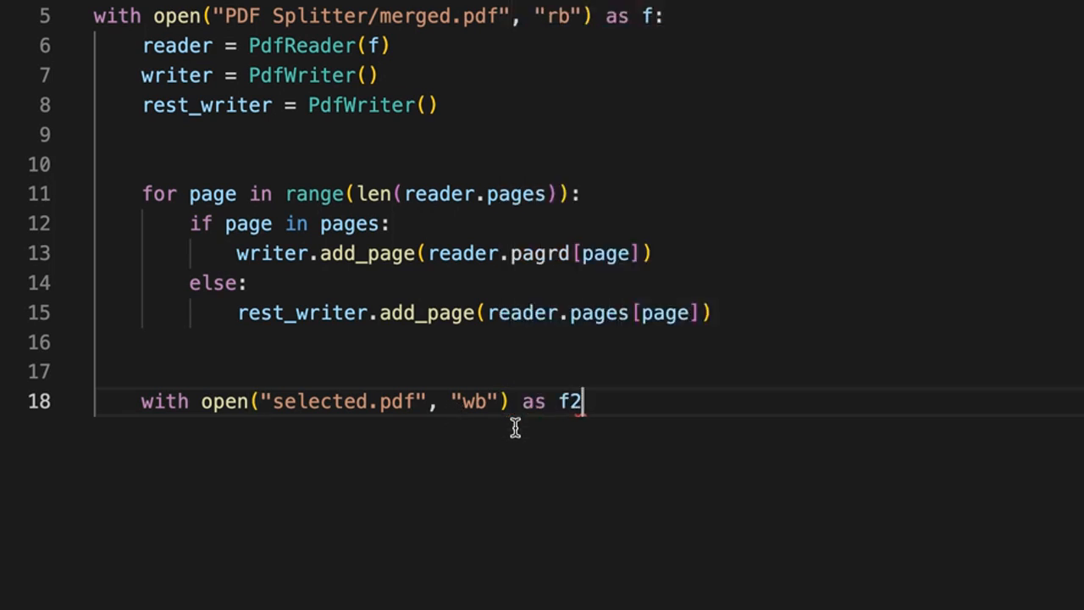
pyautogui.write(':')
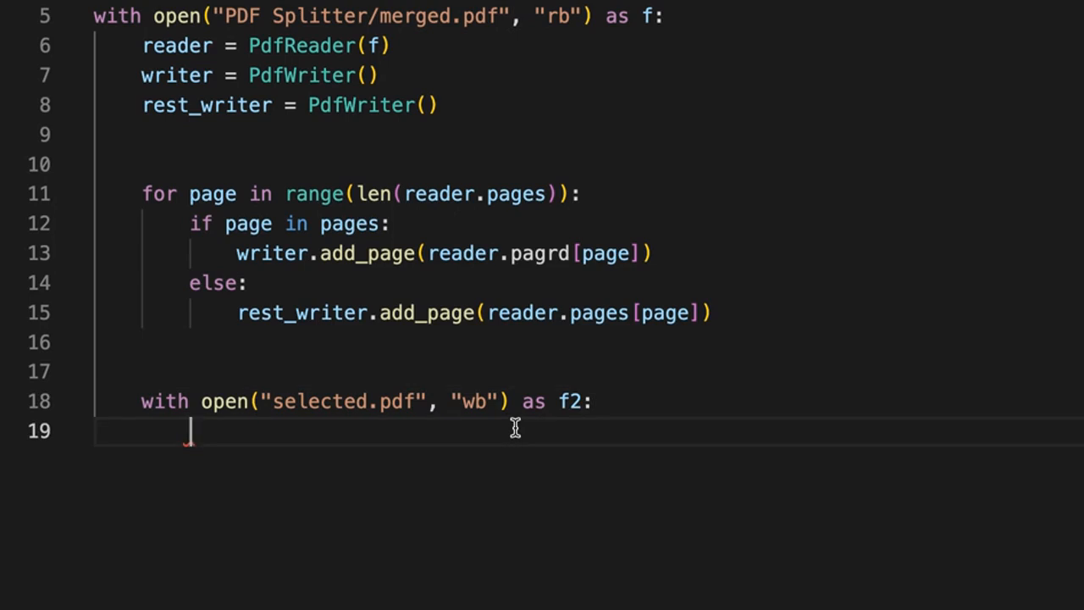
# Write writer's pages into the file with writer.write(f2)
pyautogui.write('w')
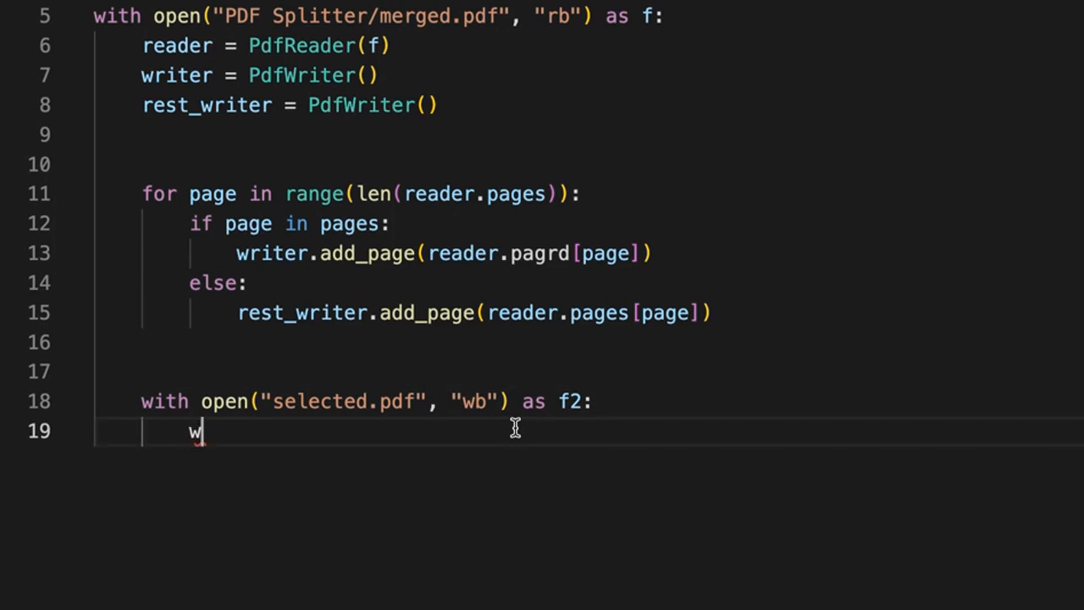
pyautogui.write('riter')
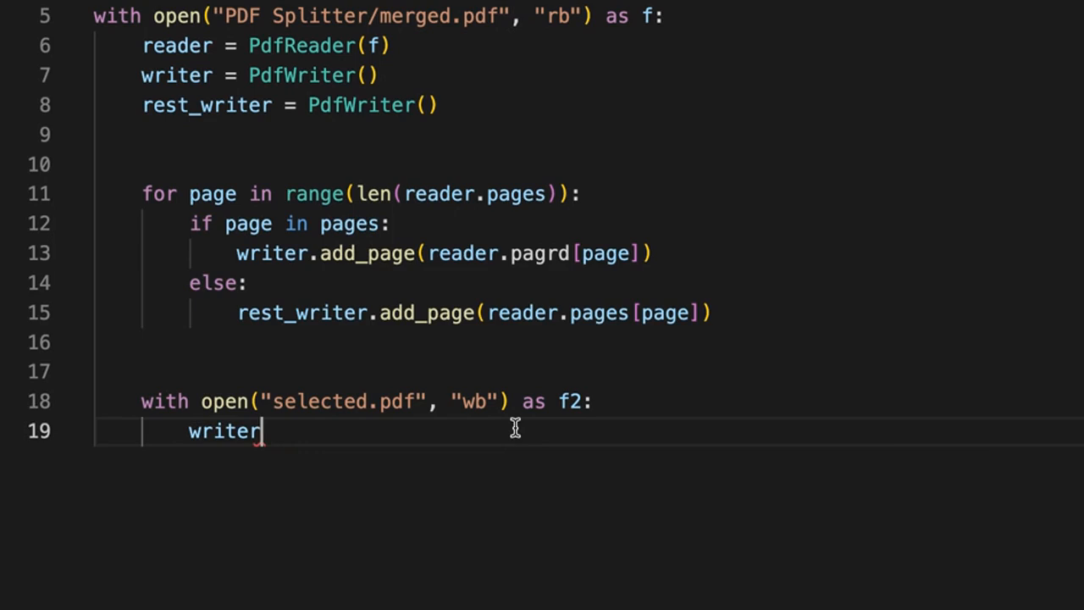
pyautogui.write('.write')
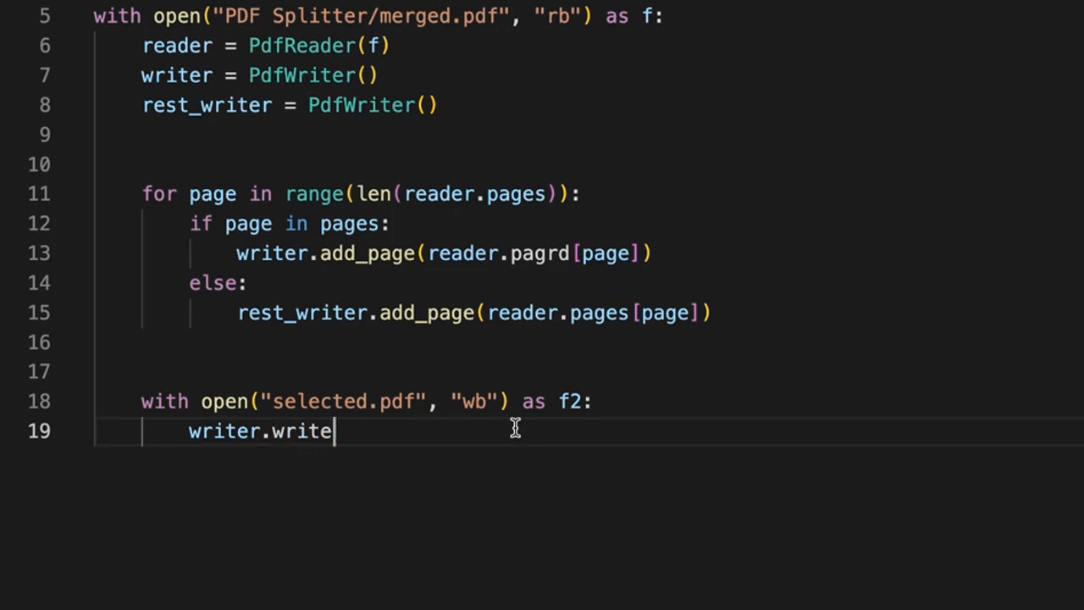
pyautogui.write('()')
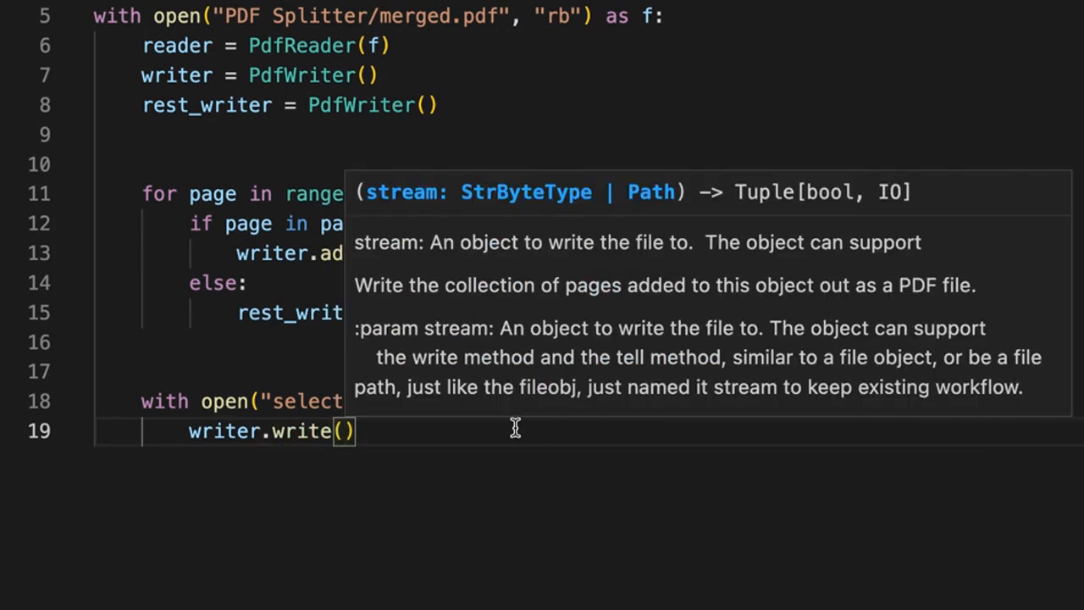
pyautogui.write('f2')
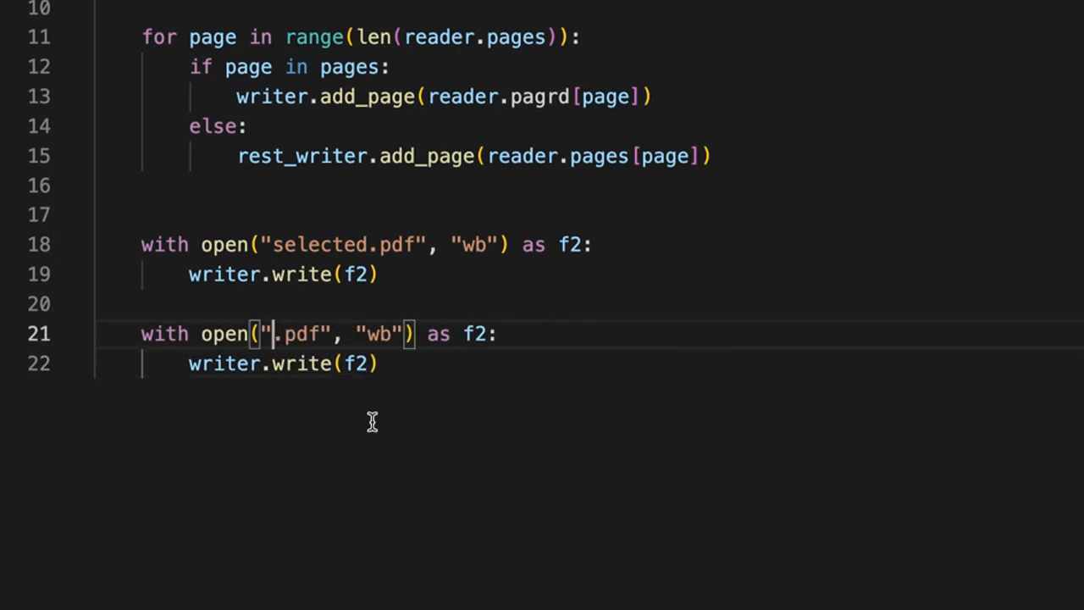
# Change the duplicated write block's file name to rest.pdf
pyautogui.write('rest')
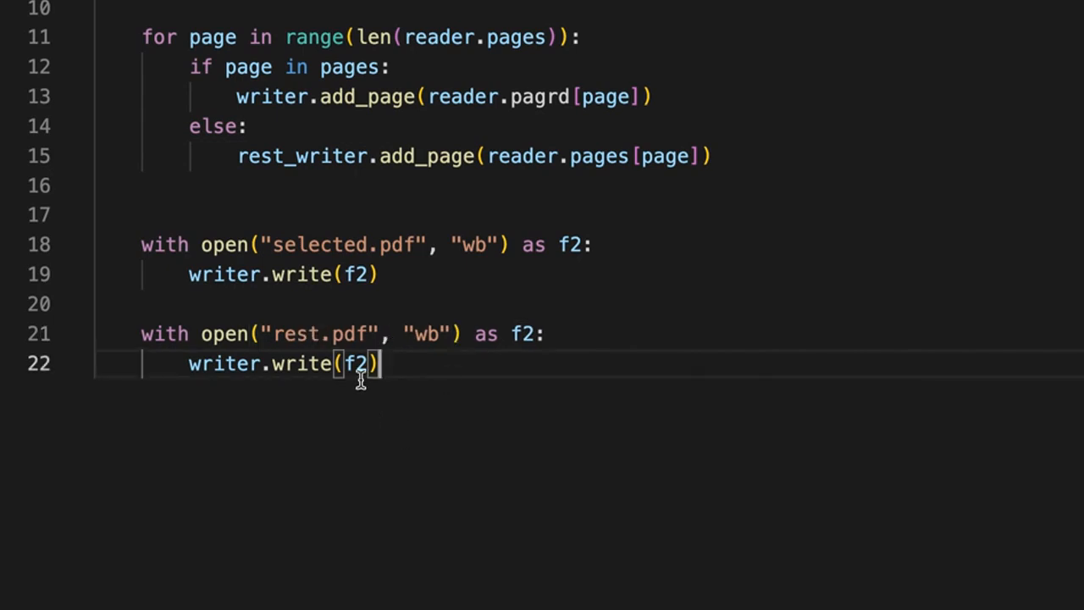
pyautogui.moveTo(261, 373)
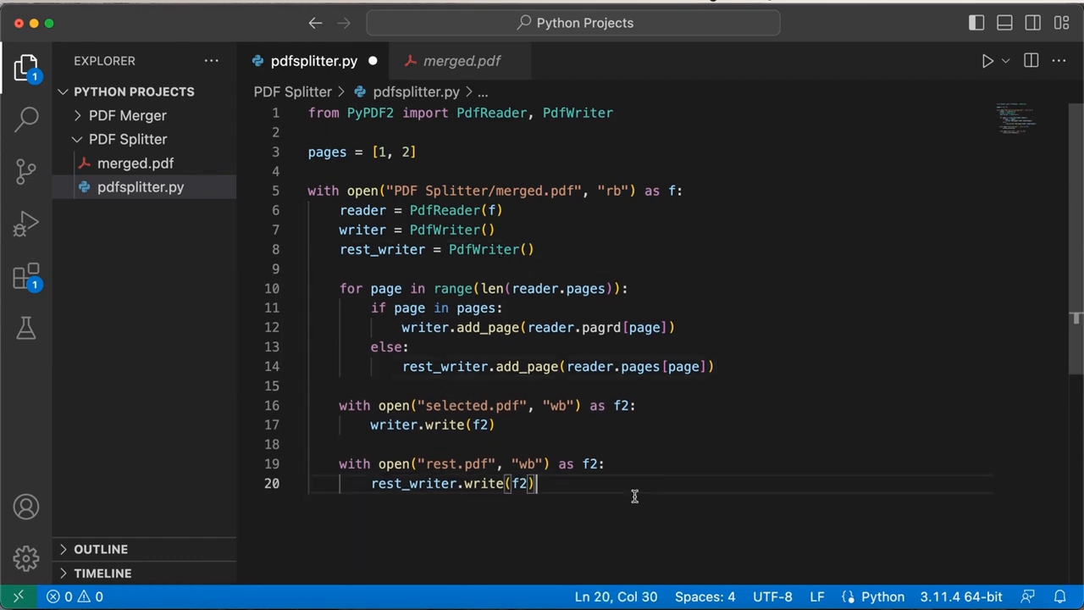
pyautogui.moveTo(624, 247)
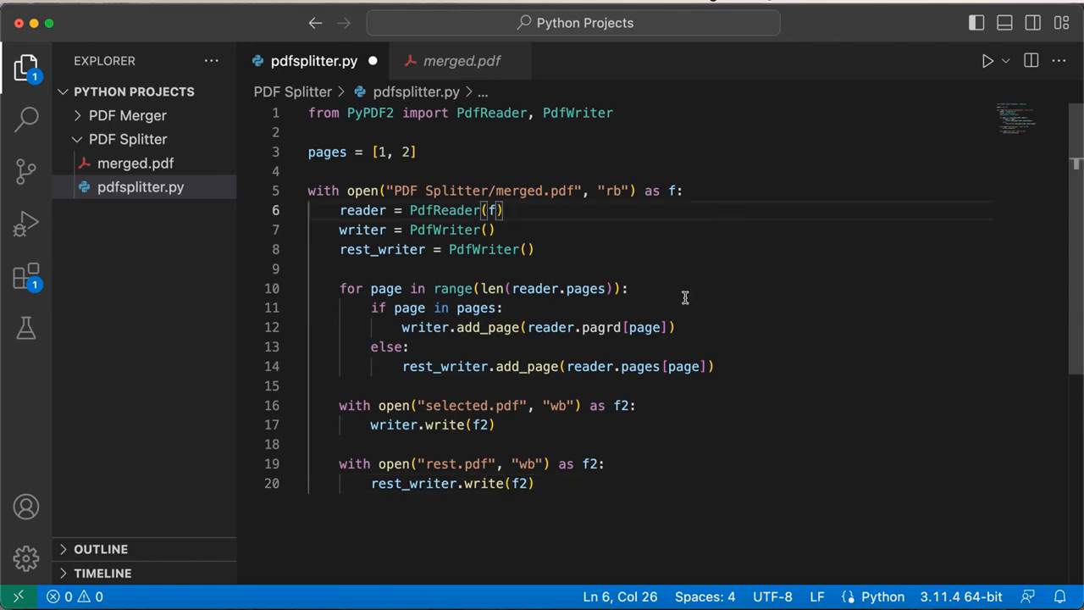
pyautogui.moveTo(767, 264)
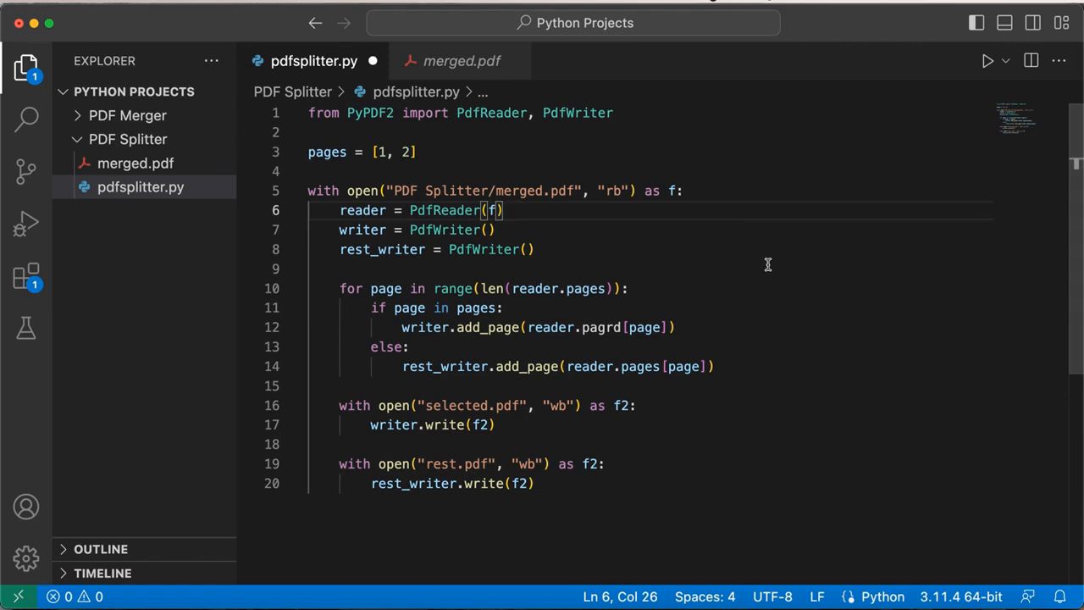
pyautogui.moveTo(207, 199)
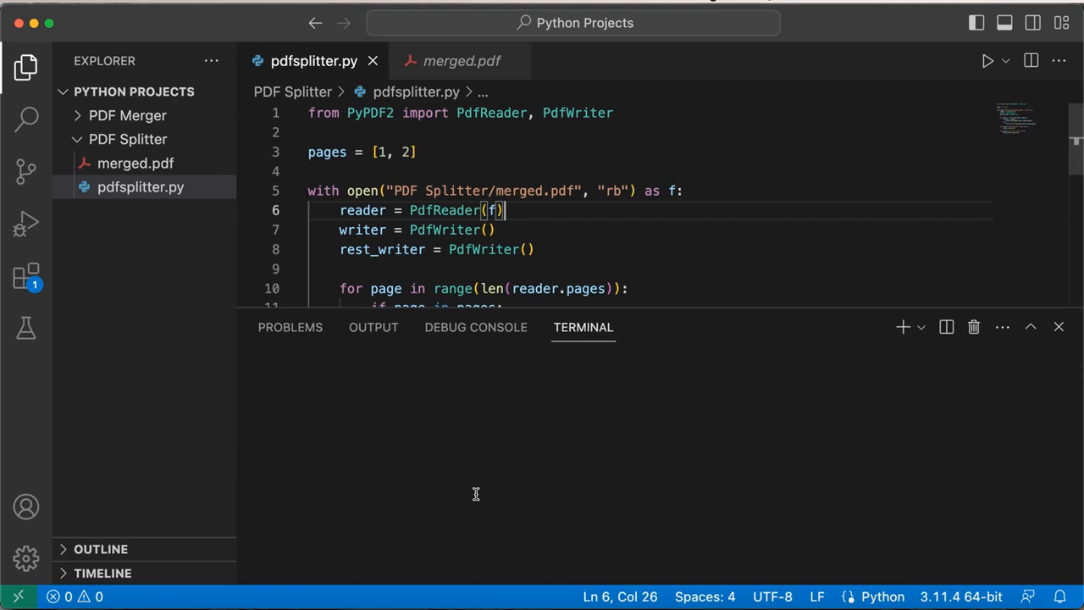
# Run the script, shrink the terminal, and fix the 'pagrd' typo to pages
pyautogui.click(987, 60)
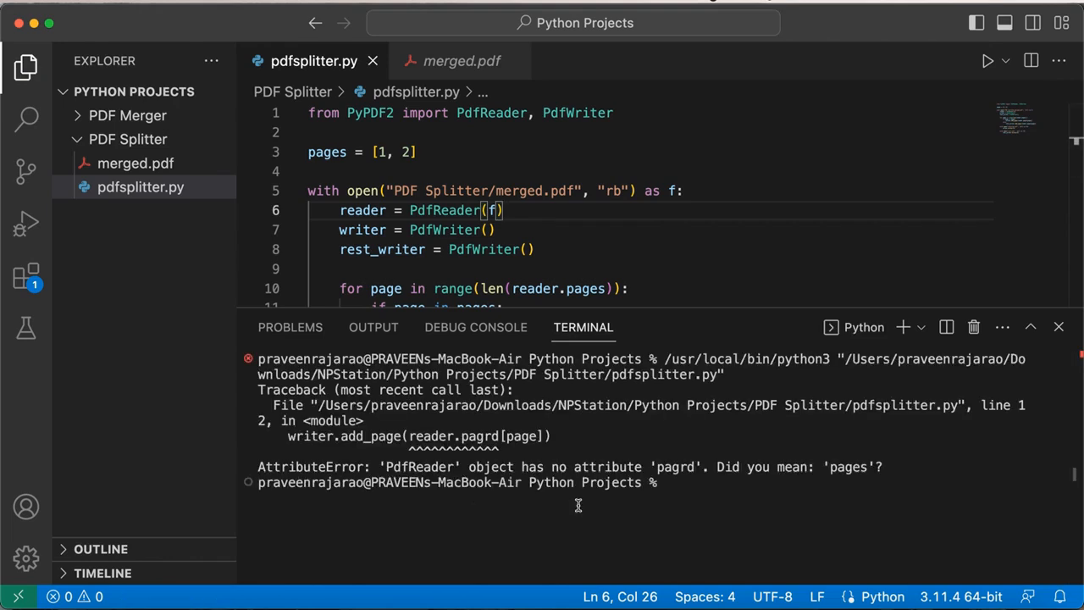
pyautogui.moveTo(635, 311)
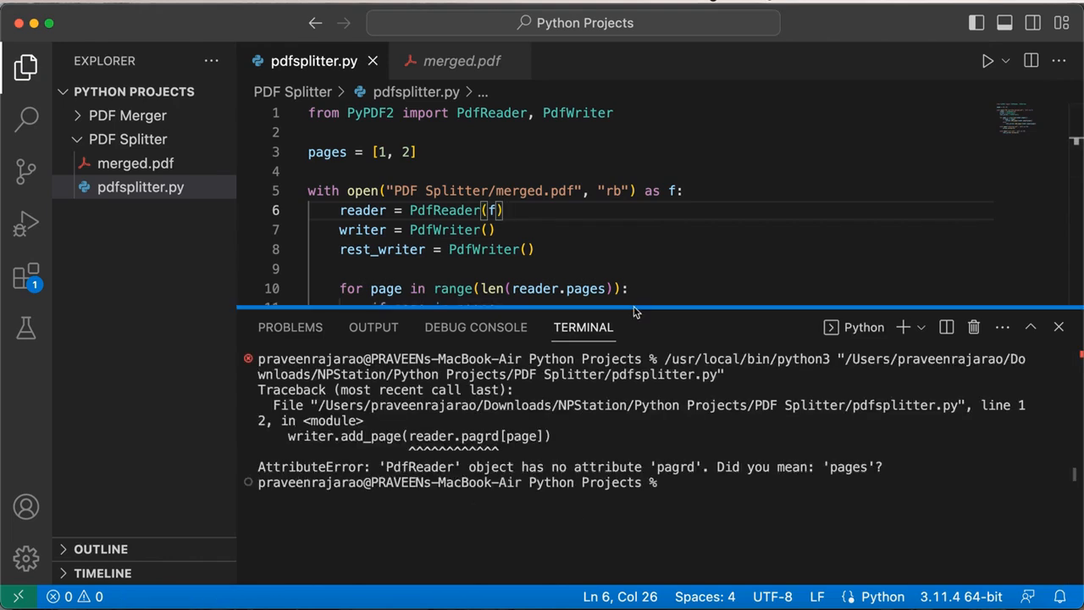
pyautogui.moveTo(636, 320); pyautogui.dragTo(644, 448)
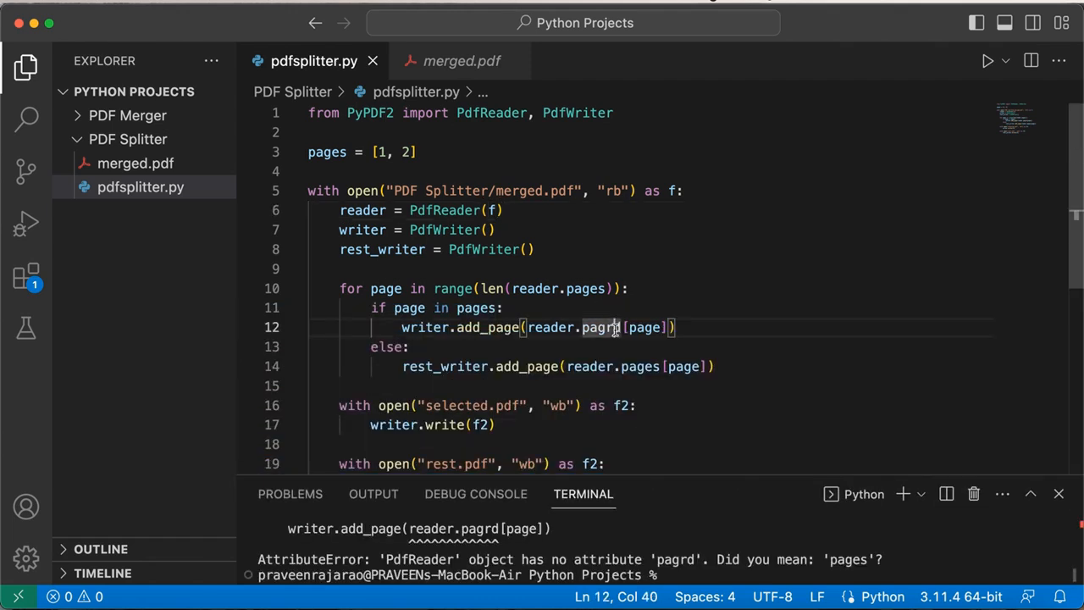
pyautogui.press('Backspace')
pyautogui.write('es')
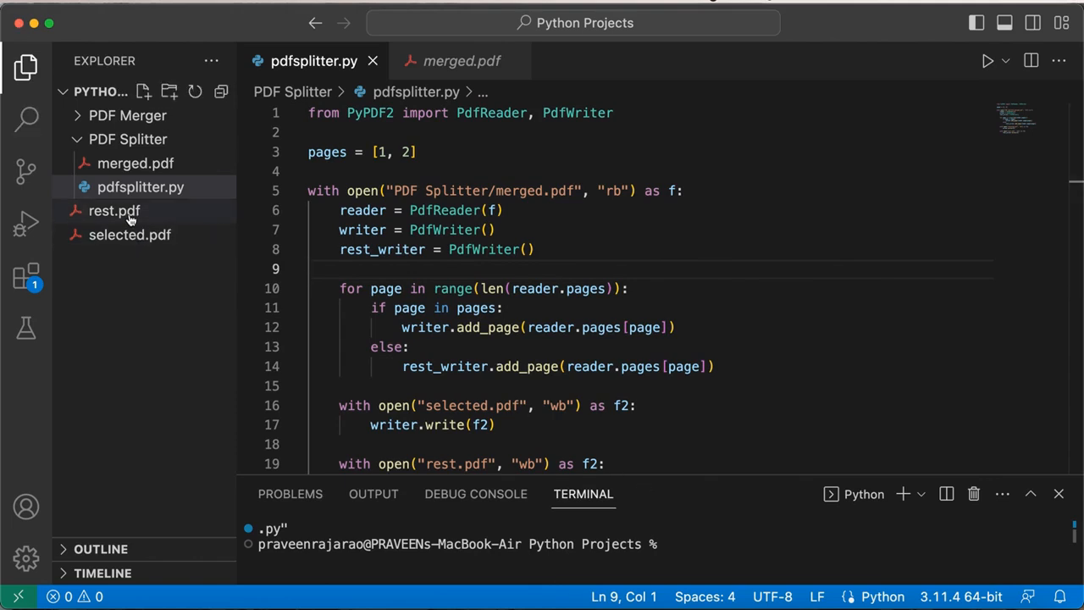
pyautogui.moveTo(129, 235)
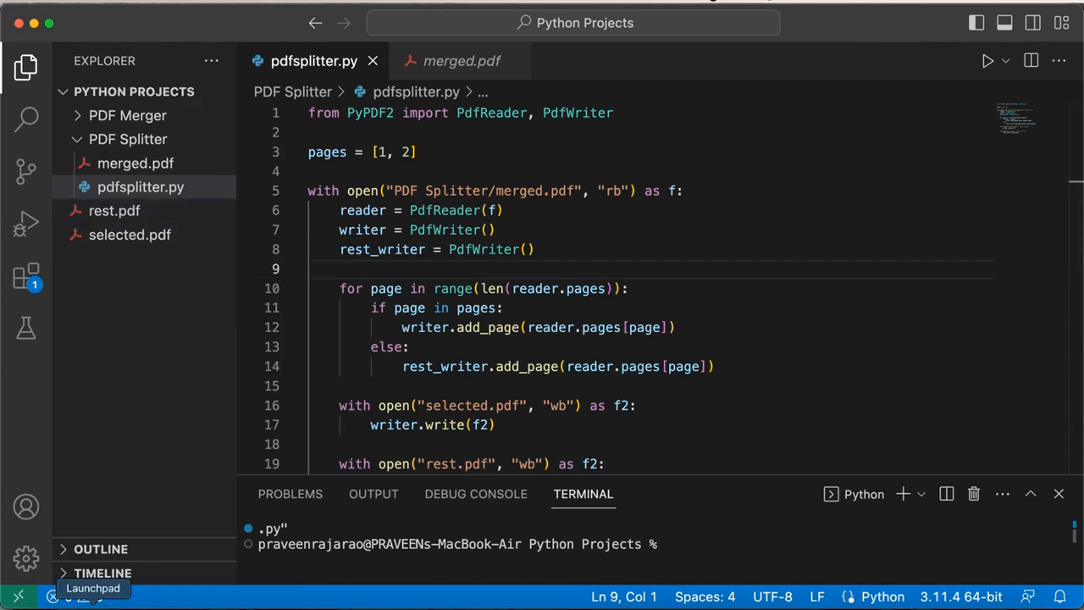
# Browse to Downloads in Finder and select selected.pdf beside rest.pdf in Python Projects
pyautogui.click(52, 595)
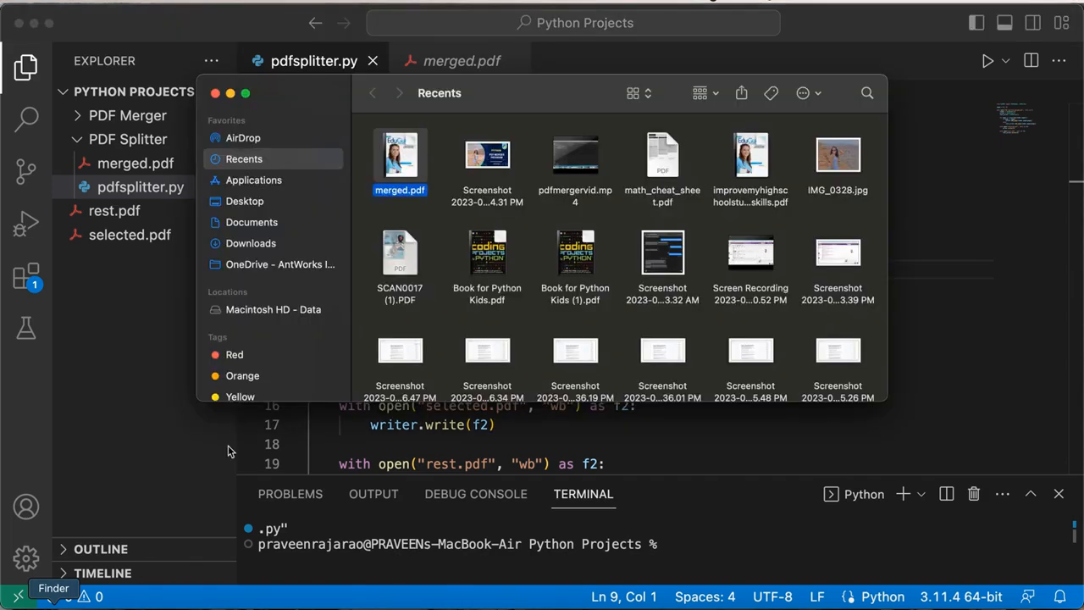
pyautogui.click(252, 222)
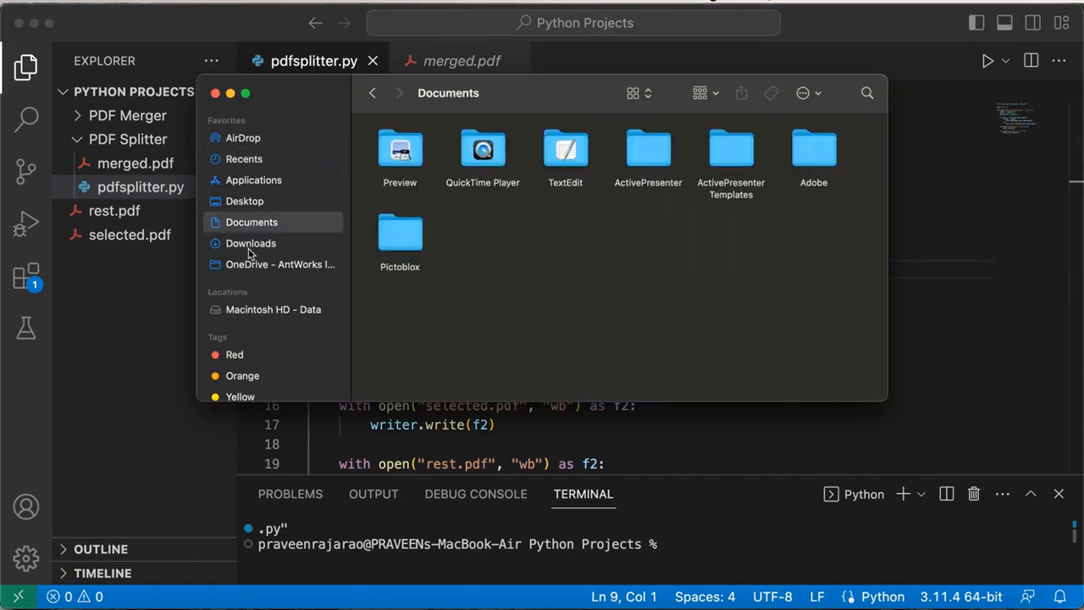
pyautogui.click(251, 243)
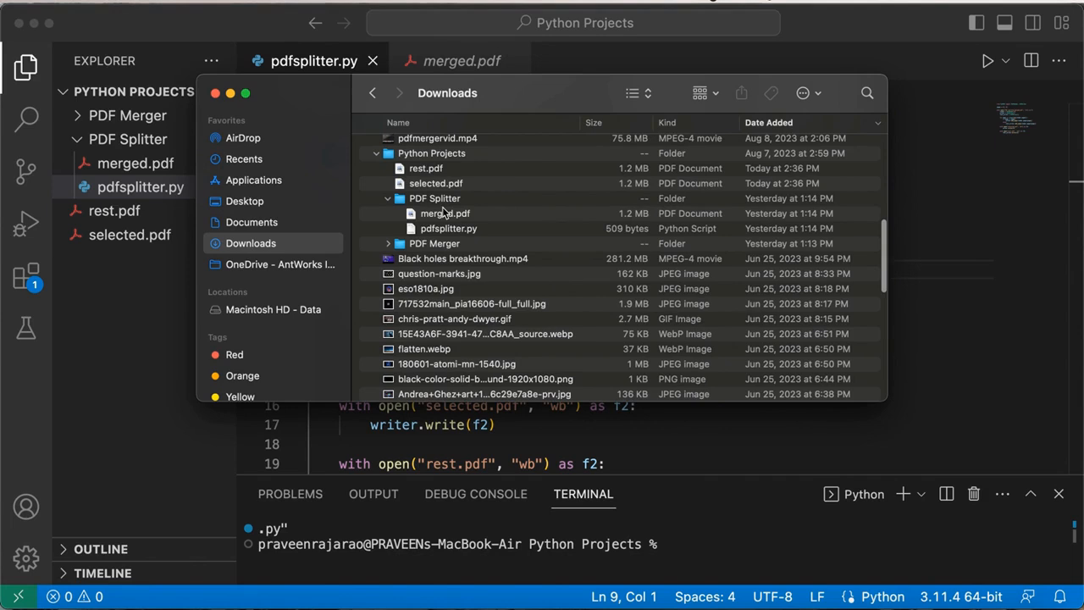
pyautogui.click(436, 183)
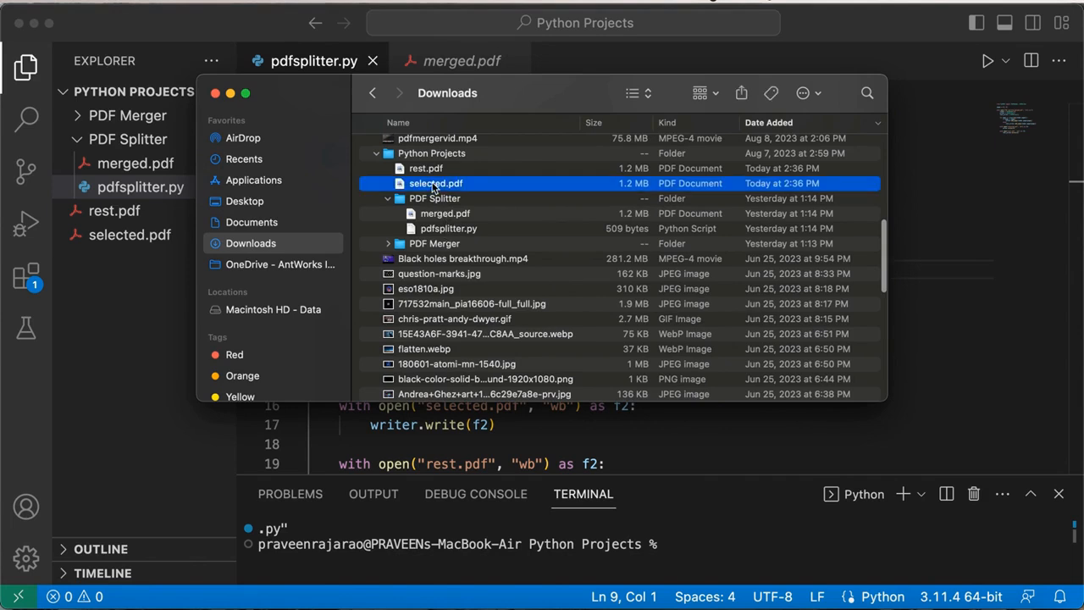
# Open selected.pdf in Preview and scroll through its two EduGuide pages
pyautogui.doubleClick(435, 183)
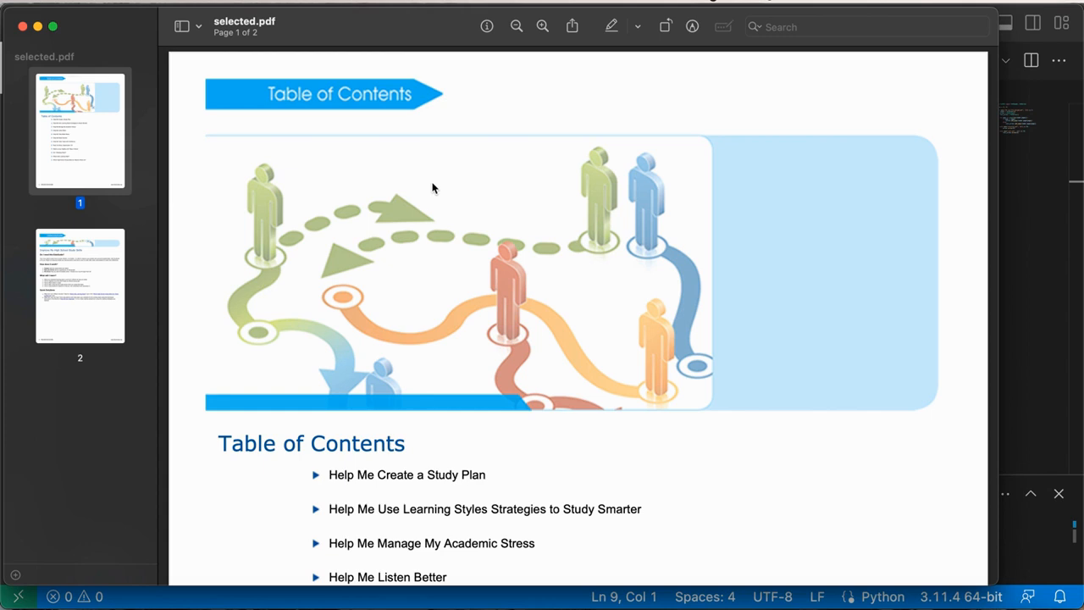
pyautogui.moveTo(138, 165)
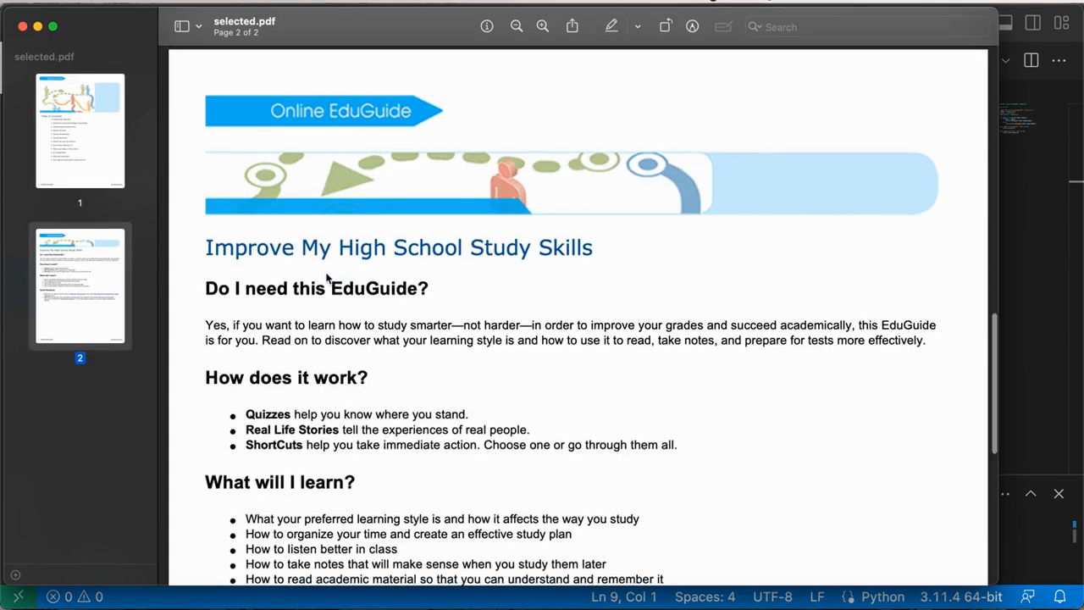
pyautogui.scroll(3)
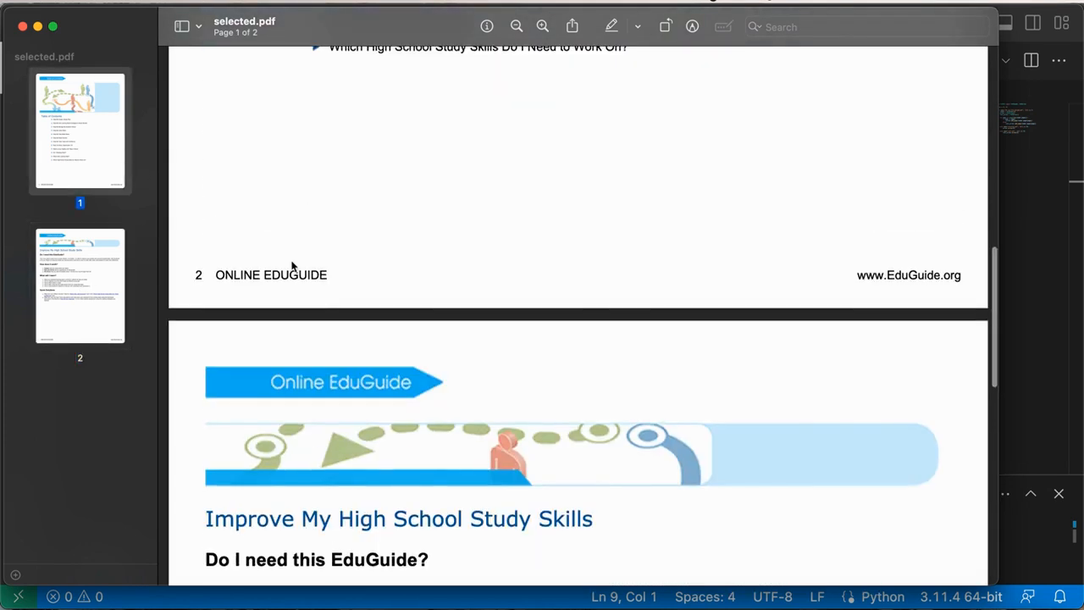
pyautogui.scroll(3)
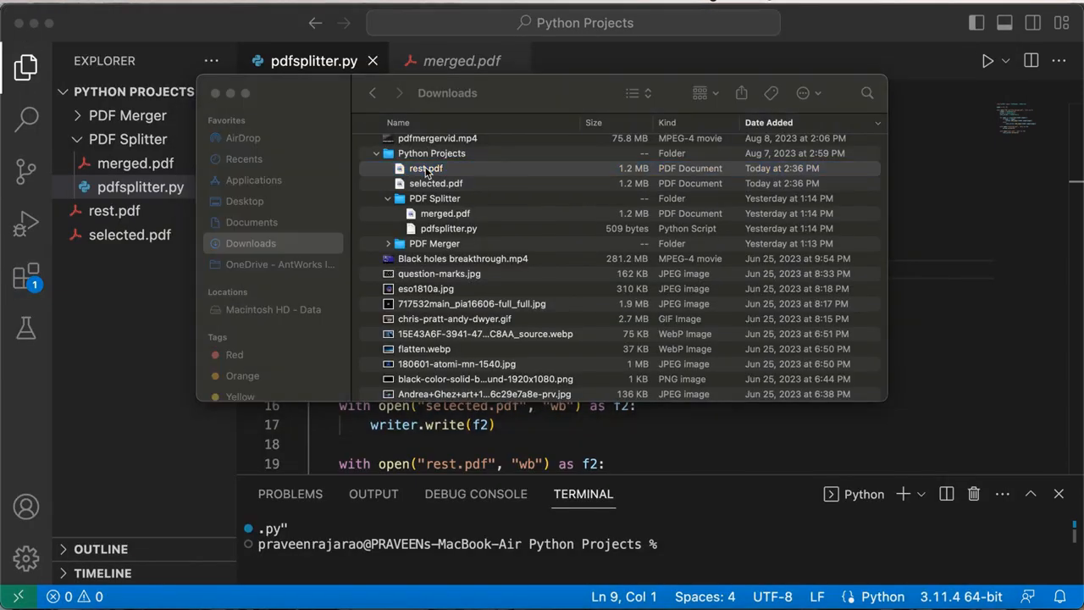
# Open rest.pdf in Preview and scroll its thumbnails to check the 13 pages
pyautogui.doubleClick(426, 168)
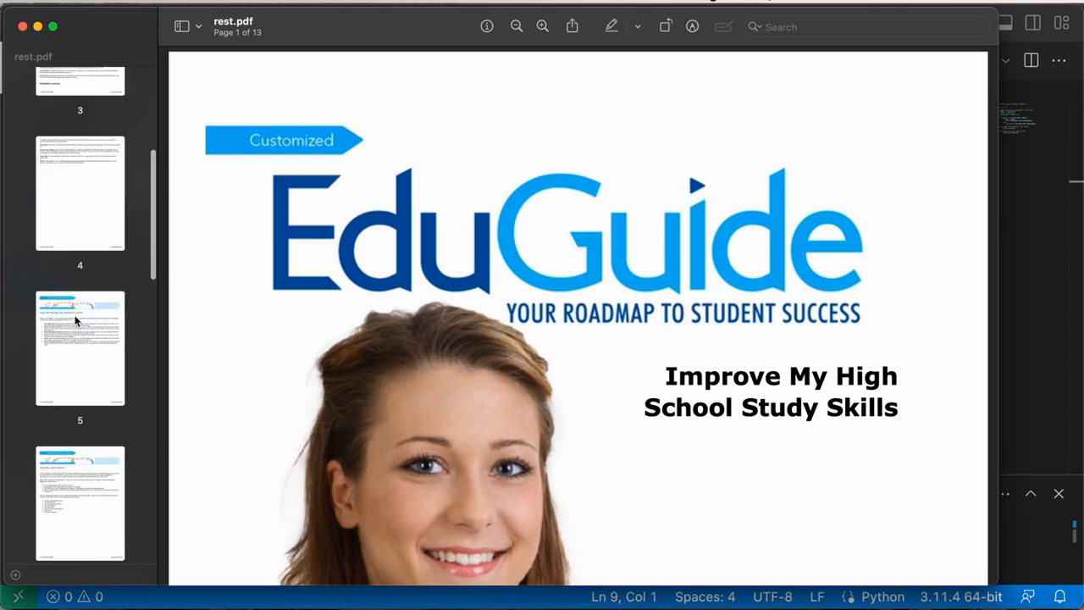
pyautogui.scroll(3)
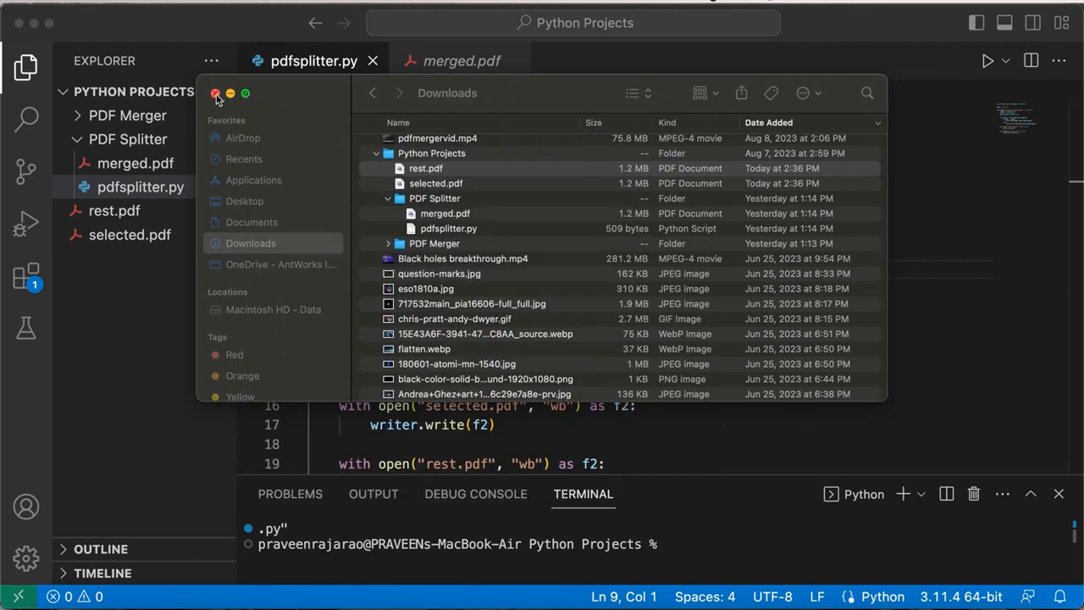
# Close the Finder window and the terminal, then click into line 9 of pdfsplitter.py
pyautogui.click(216, 93)
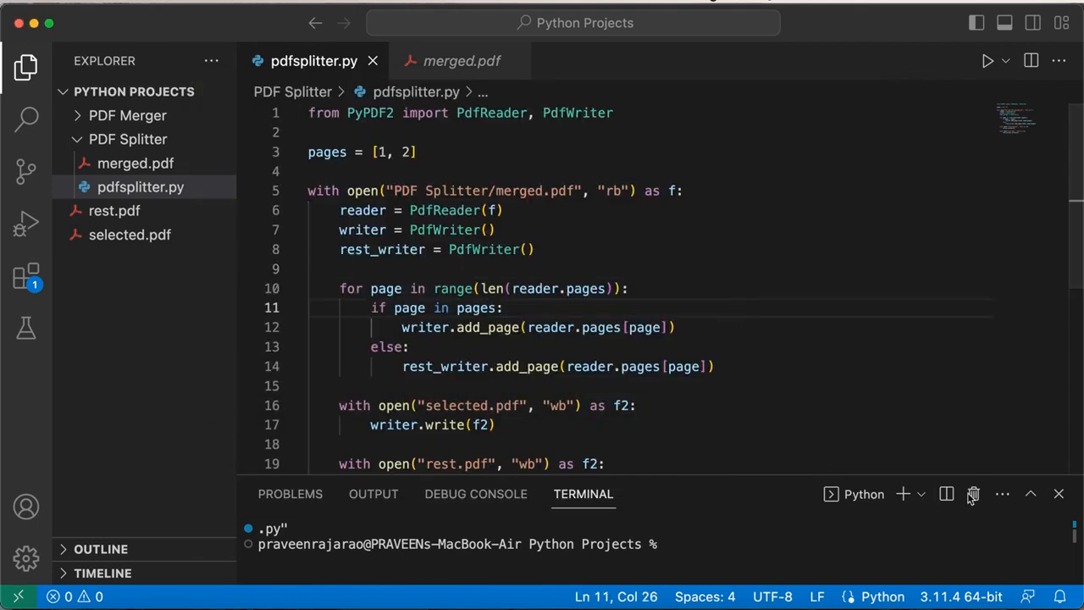
pyautogui.click(1059, 494)
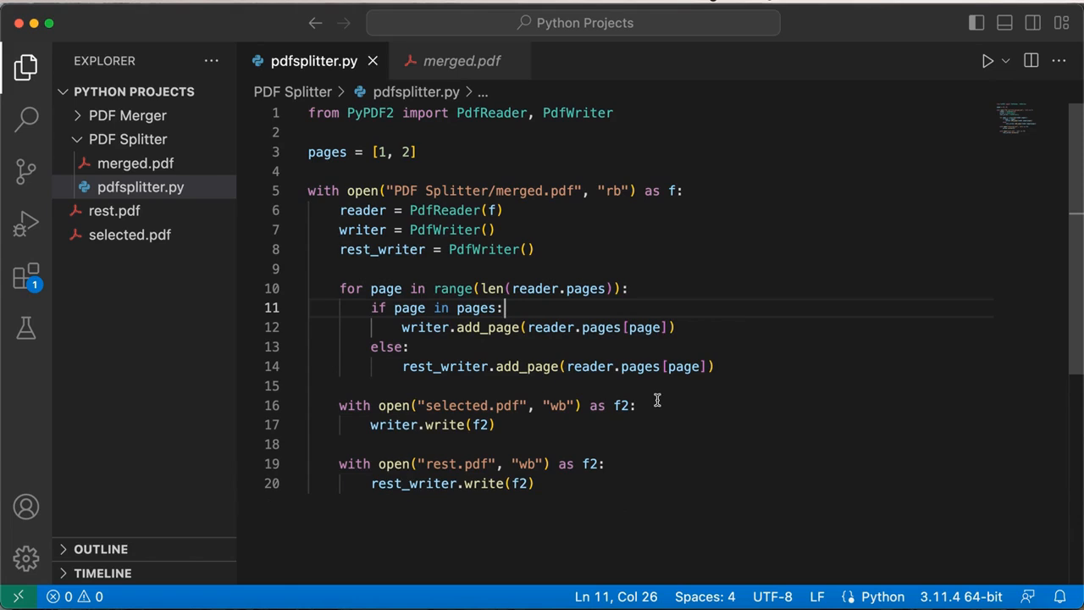
pyautogui.moveTo(415, 151)
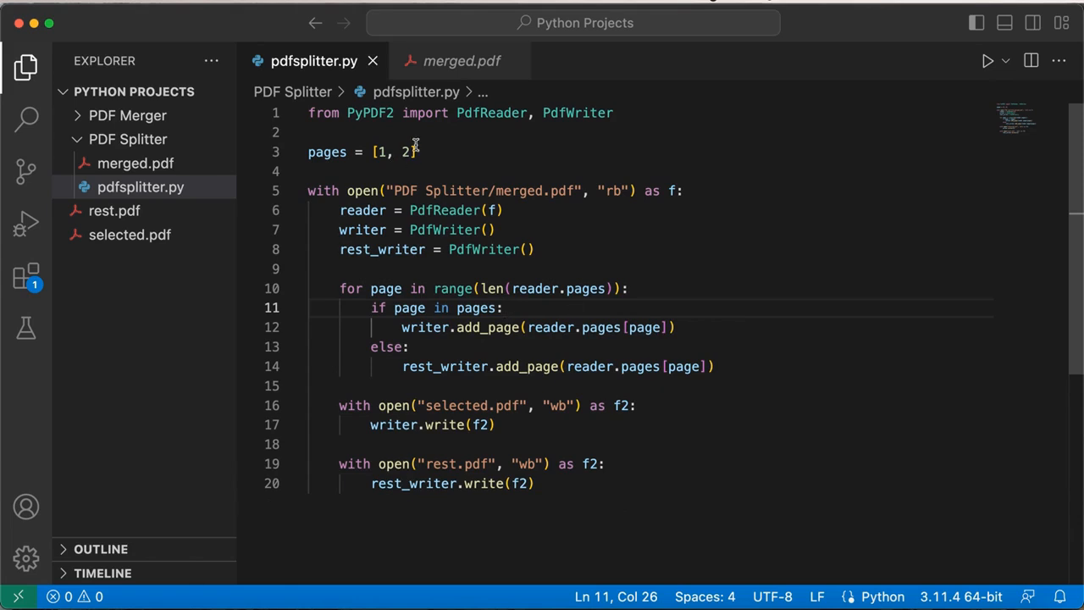
pyautogui.click(416, 152)
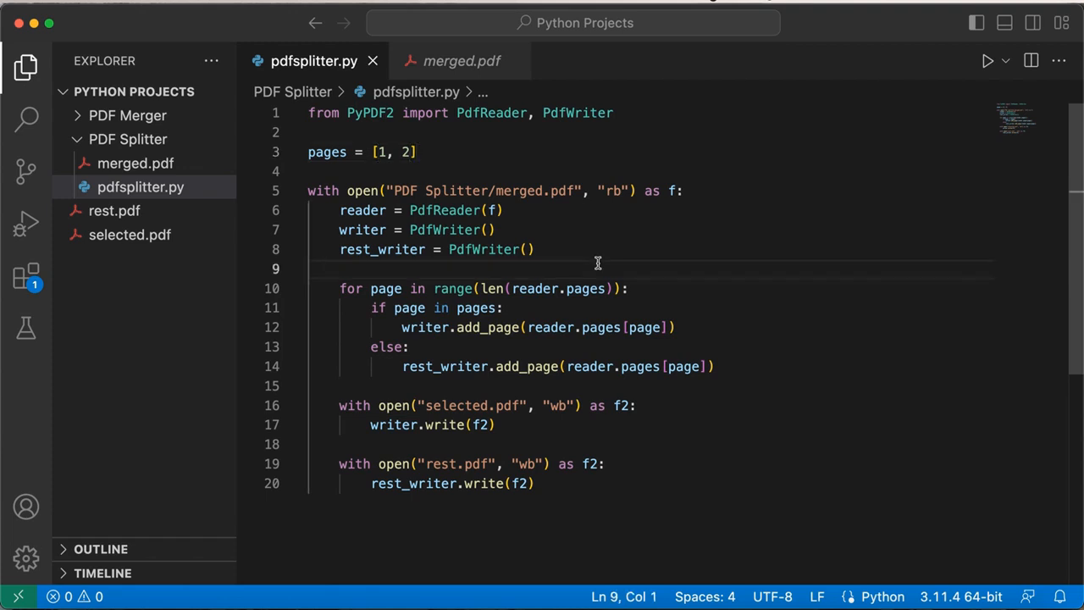
pyautogui.moveTo(783, 394)
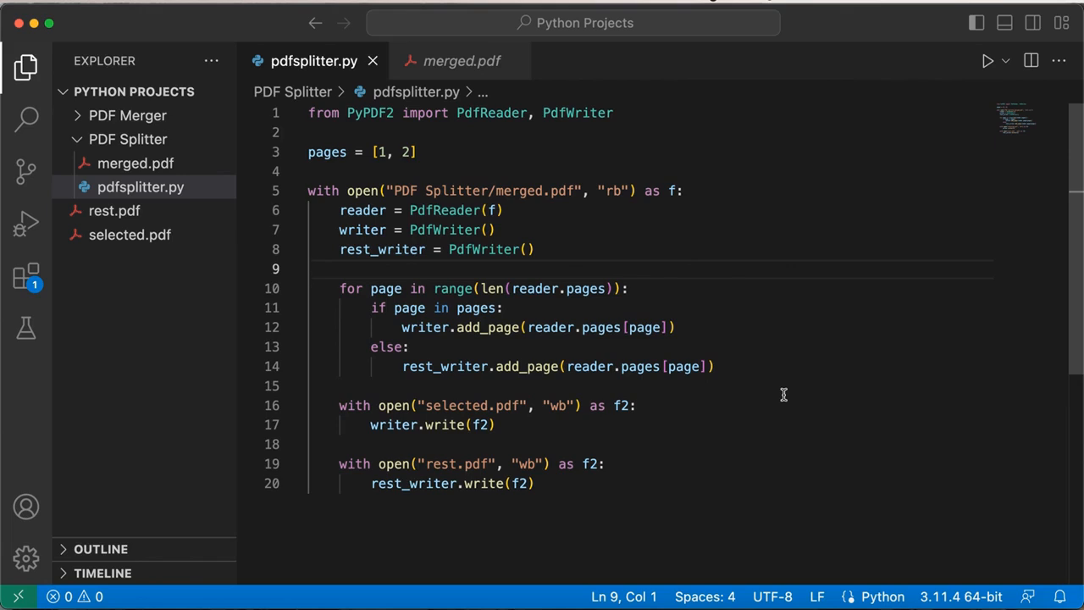
pyautogui.moveTo(534, 270)
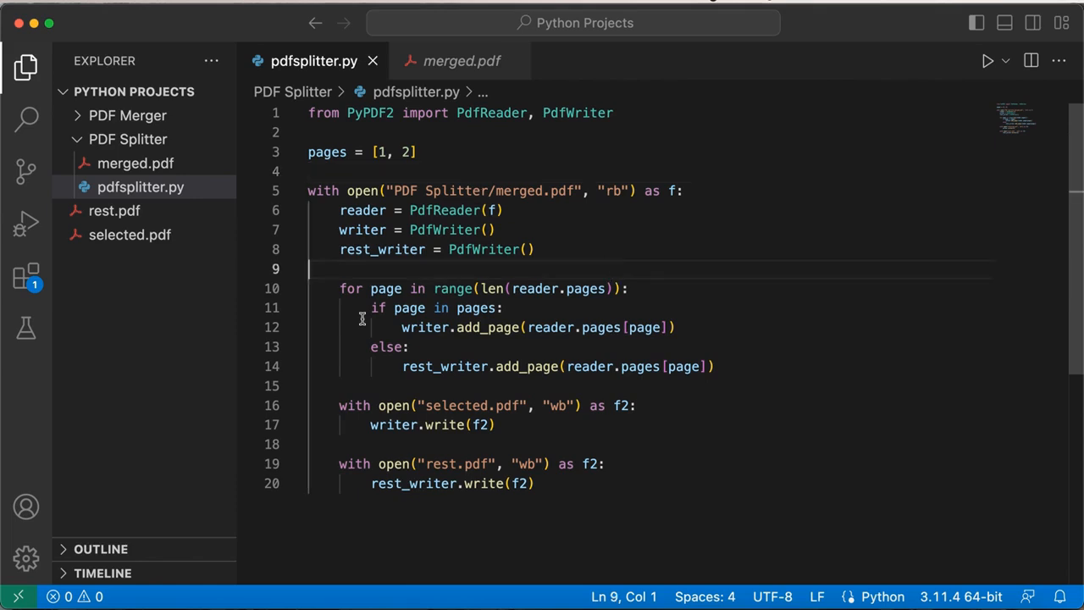
pyautogui.moveTo(476, 390)
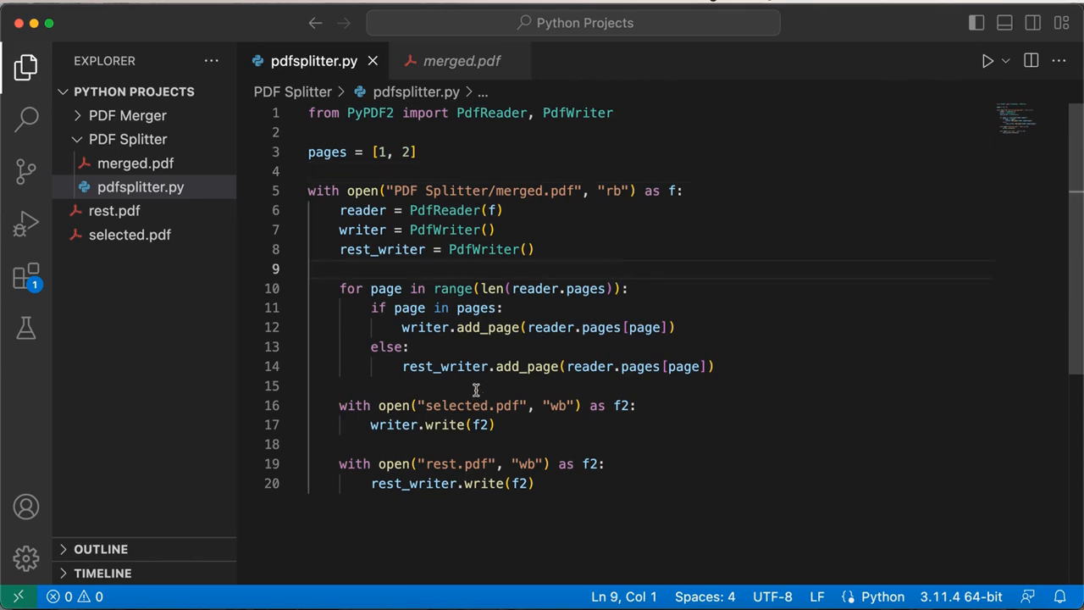